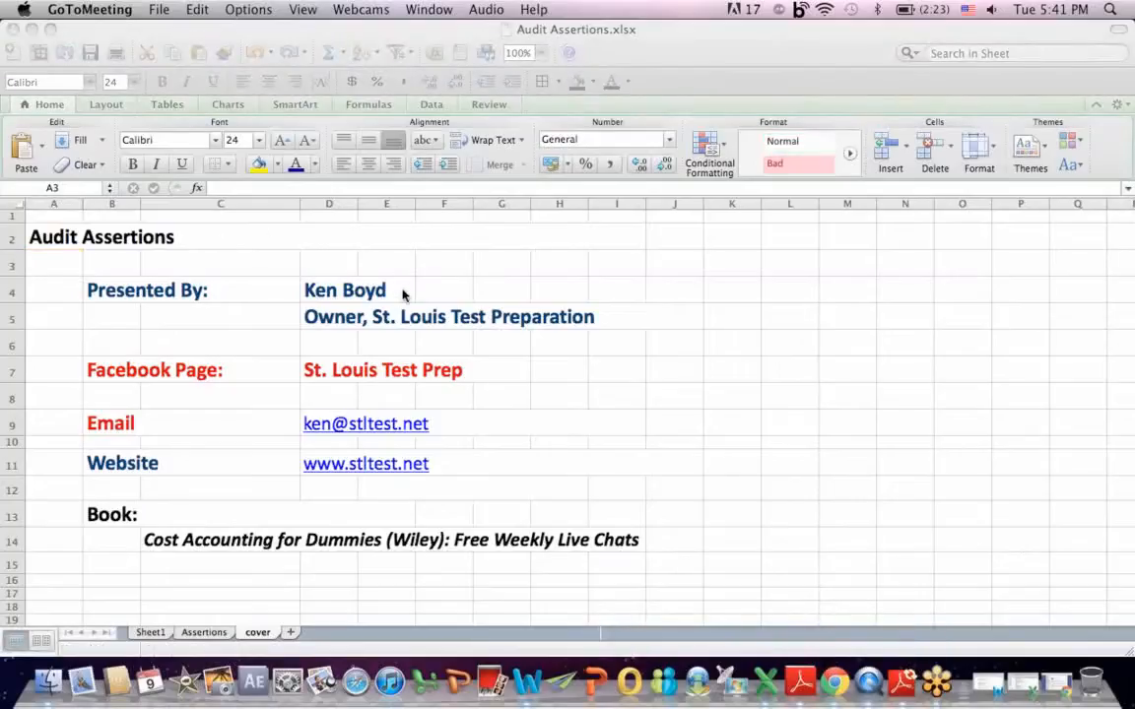
mouse_move(491, 367)
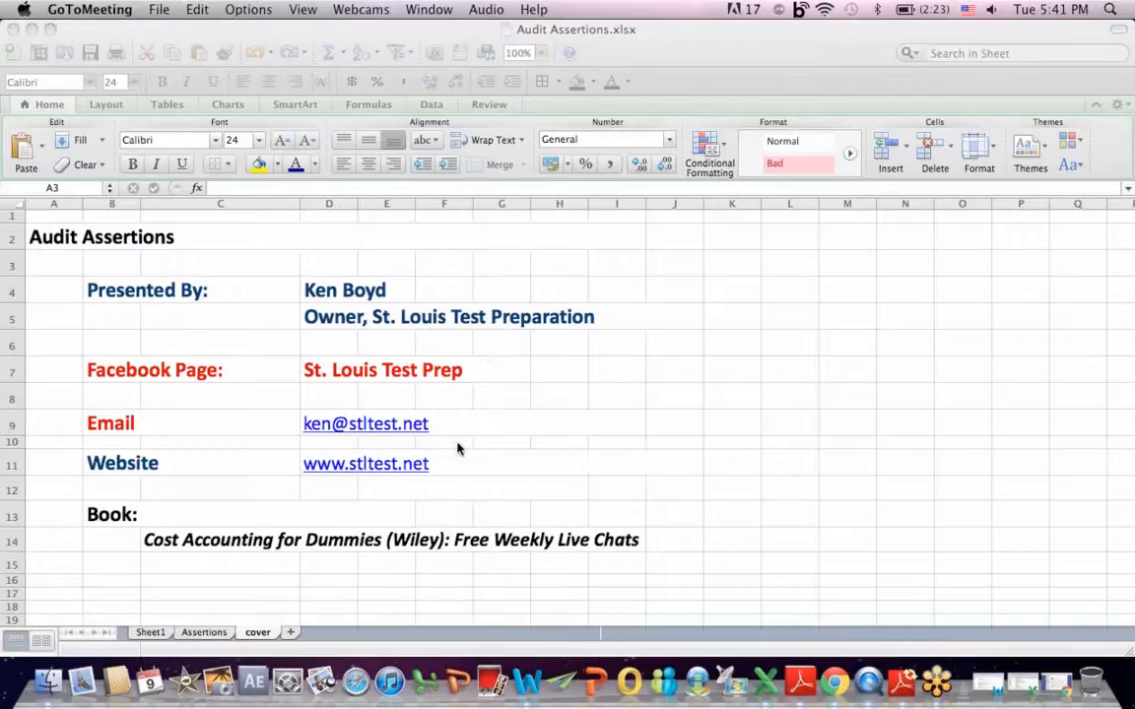
mouse_move(456, 573)
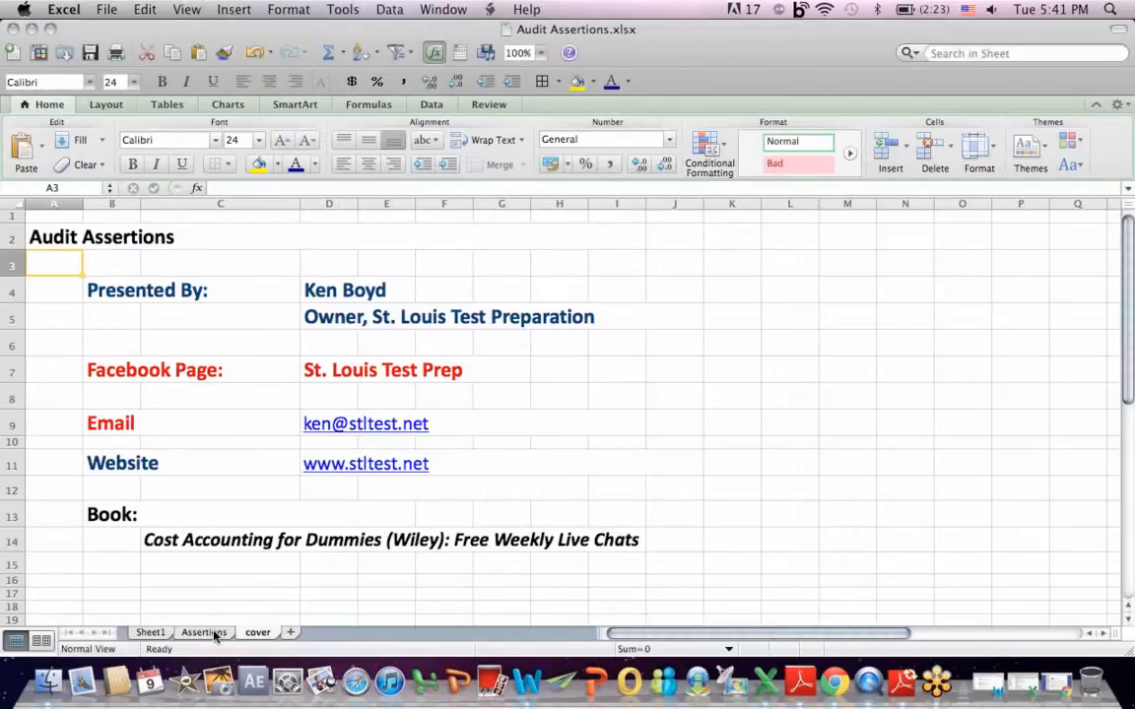
- Open the Assertions sheet and highlight the Ordering and Sales Process IF/THEN notes
left_click(204, 631)
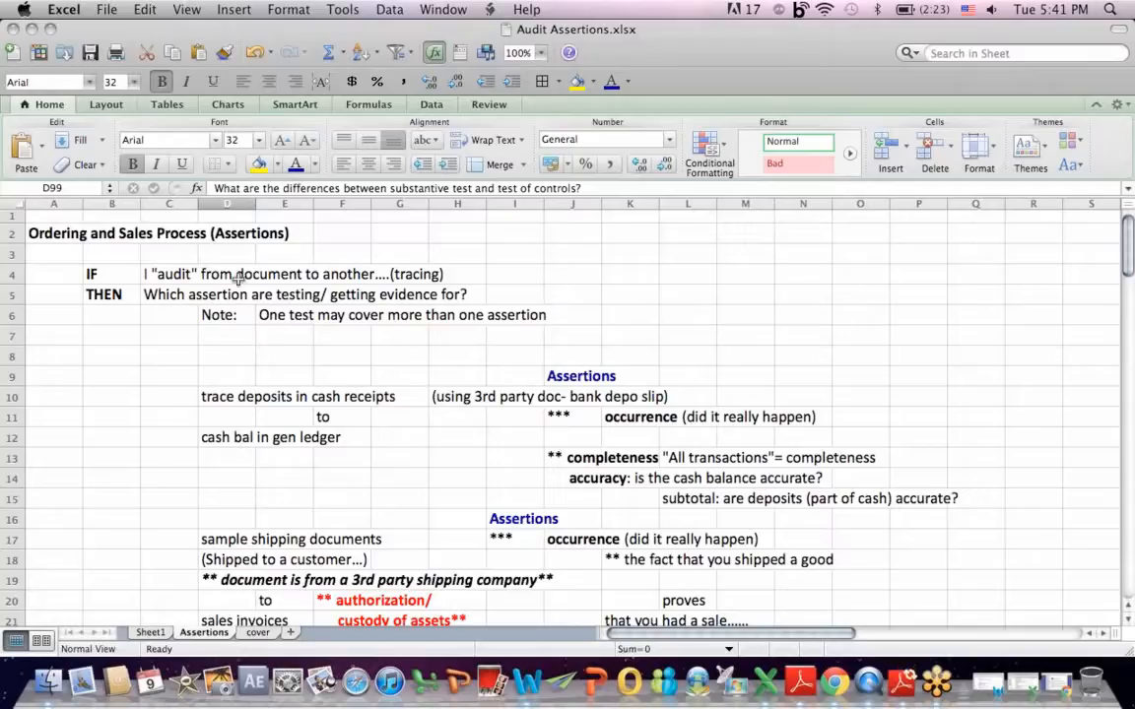
left_click(55, 233)
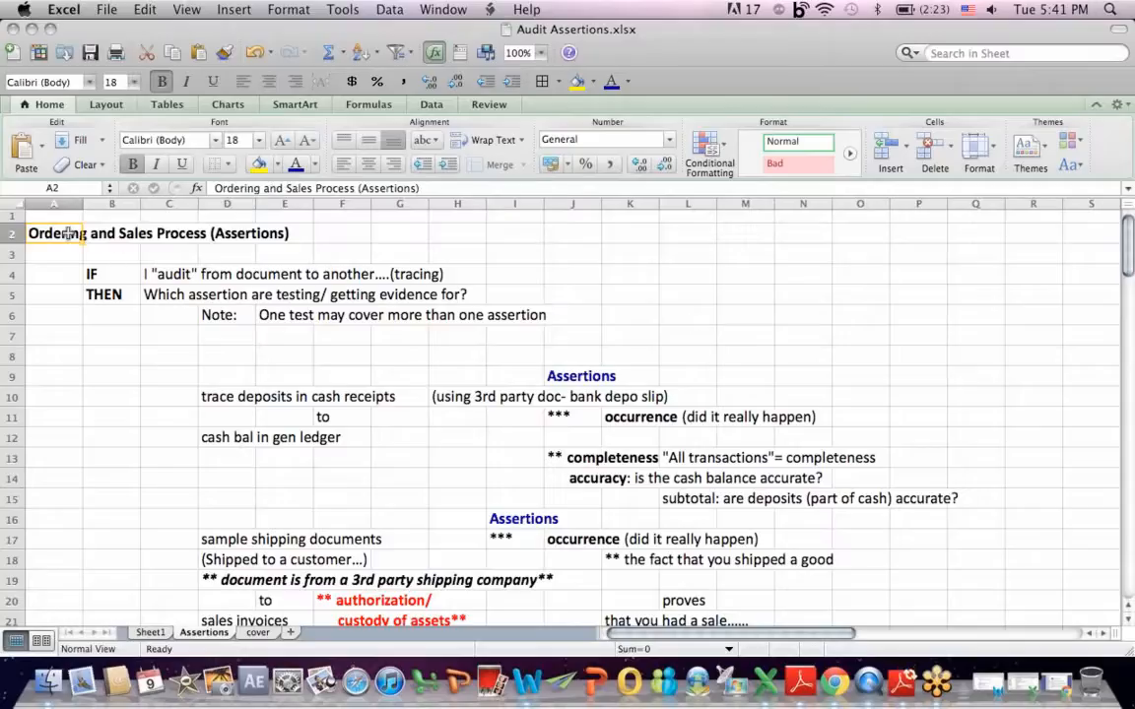
mouse_move(148, 323)
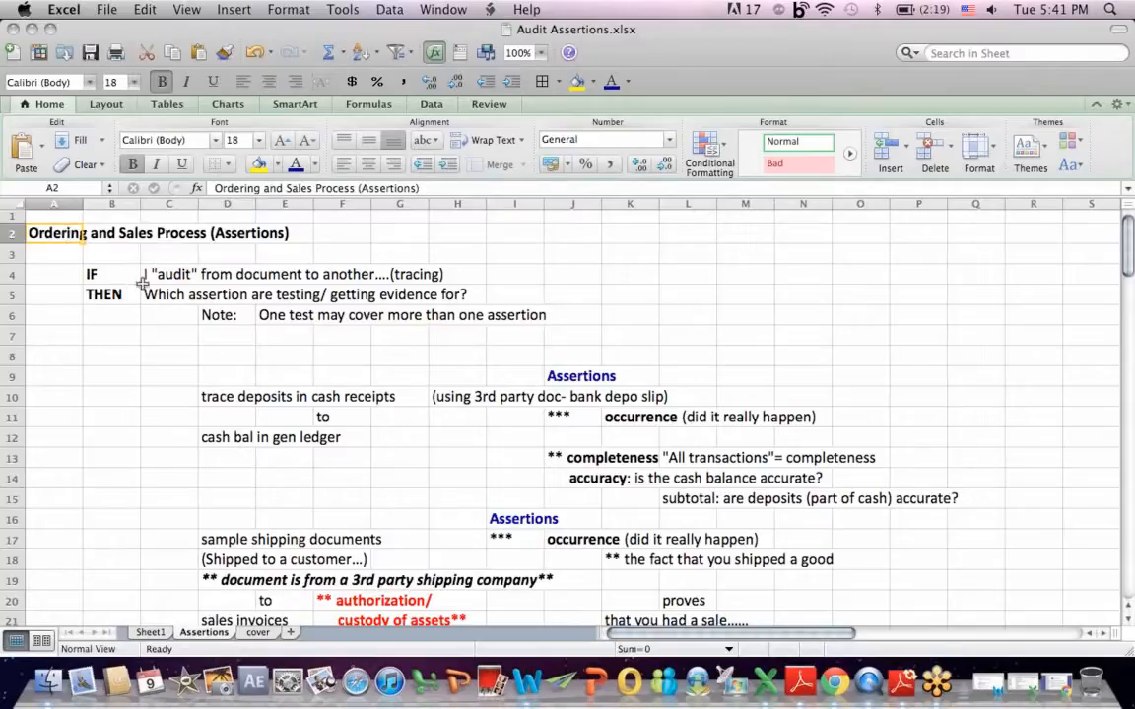
left_click_drag(53, 233, 463, 274)
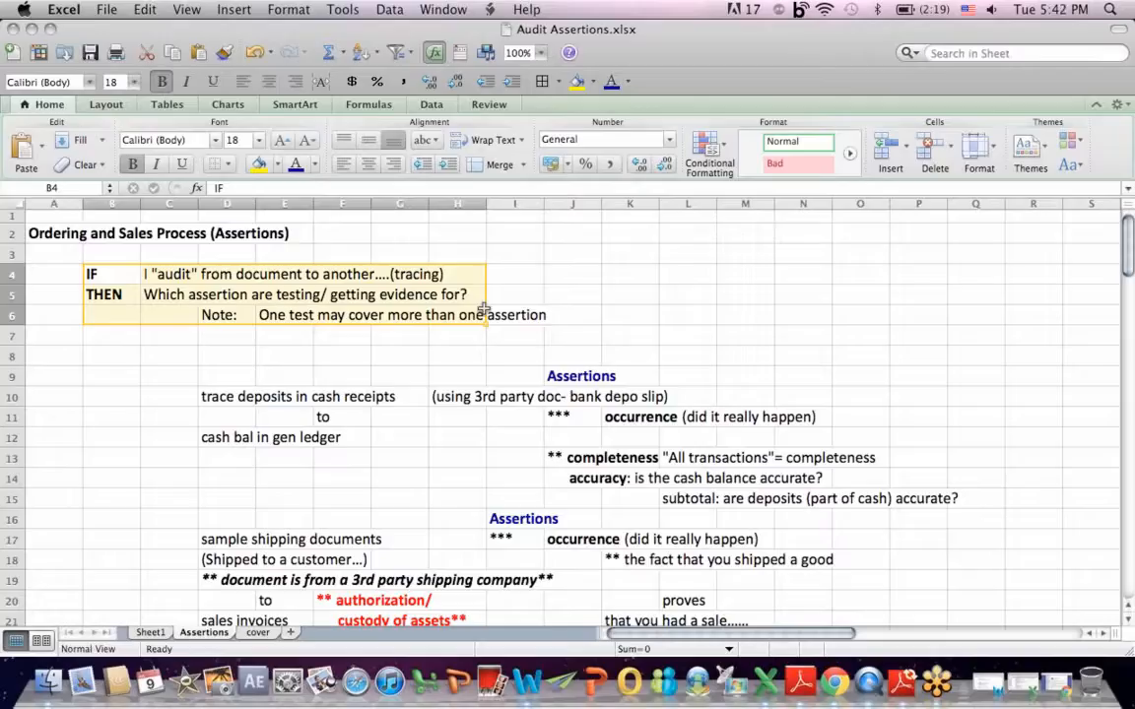
- Point out the row 4 tracing statement, row 5 assertion question and one-test note
left_click(285, 253)
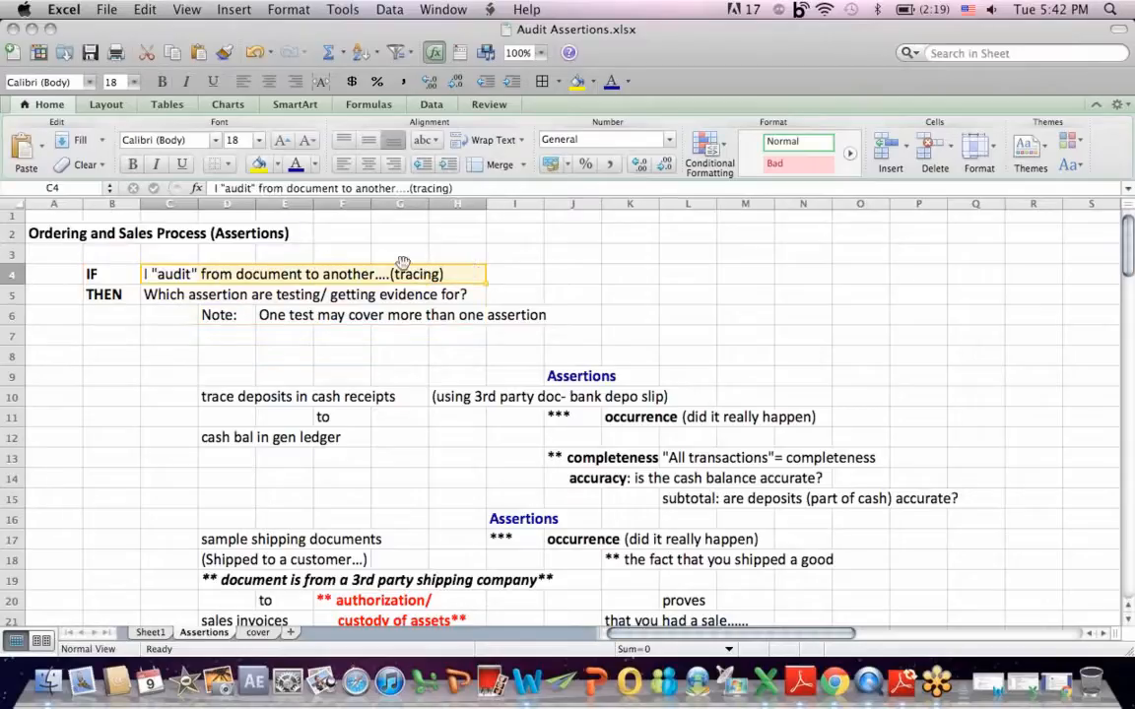
left_click(169, 293)
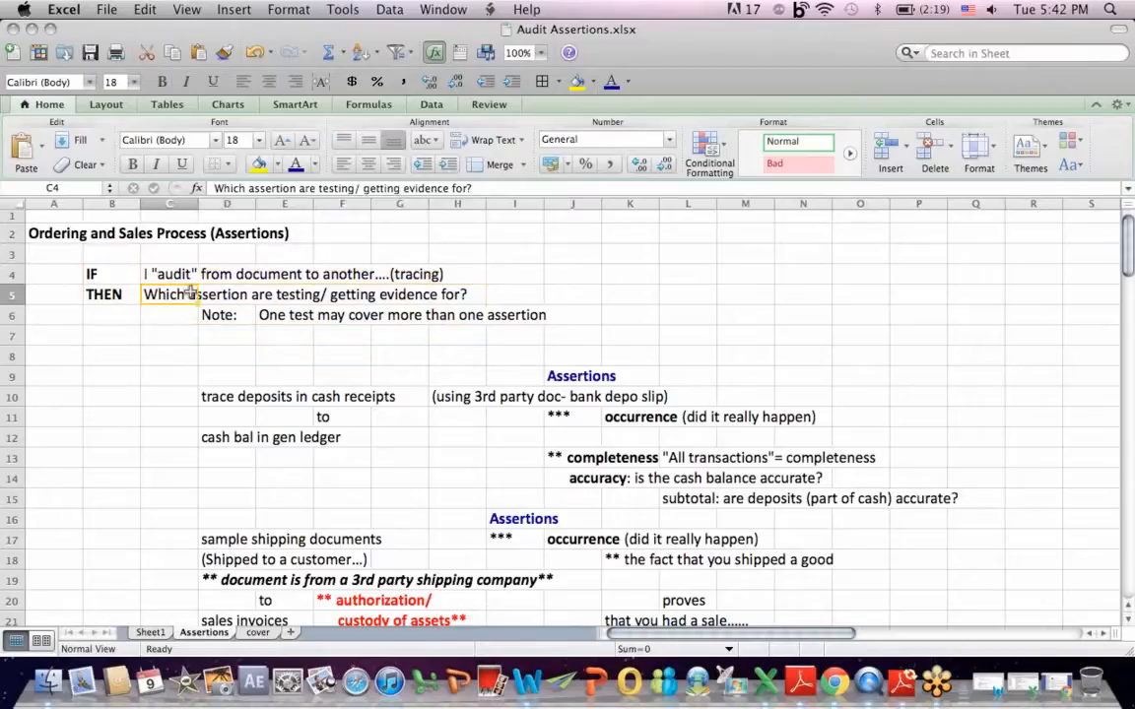
left_click(305, 294)
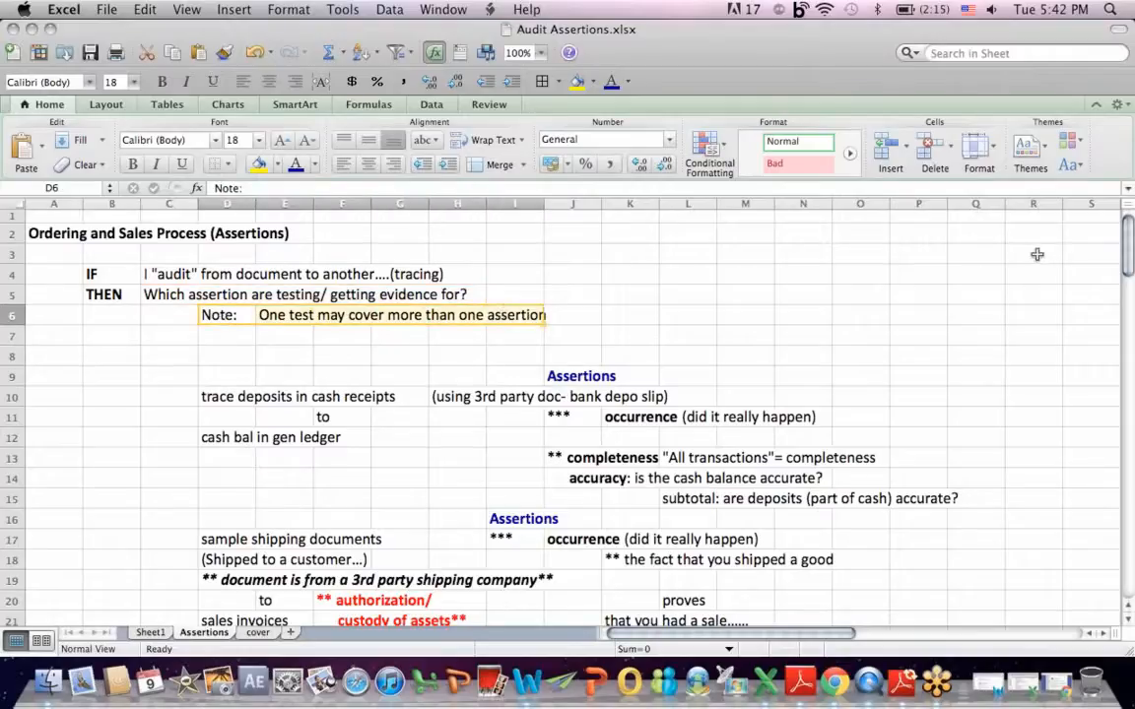
left_click(975, 273)
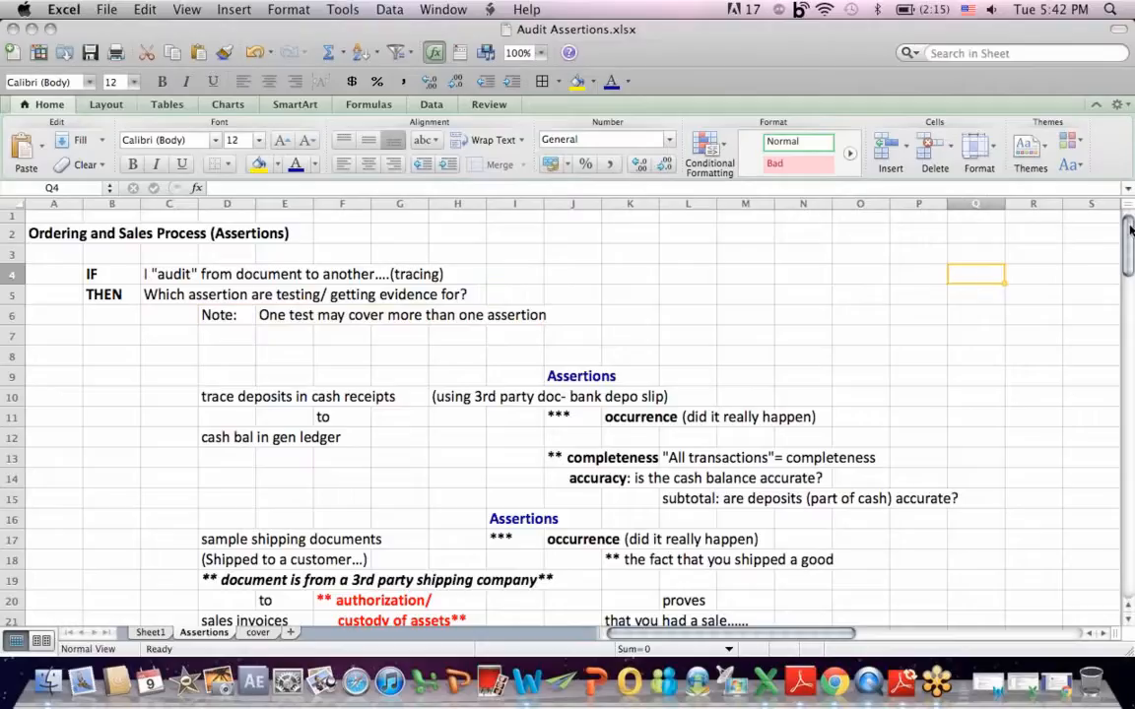
- Show the example of tracing deposits from cash receipts to the general ledger cash balance
scroll("down", 3)
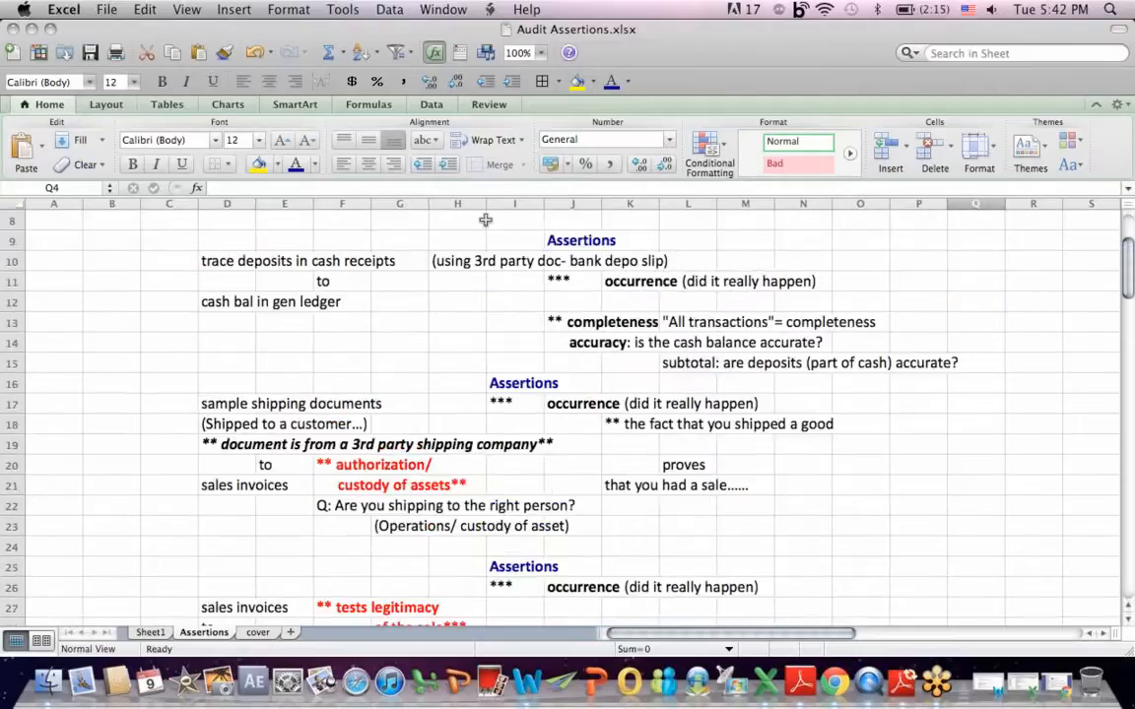
left_click(226, 261)
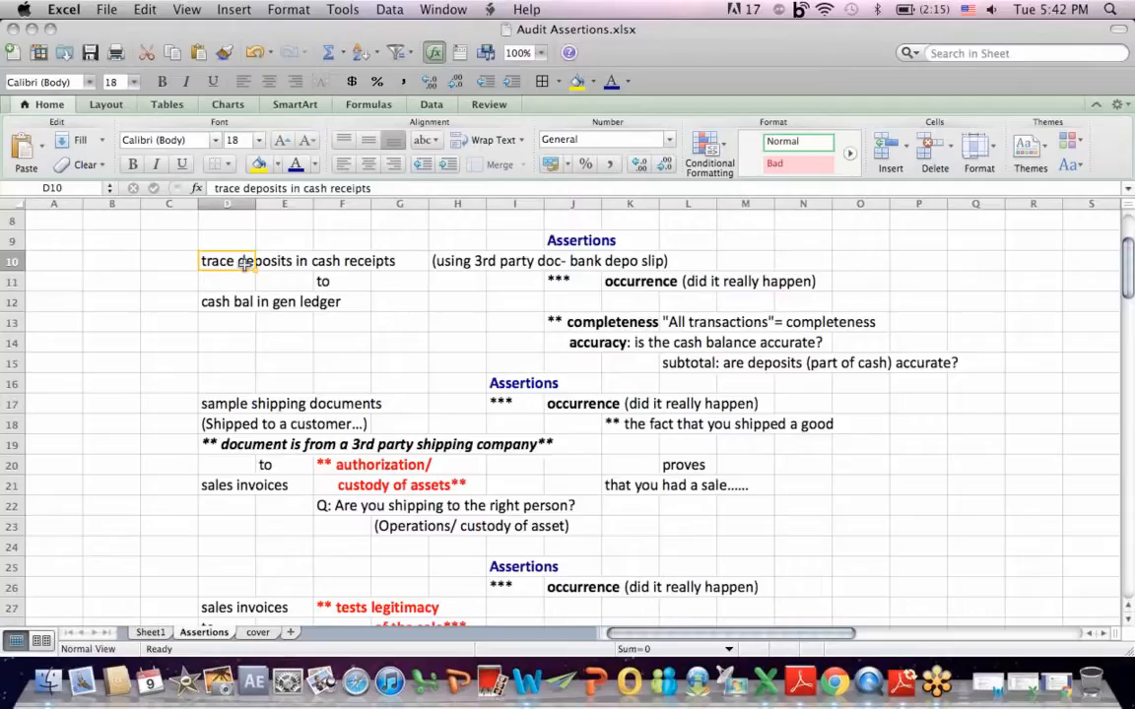
left_click(227, 301)
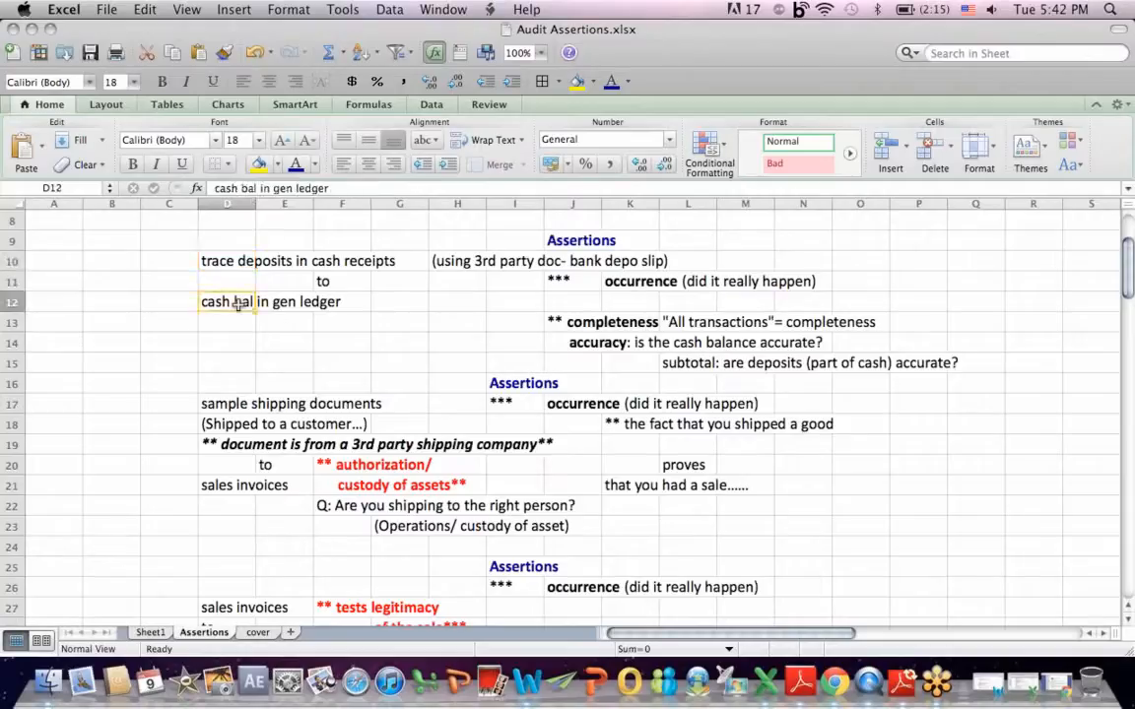
mouse_move(341, 253)
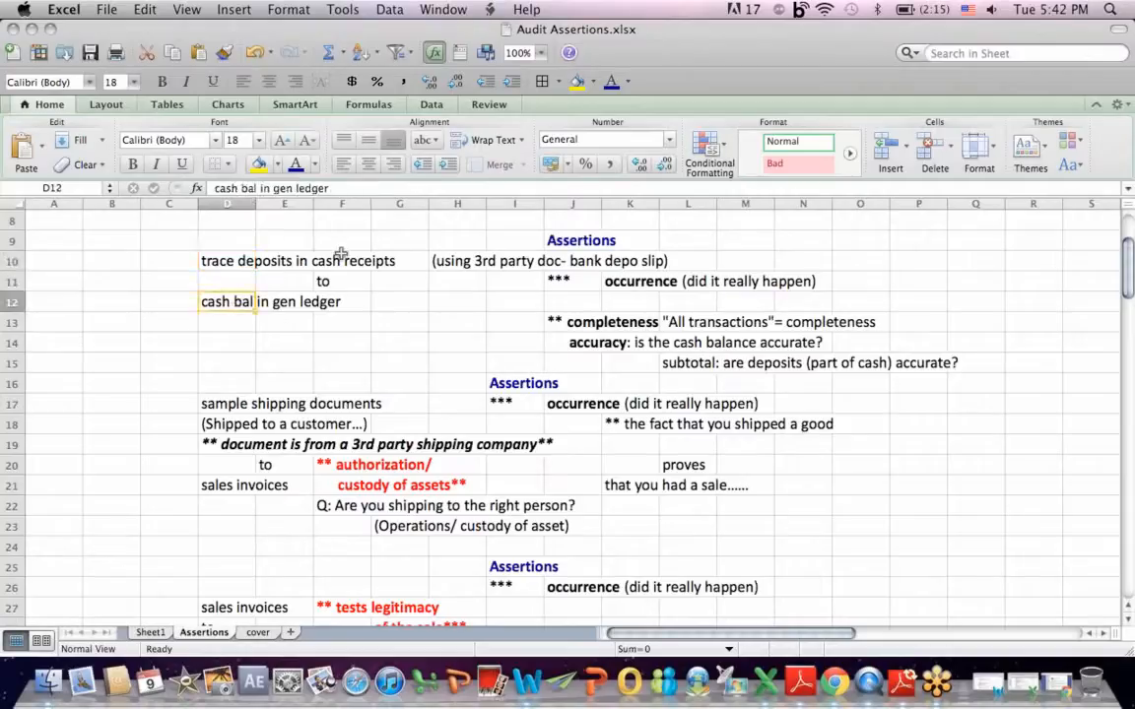
left_click(354, 260)
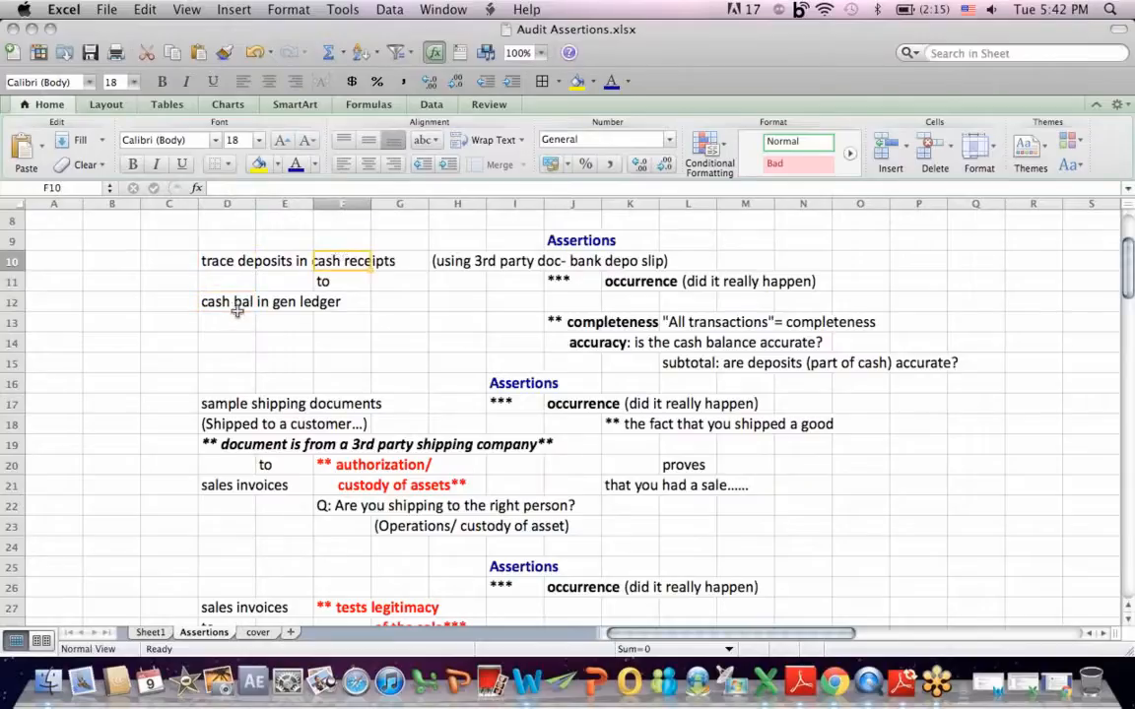
left_click(225, 301)
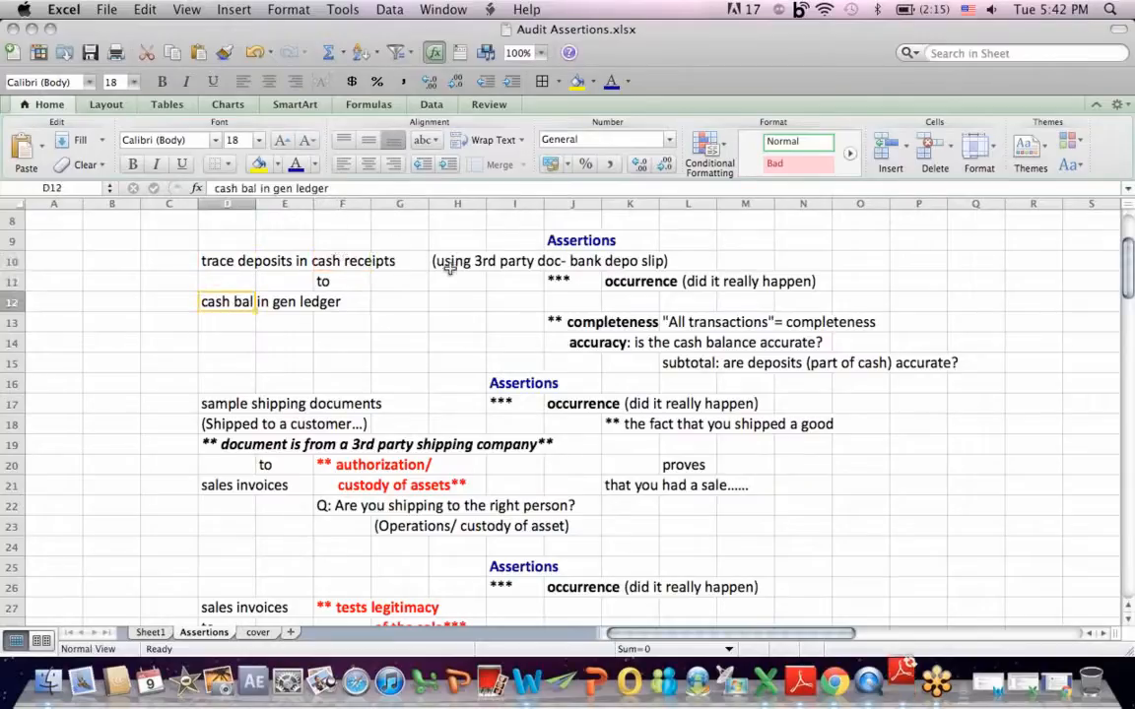
- Point out the bank deposit slip evidence and the occurrence, completeness and accuracy assertions
left_click(552, 260)
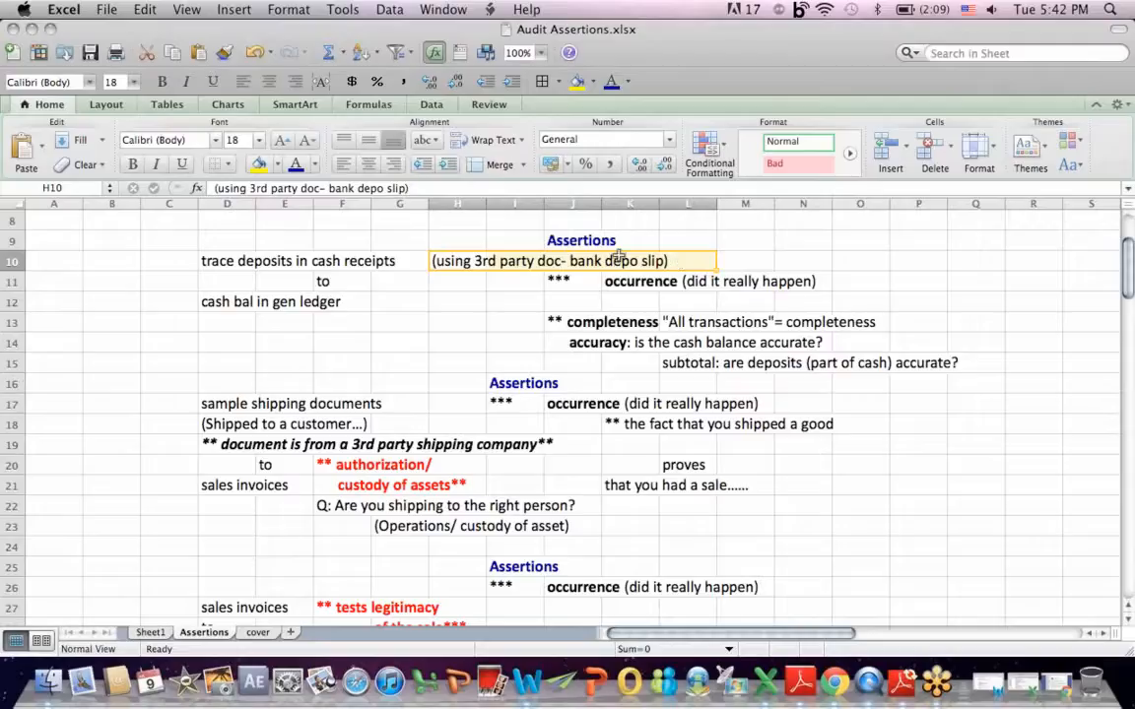
left_click(630, 281)
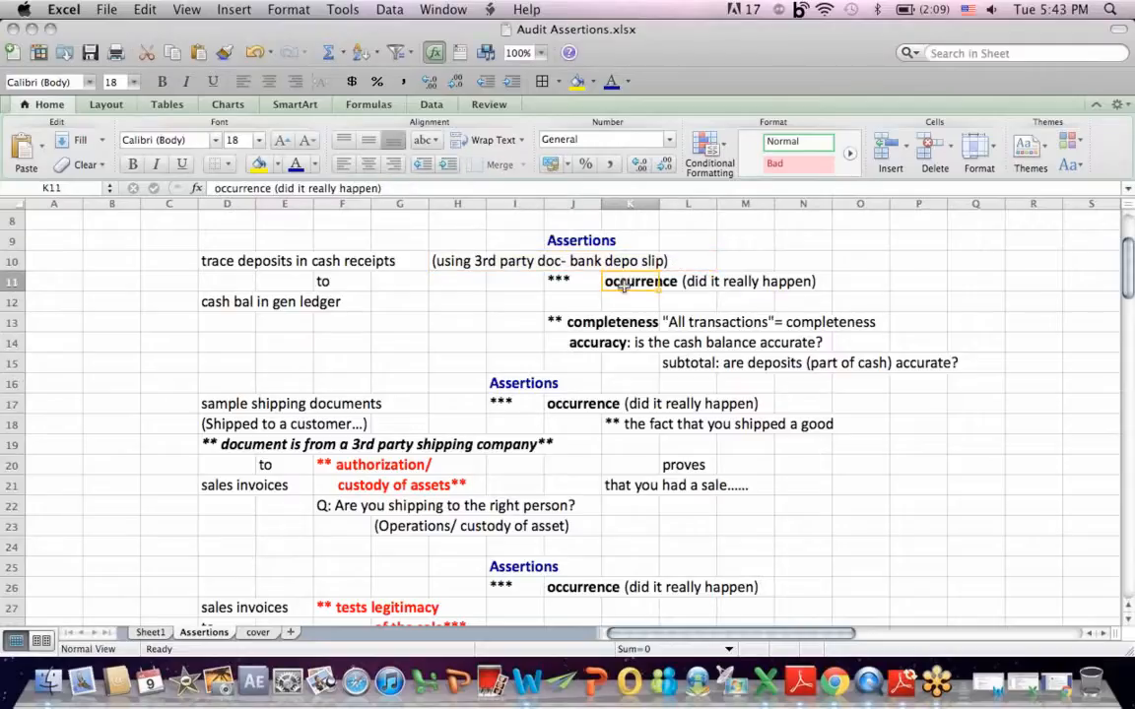
left_click(574, 322)
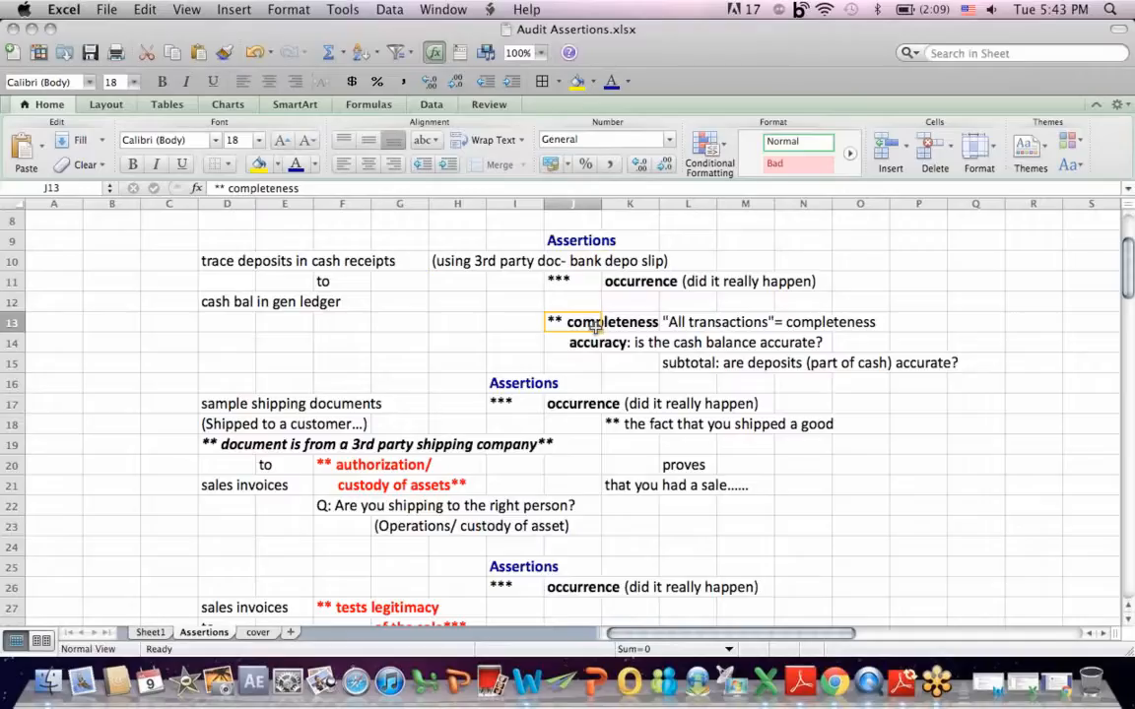
mouse_move(595, 330)
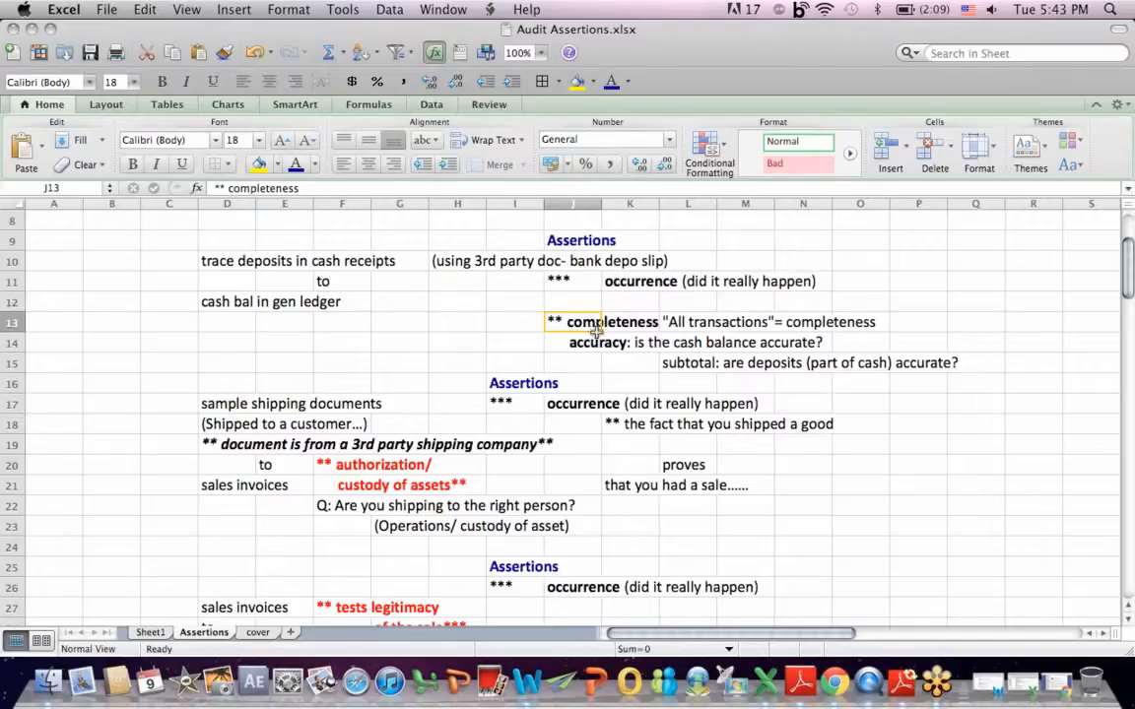
left_click(574, 342)
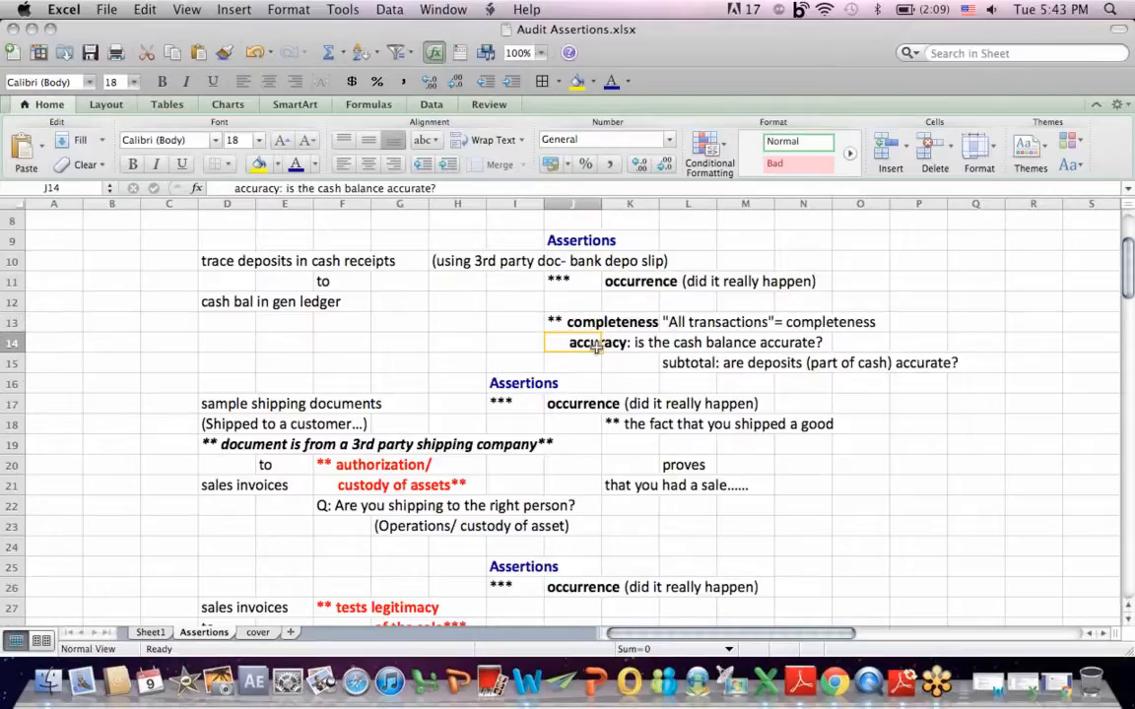
mouse_move(227, 373)
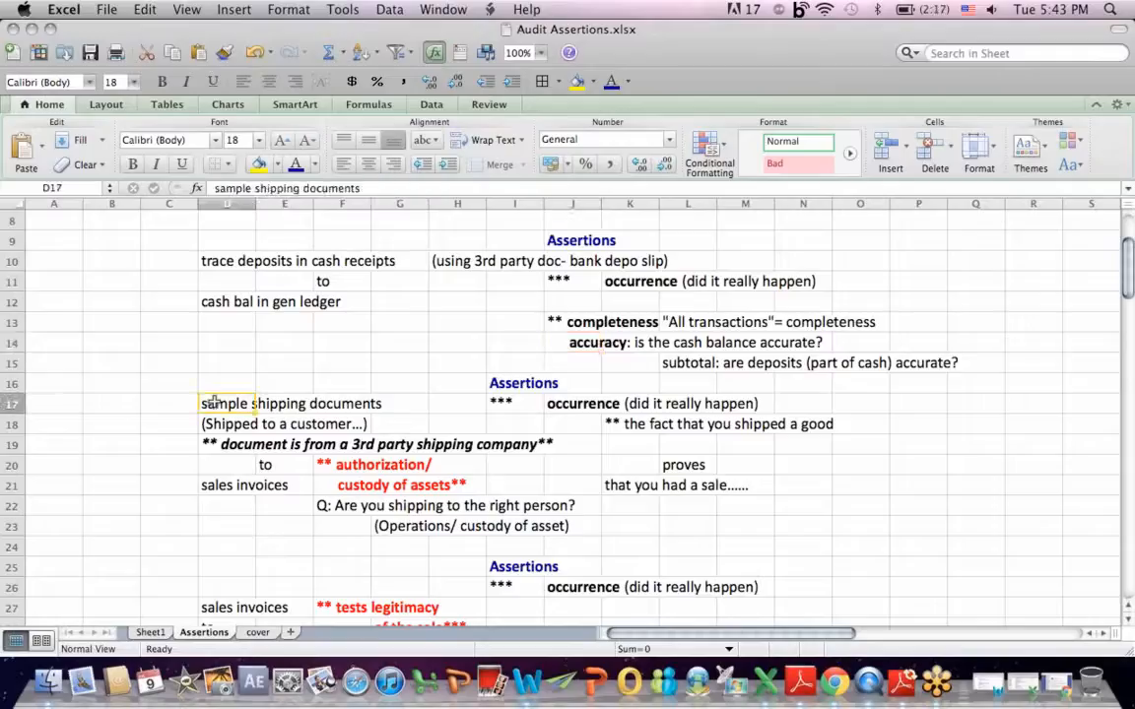
mouse_move(213, 423)
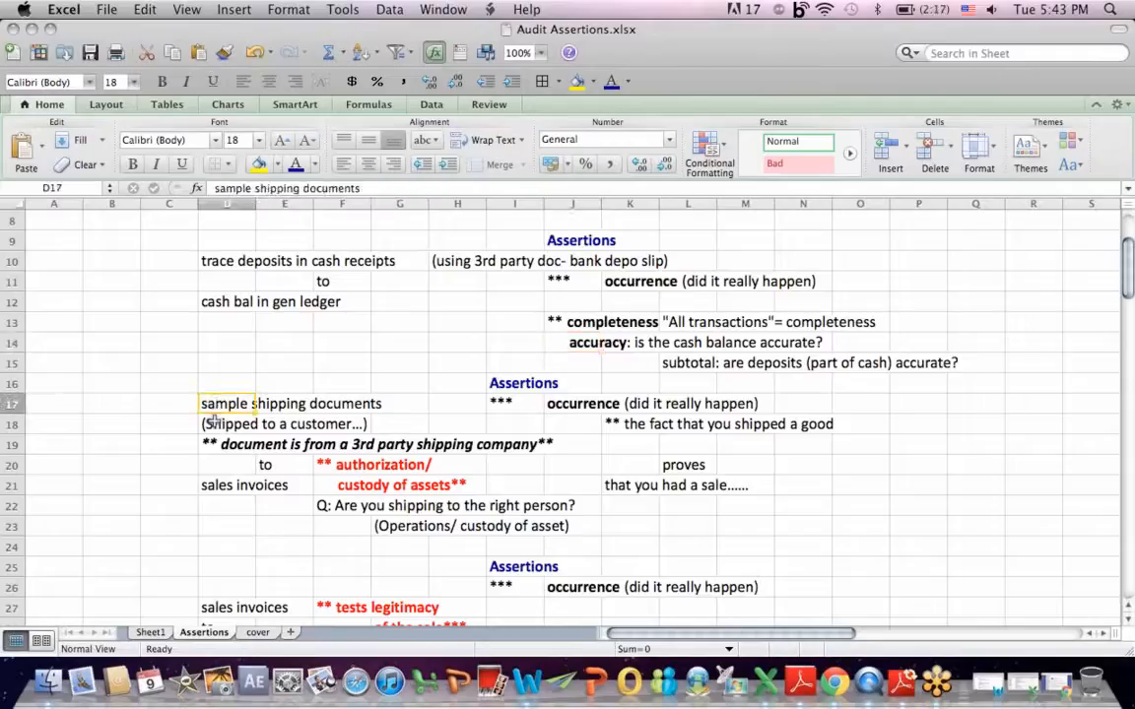
left_click(227, 423)
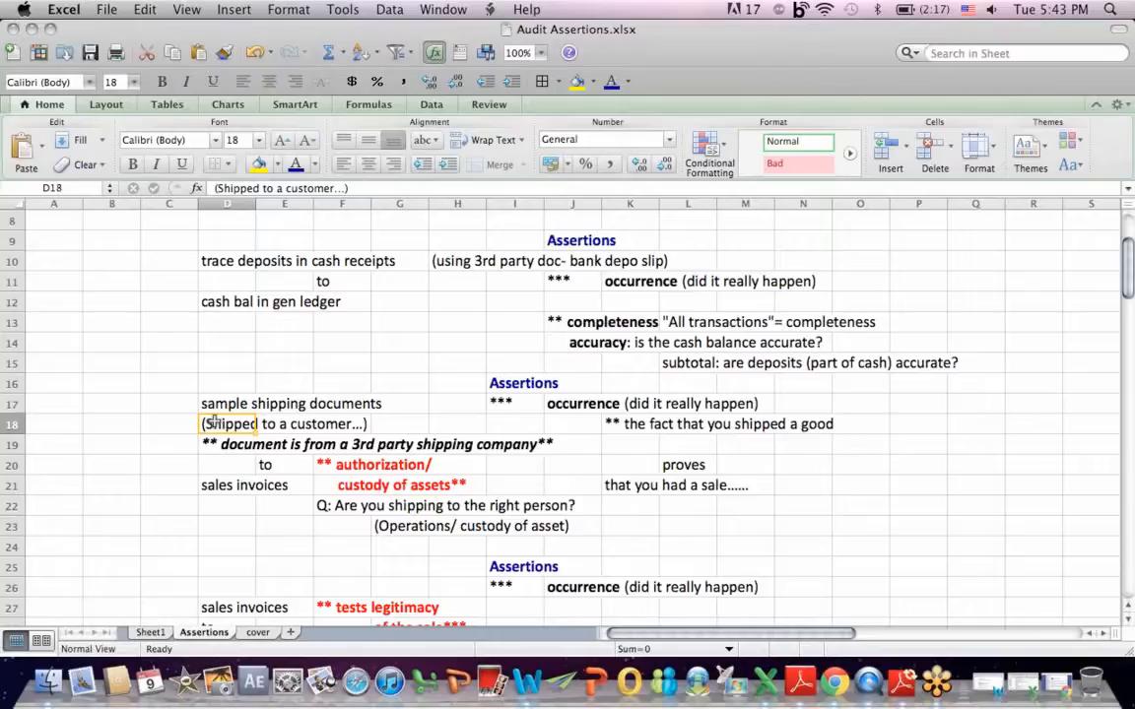
mouse_move(219, 443)
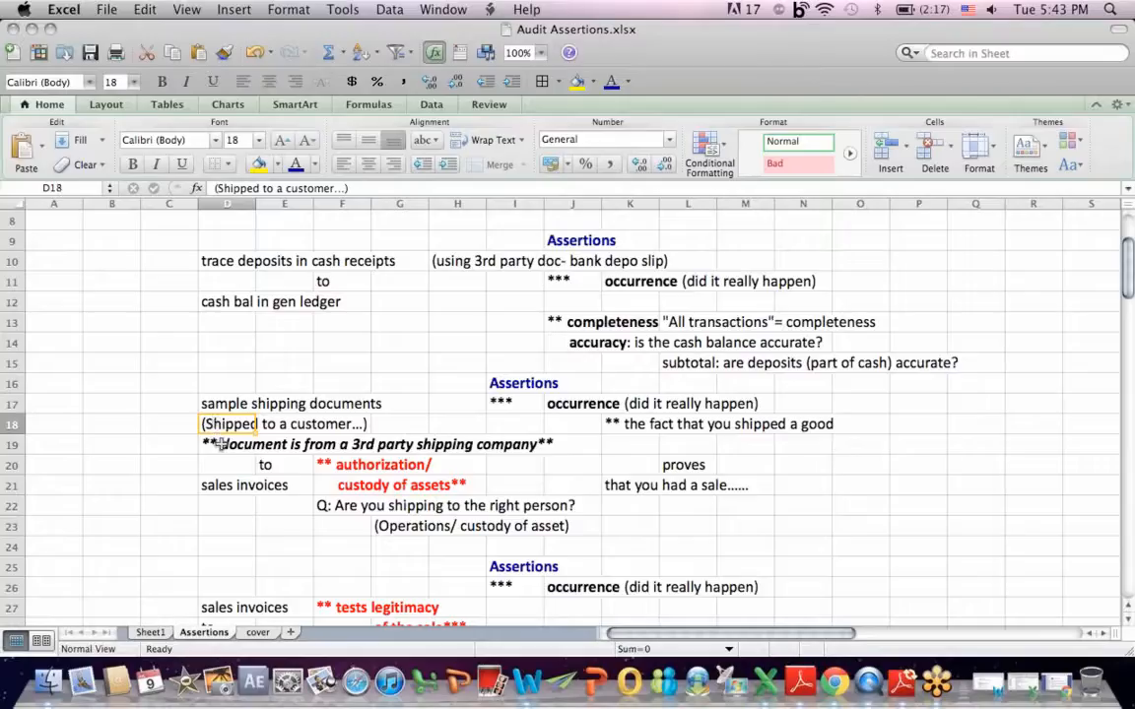
left_click(226, 445)
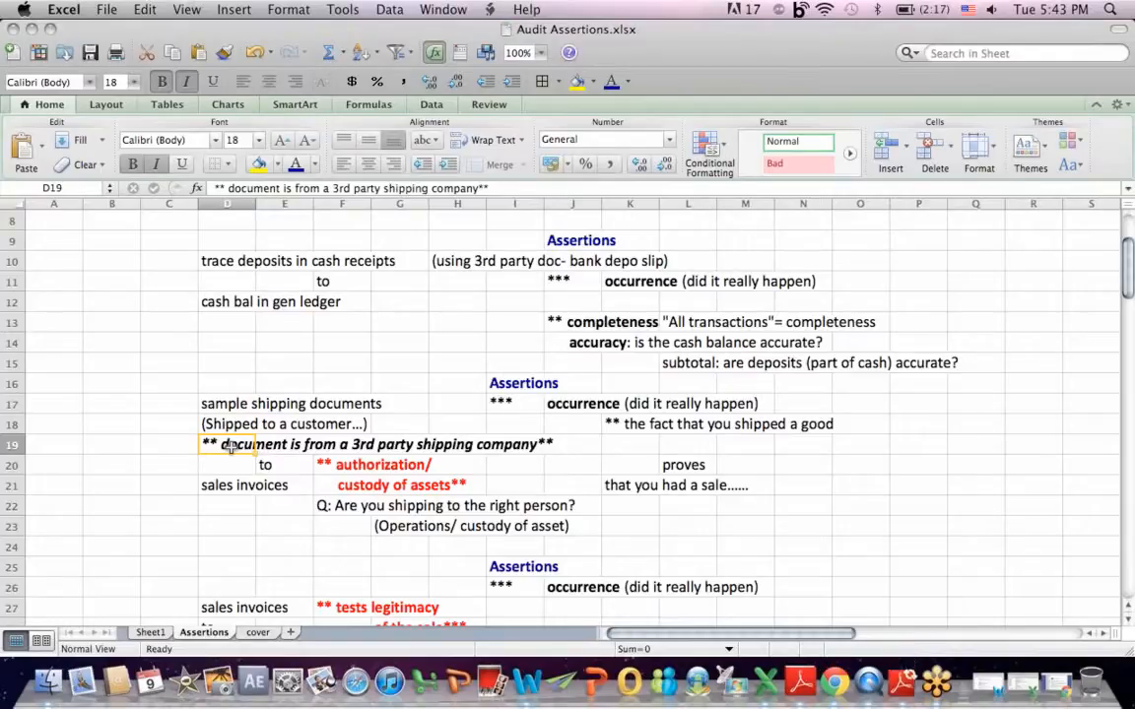
mouse_move(217, 491)
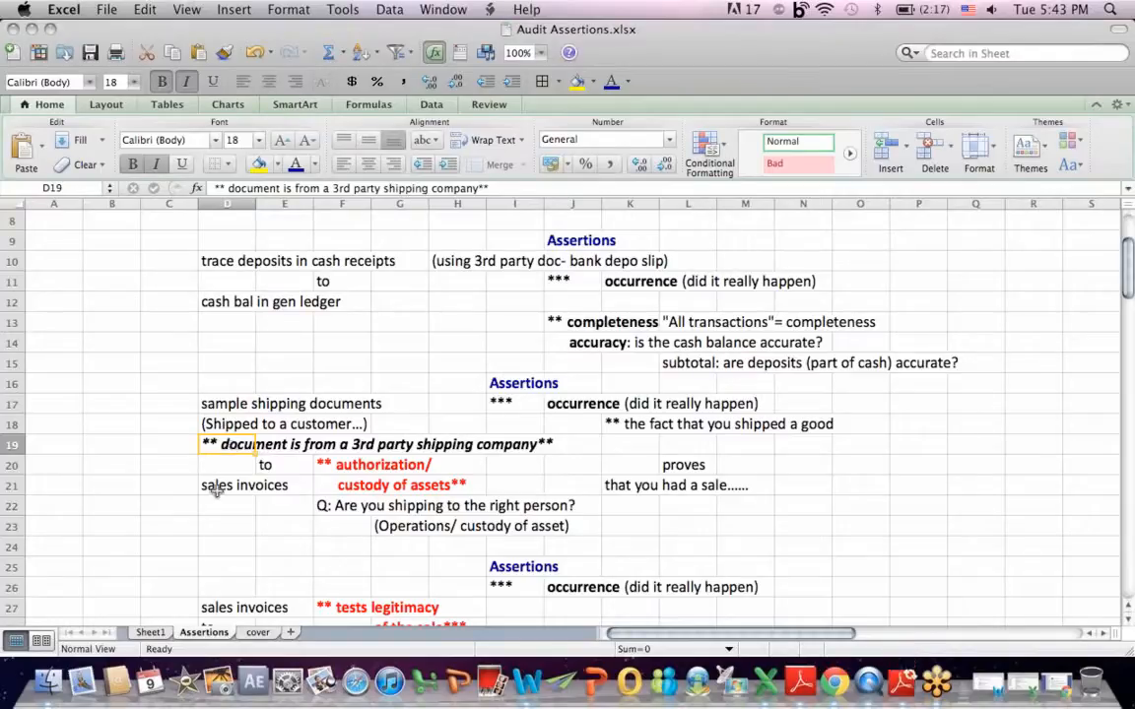
left_click(227, 485)
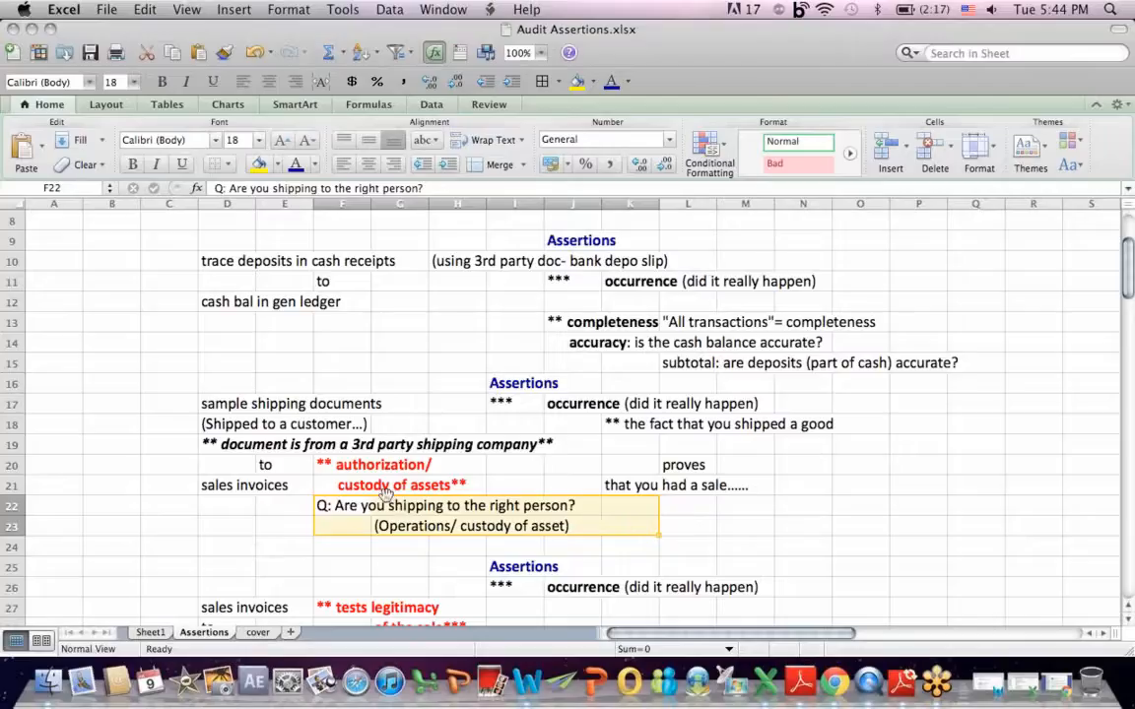
left_click(382, 464)
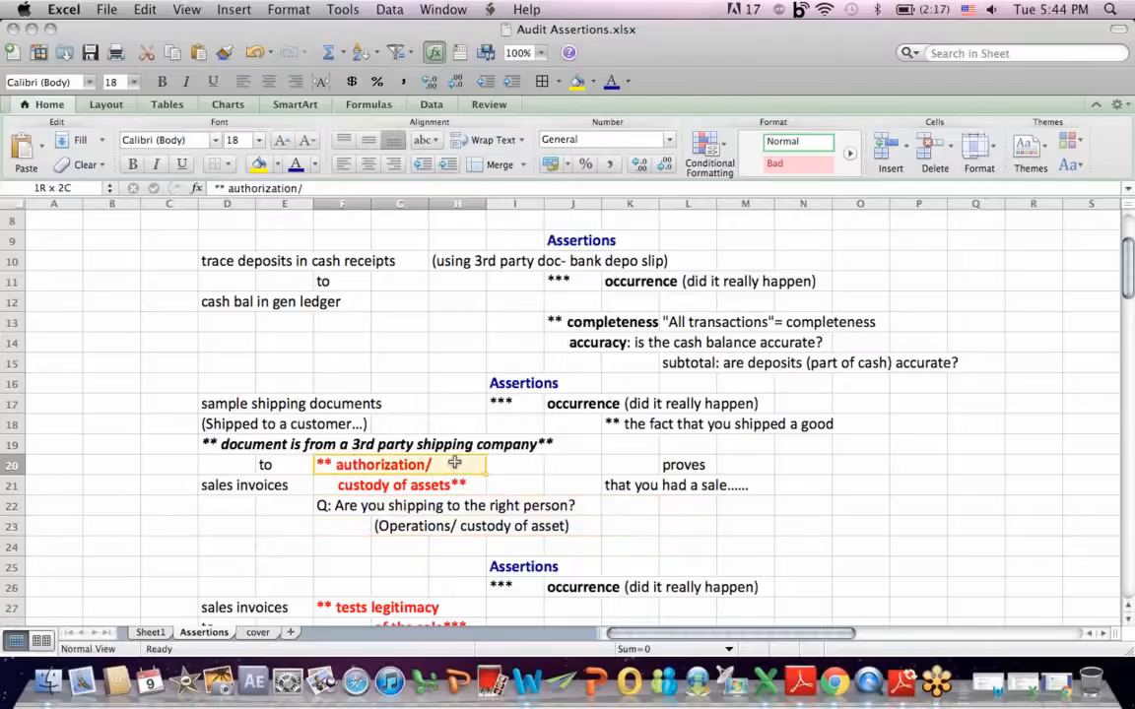
left_click(489, 485)
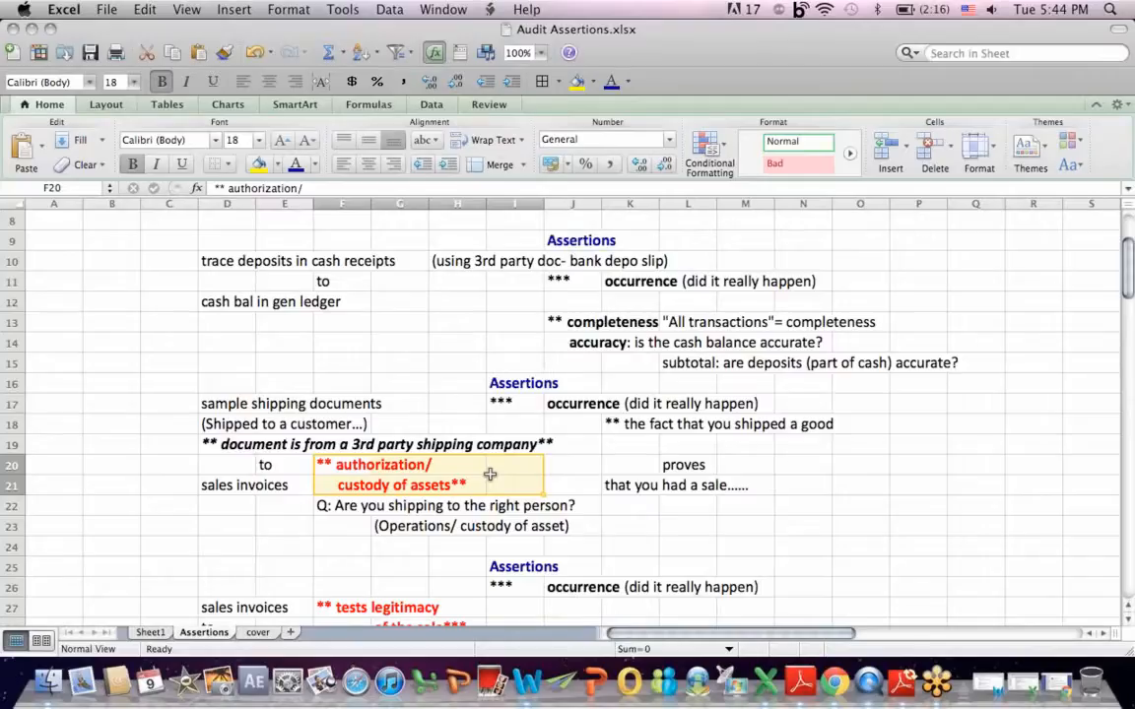
mouse_move(525, 390)
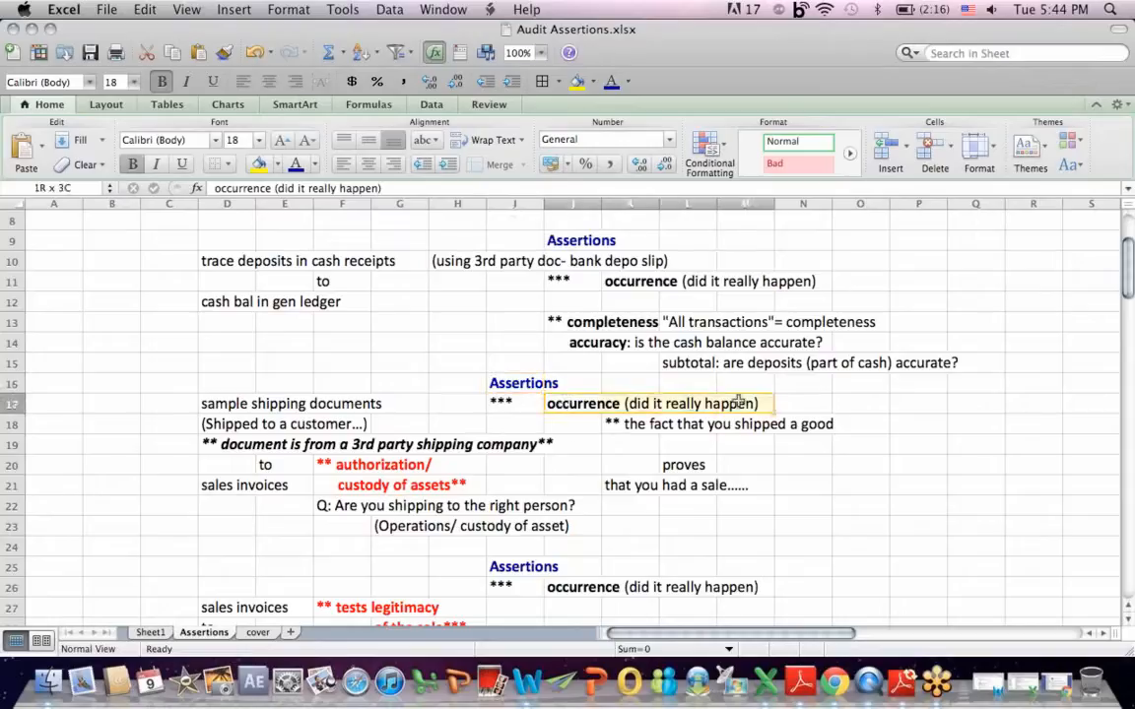
left_click(744, 402)
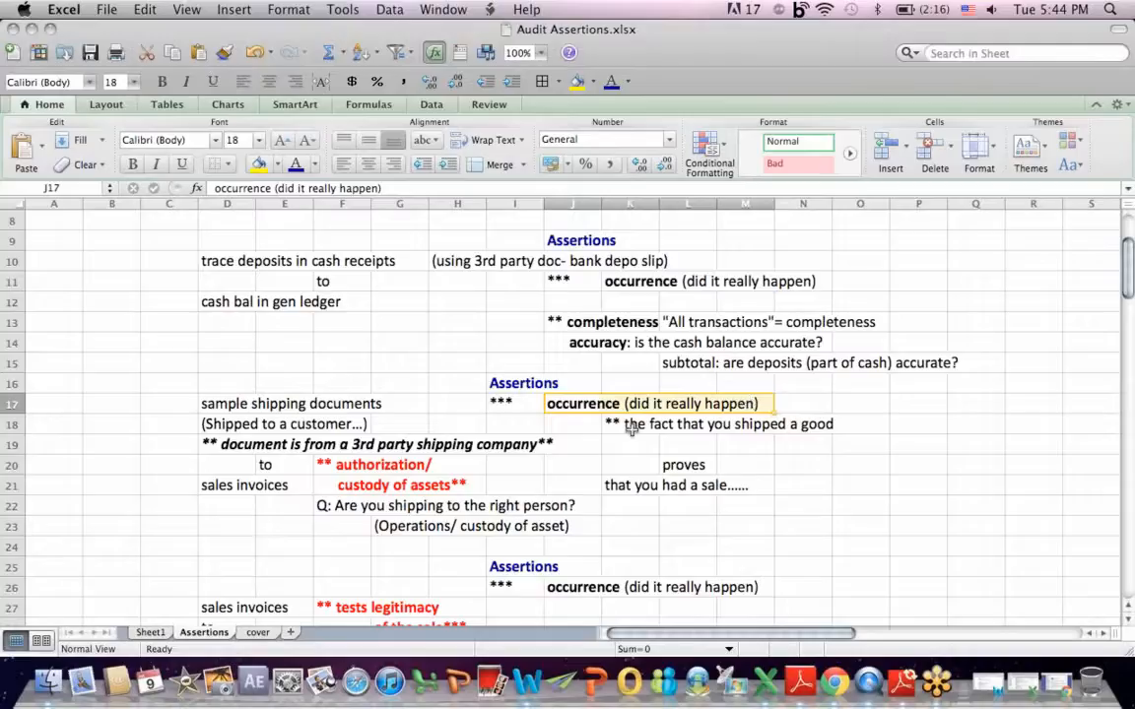
left_click(684, 464)
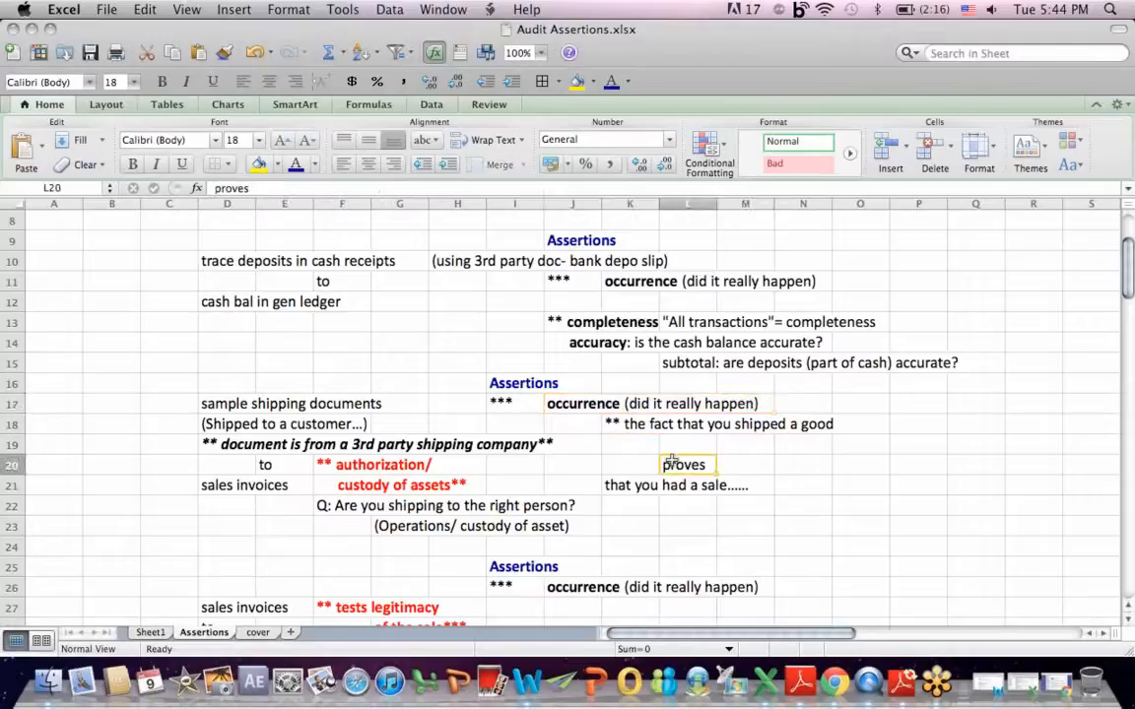
left_click(629, 505)
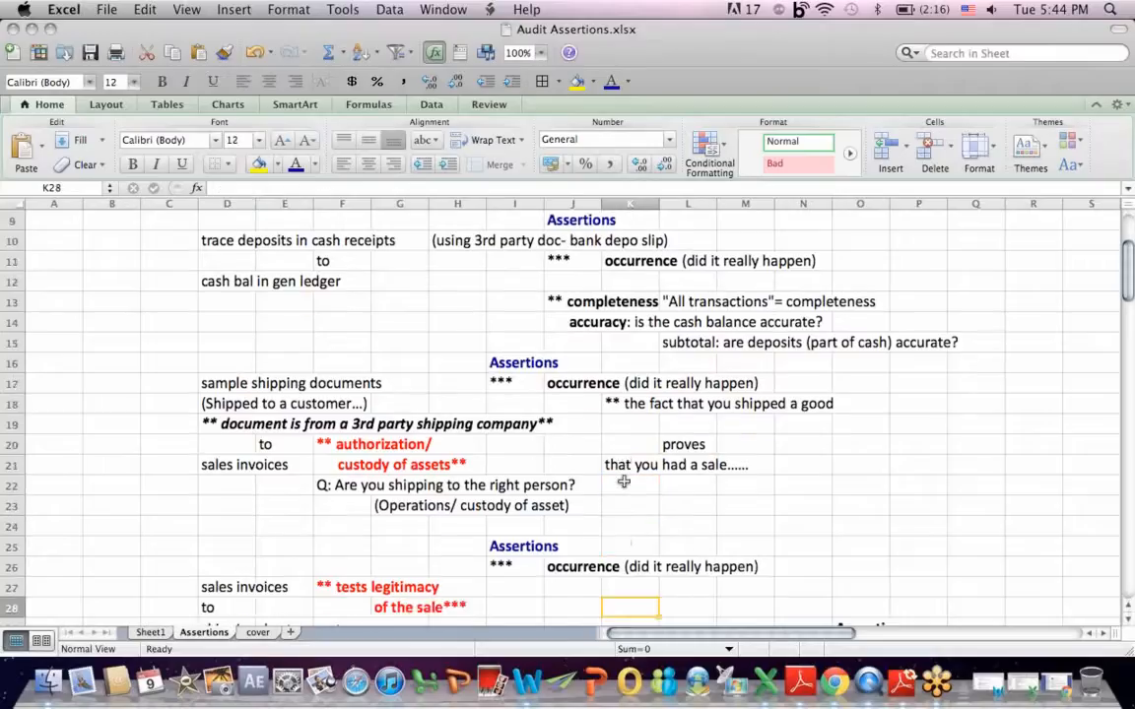
scroll("down", 3)
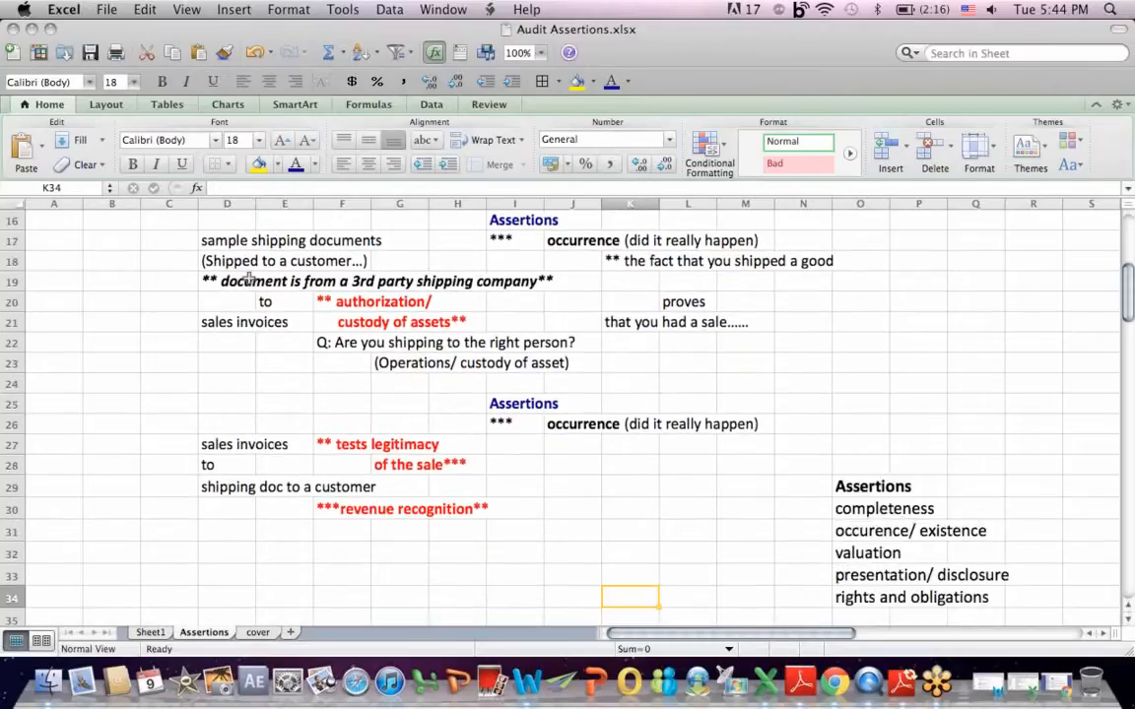
left_click(243, 445)
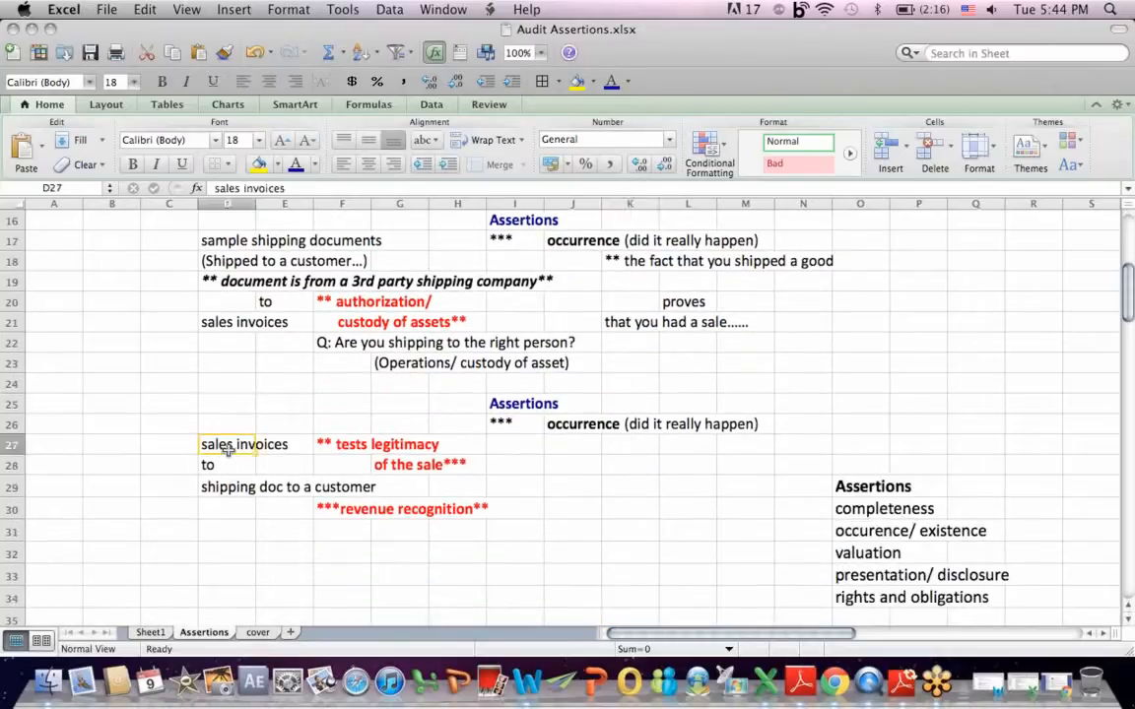
mouse_move(222, 487)
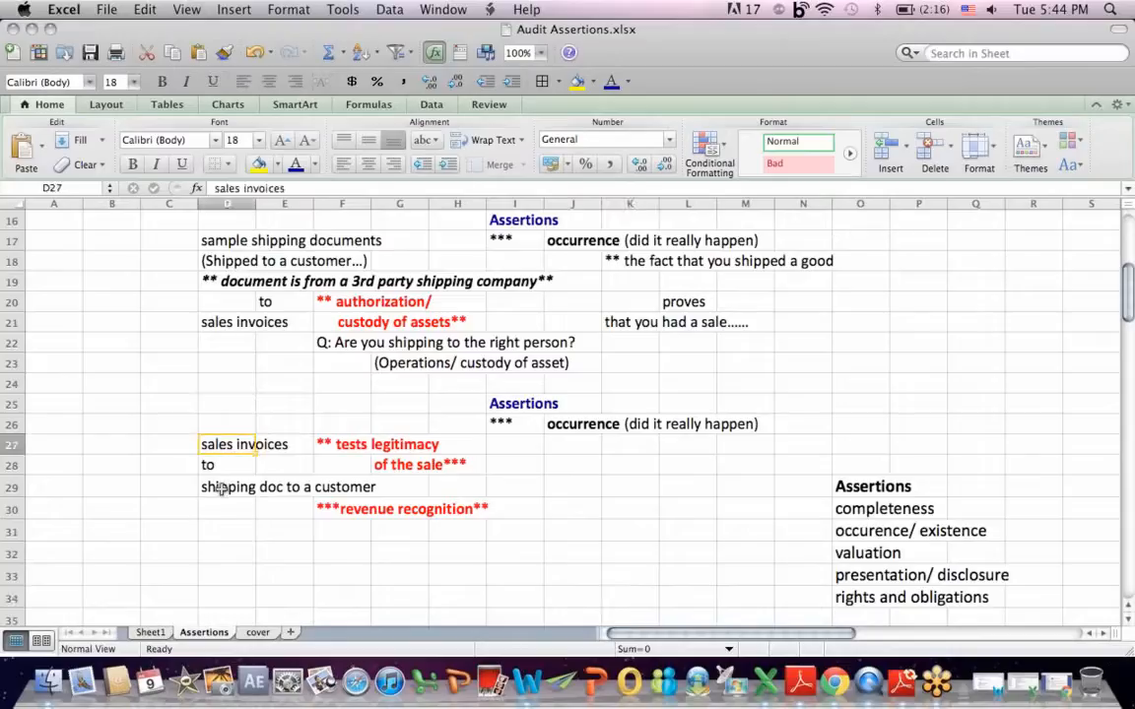
left_click(227, 487)
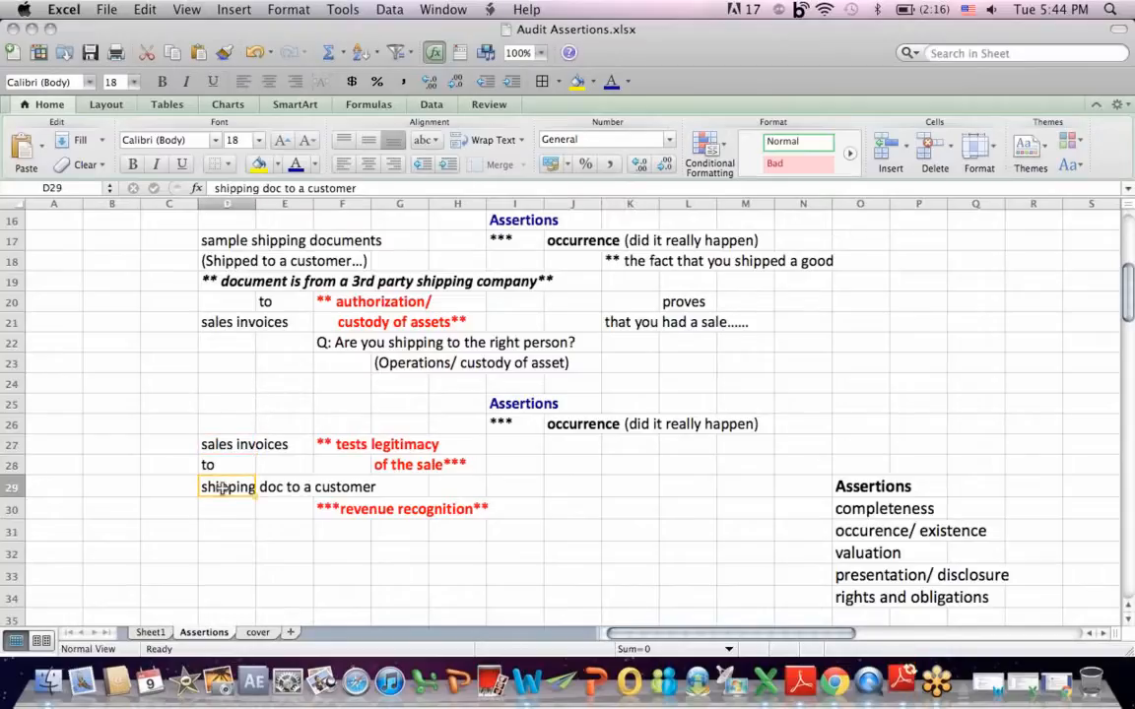
left_click(581, 423)
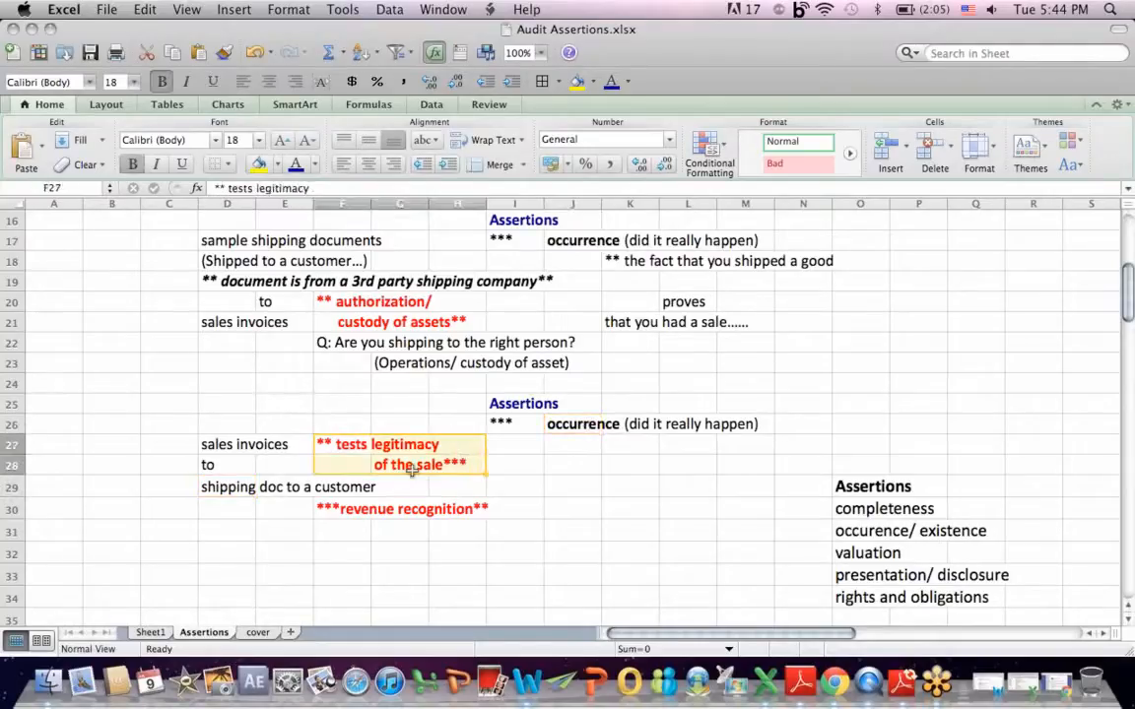
left_click(343, 508)
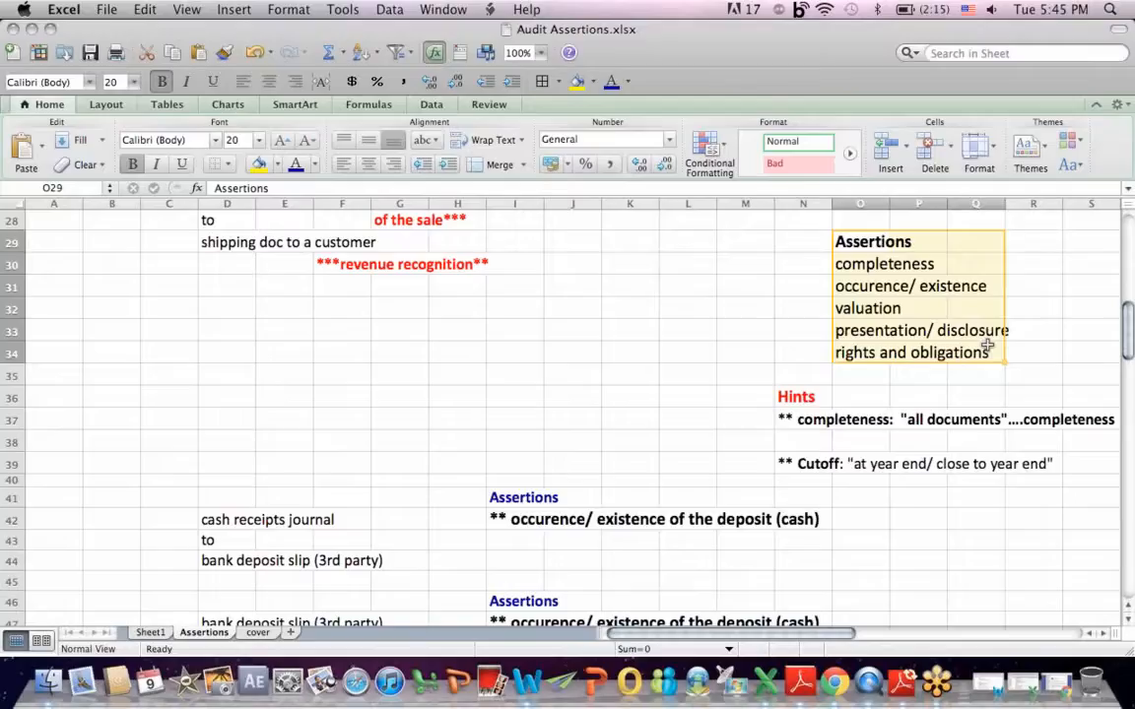
mouse_move(742, 378)
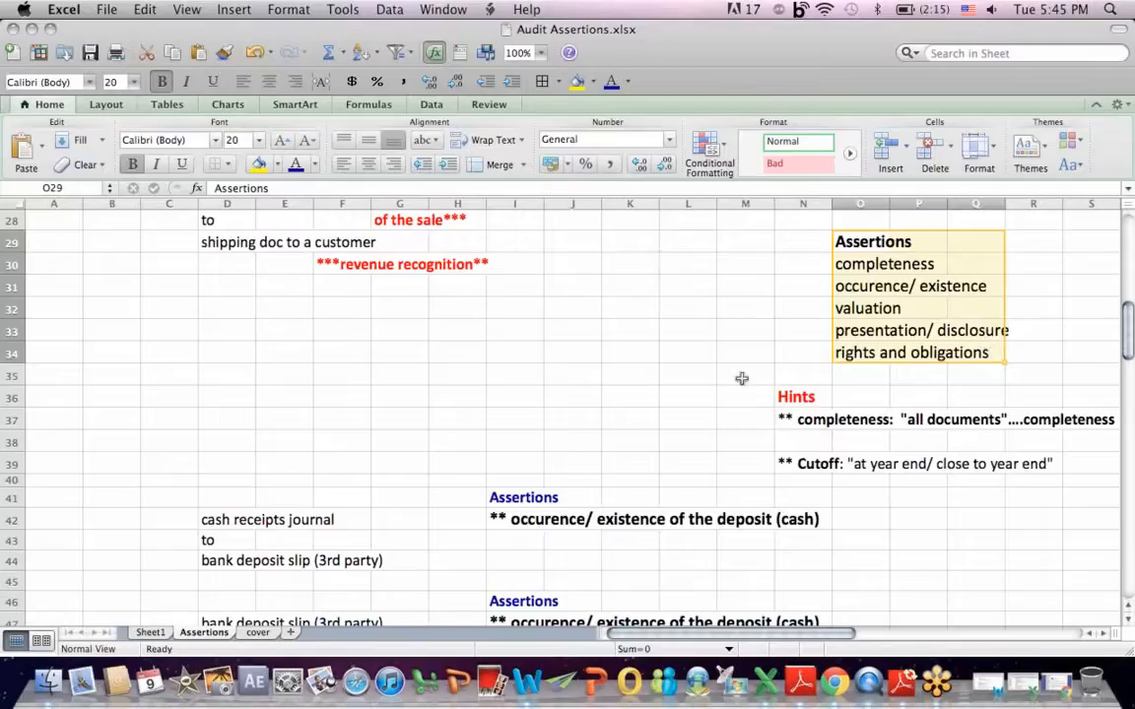
left_click(745, 375)
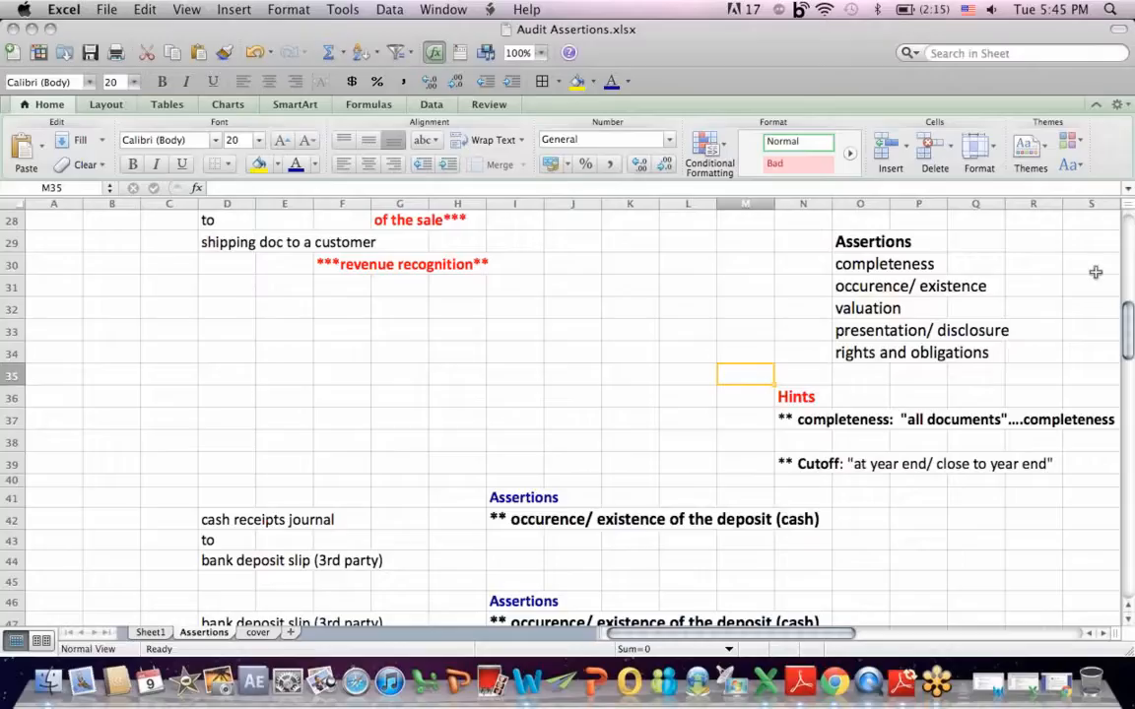
left_click(860, 602)
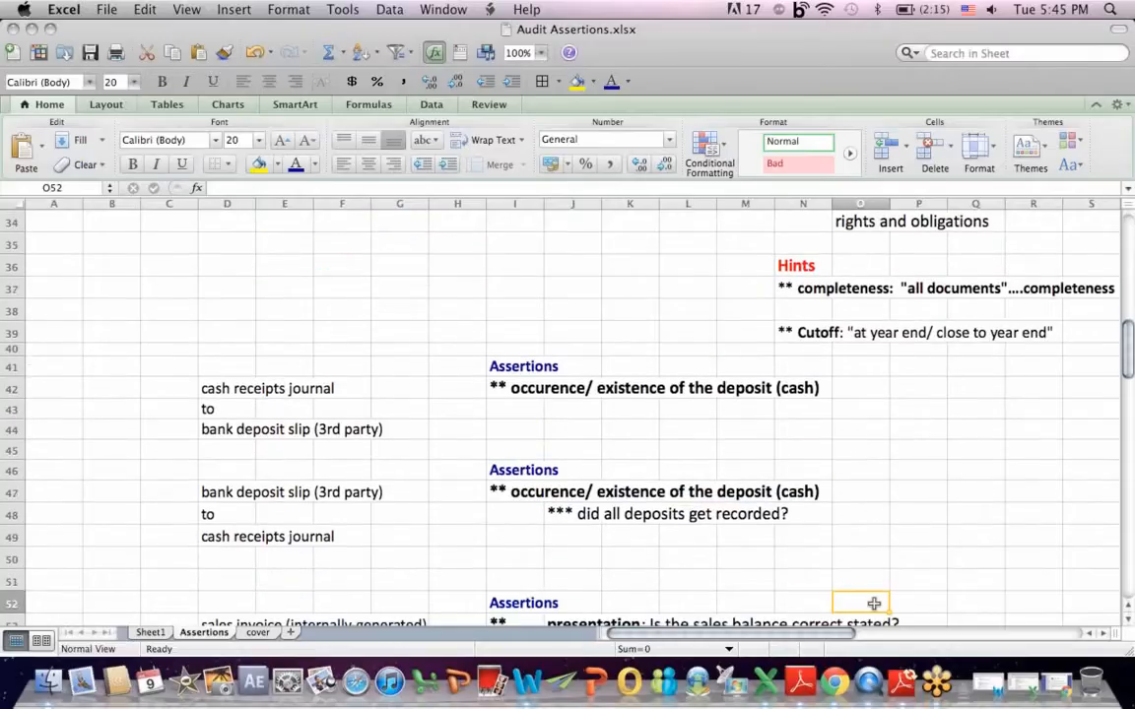
left_click(951, 288)
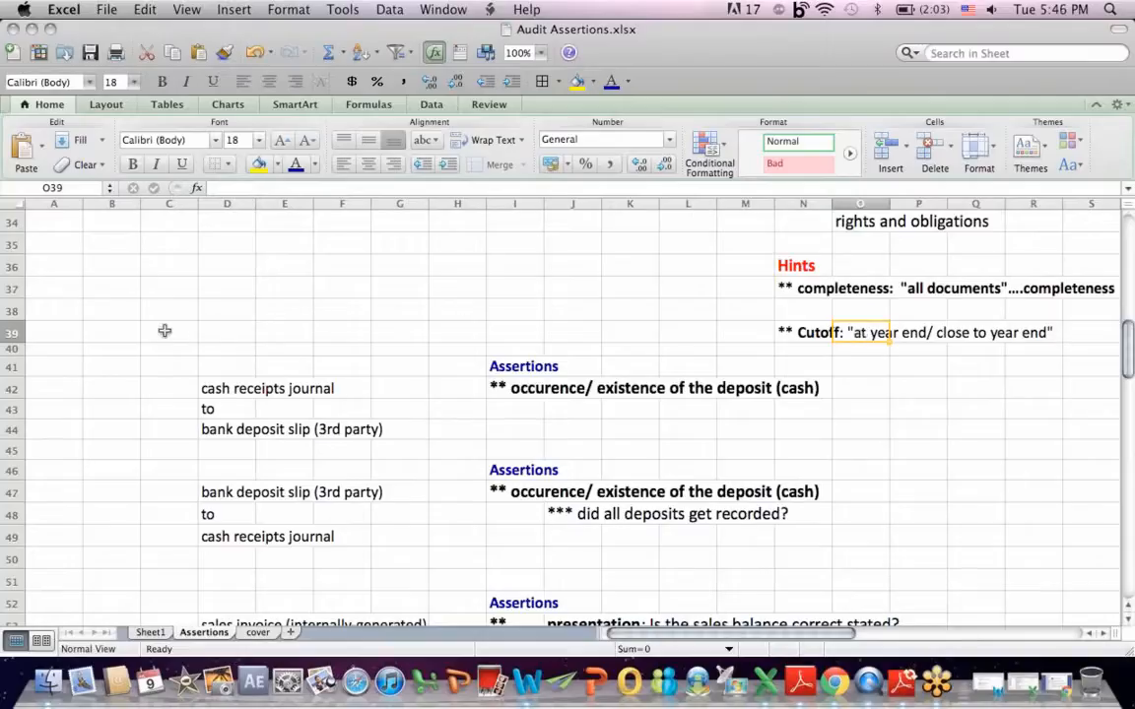
left_click(169, 332)
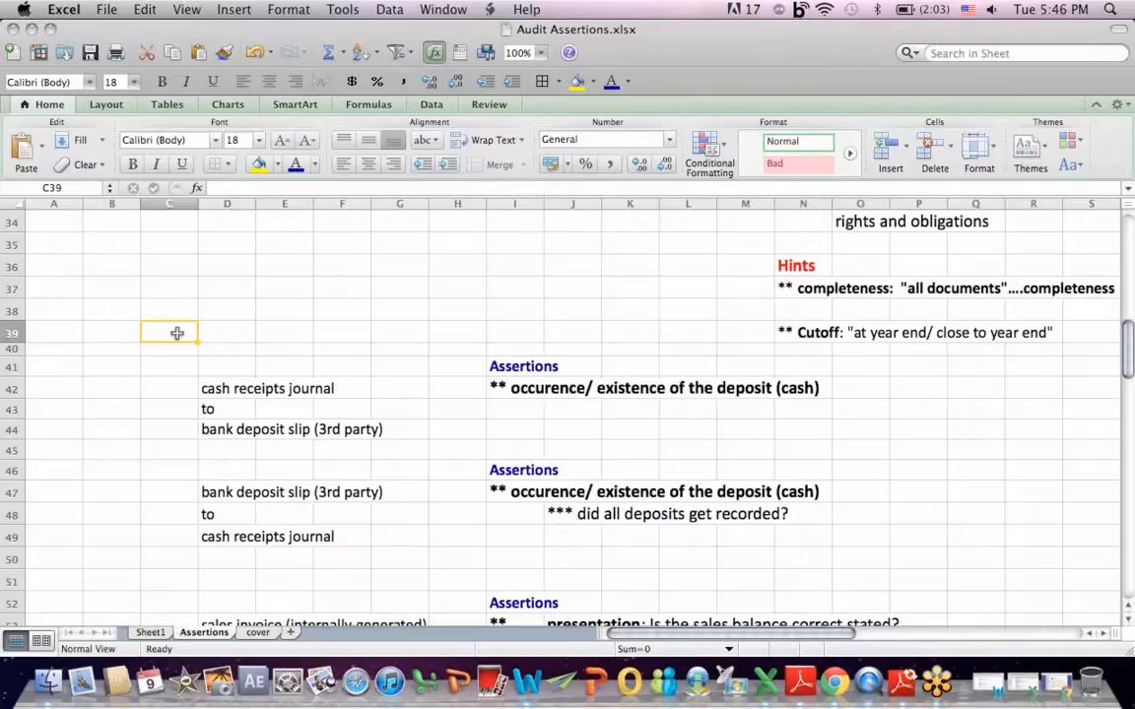
left_click(226, 388)
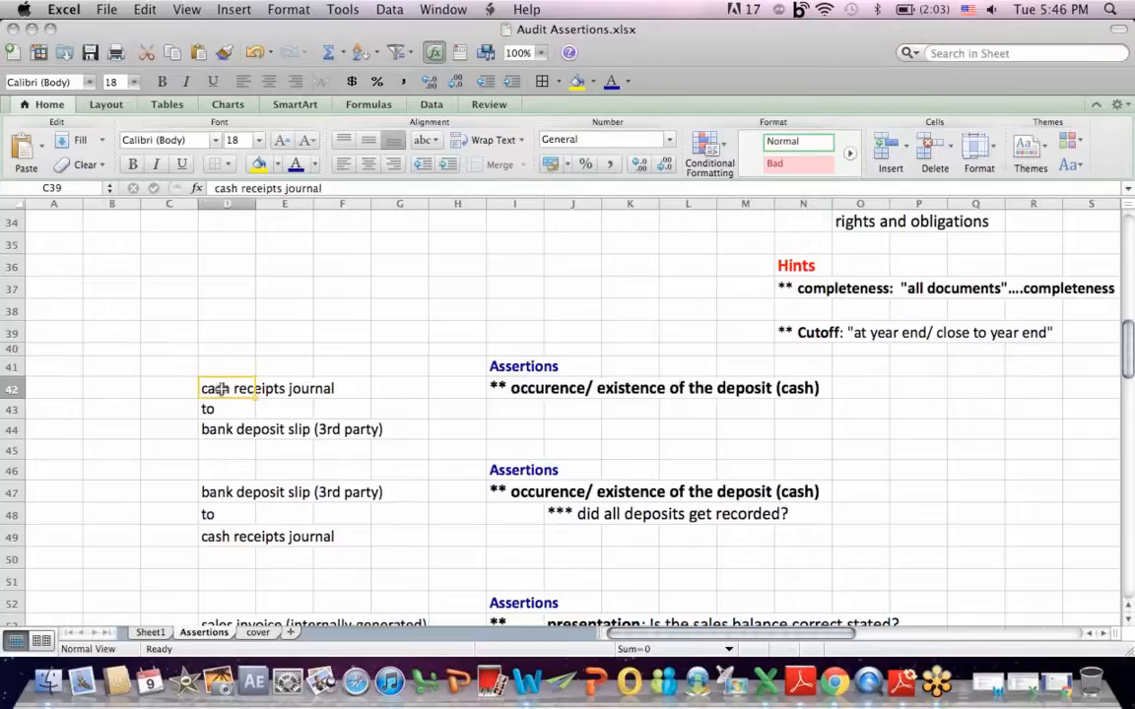
left_click_drag(226, 388, 426, 431)
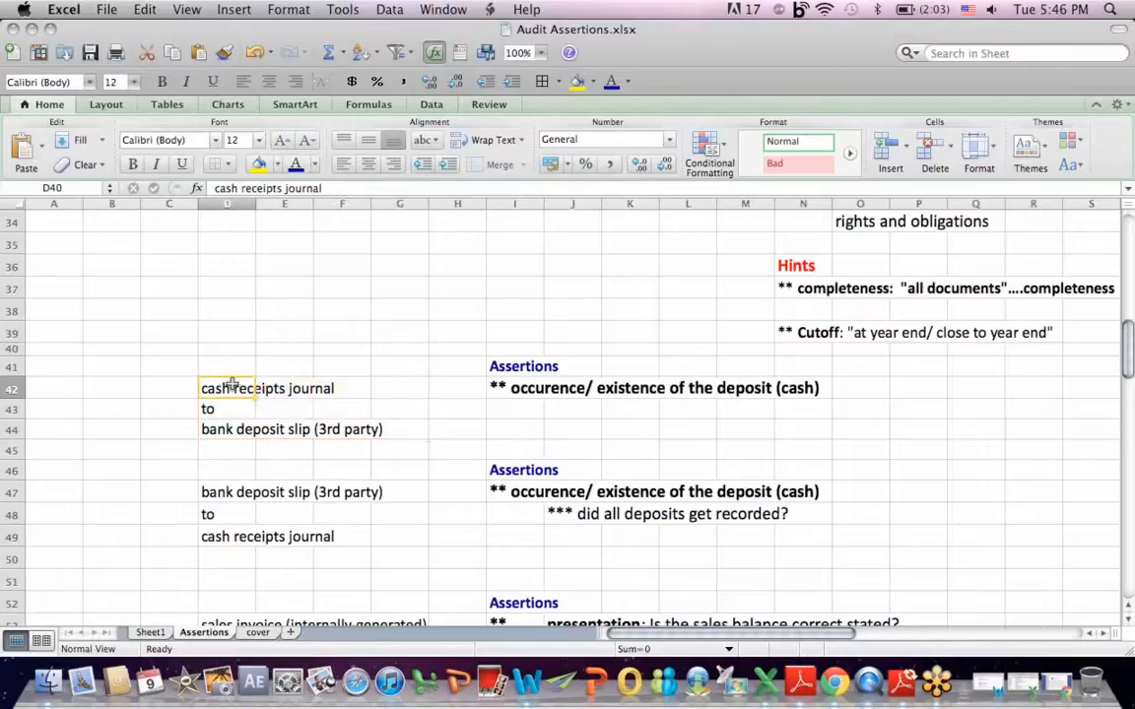
left_click_drag(227, 388, 386, 552)
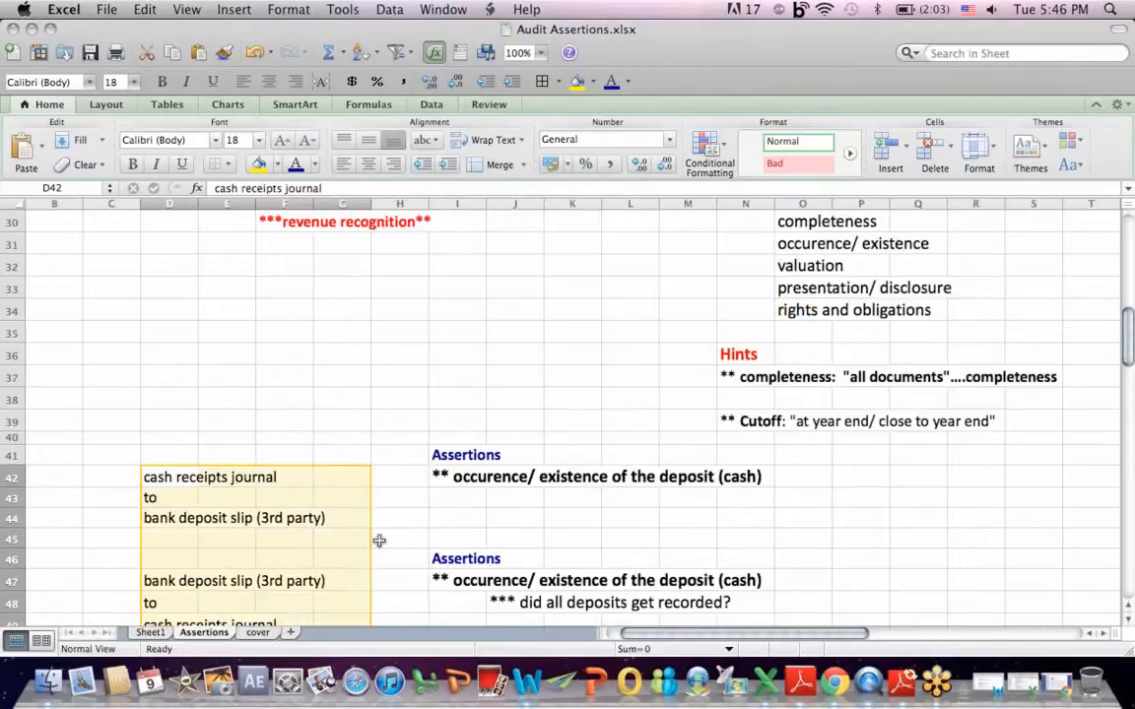
mouse_move(453, 454)
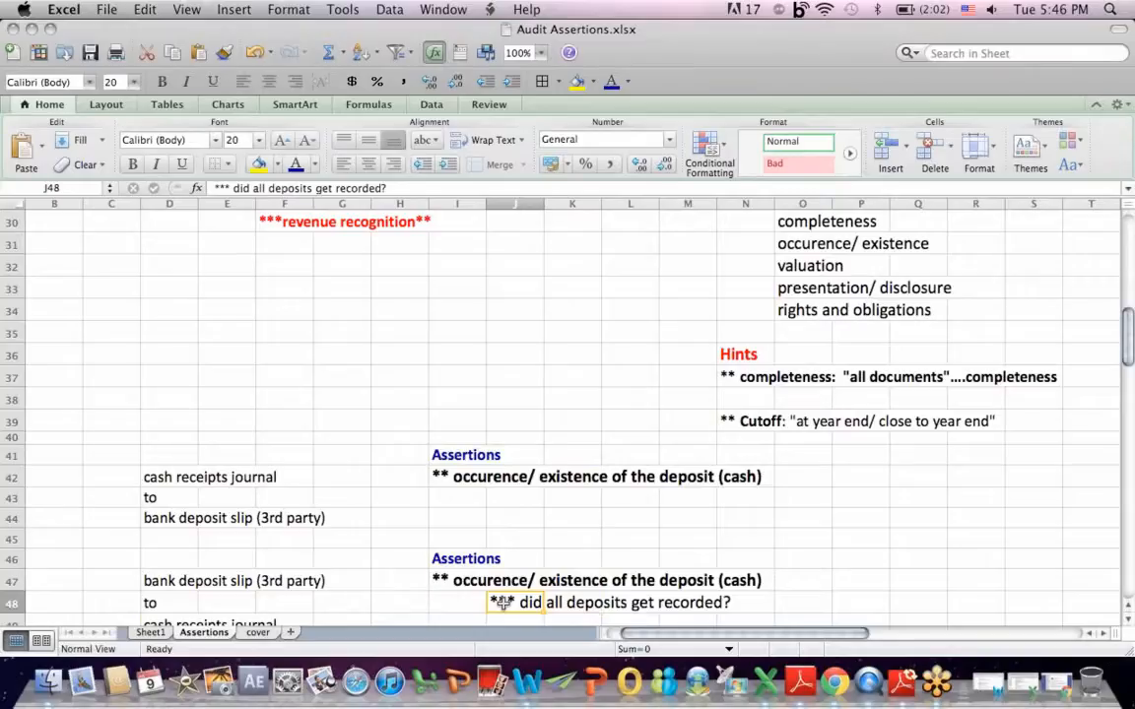
scroll("down", 3)
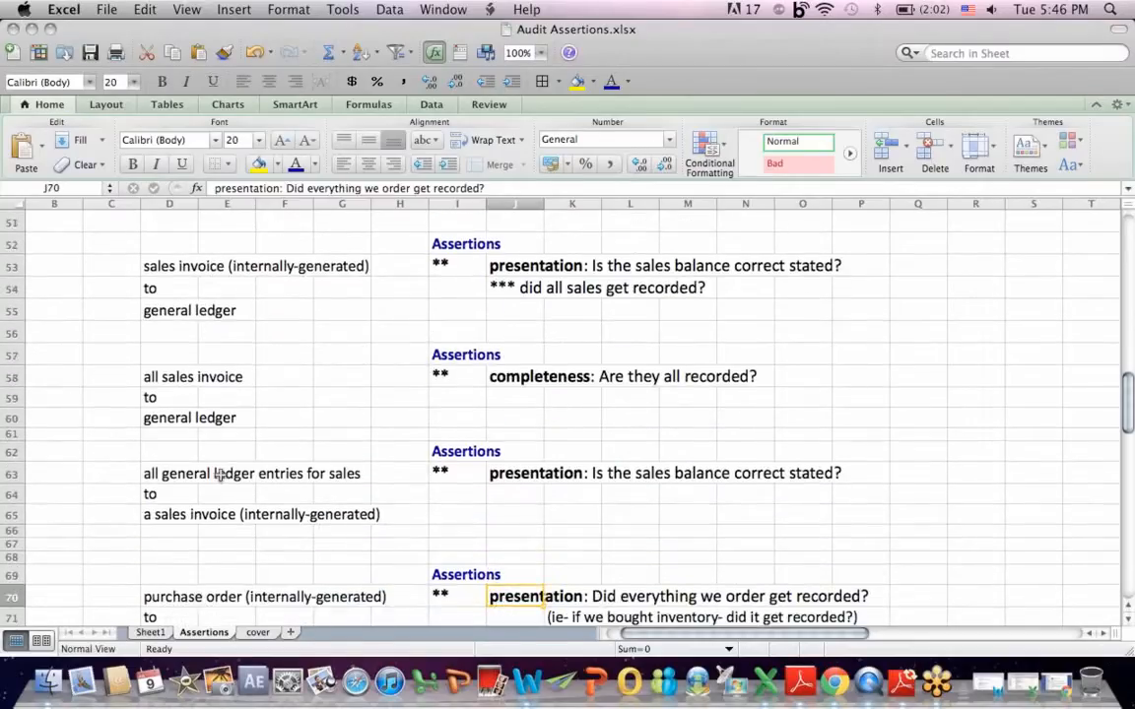
left_click(169, 265)
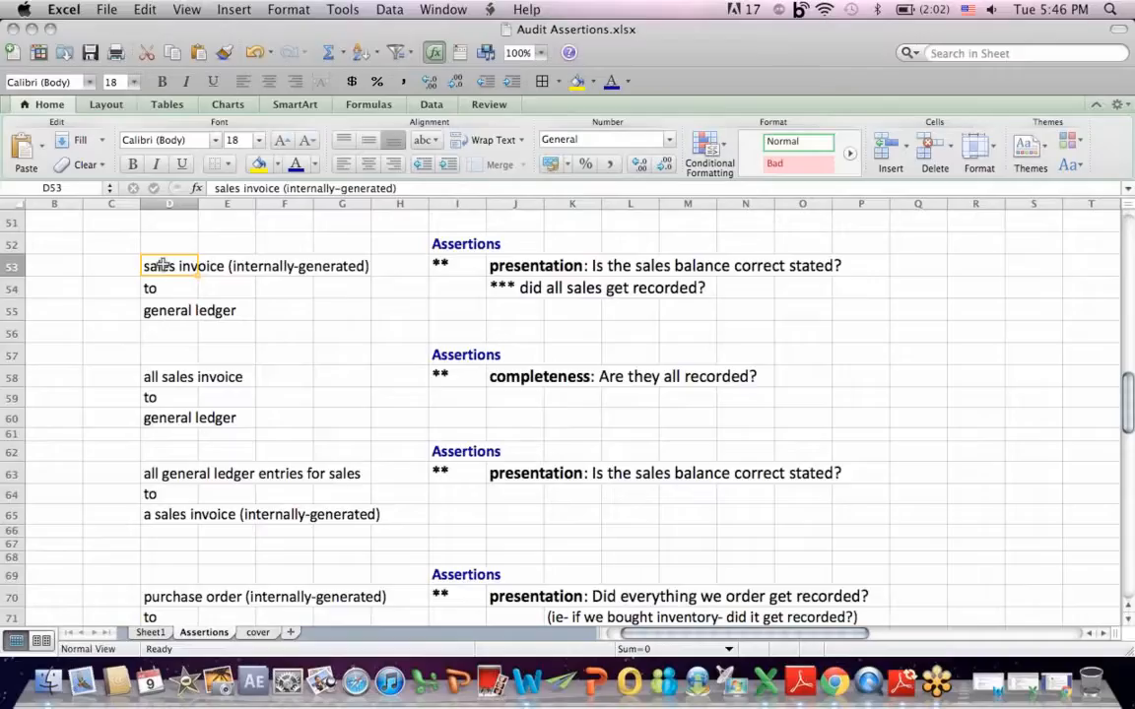
mouse_move(159, 315)
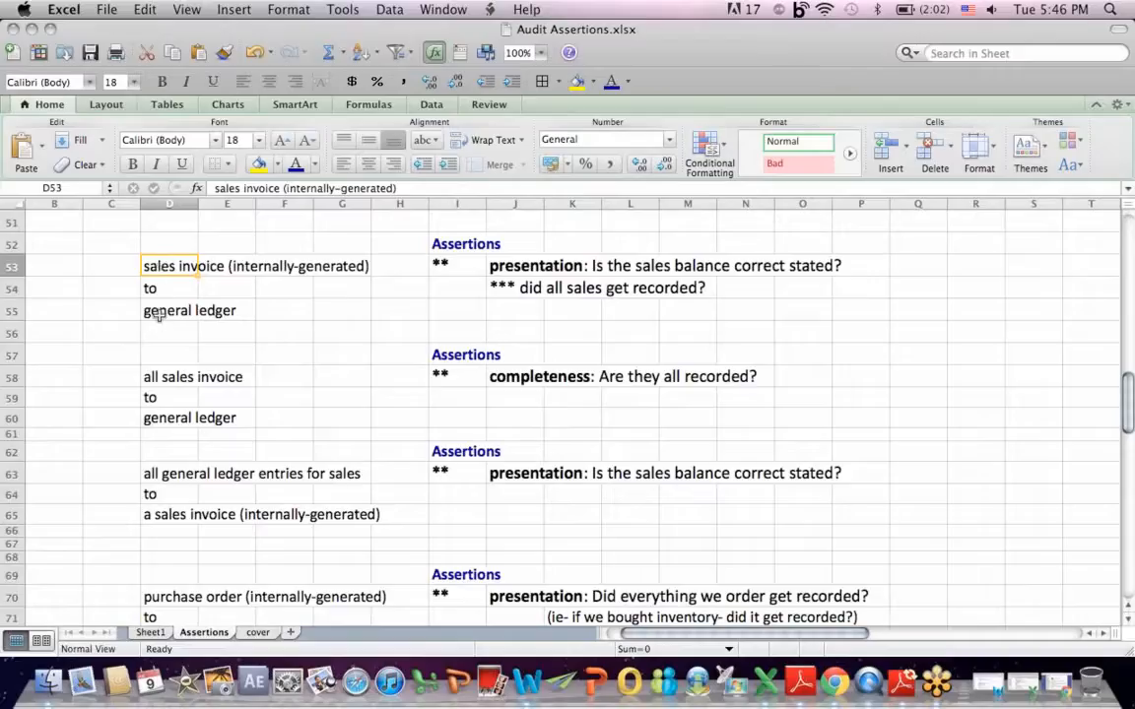
left_click(170, 310)
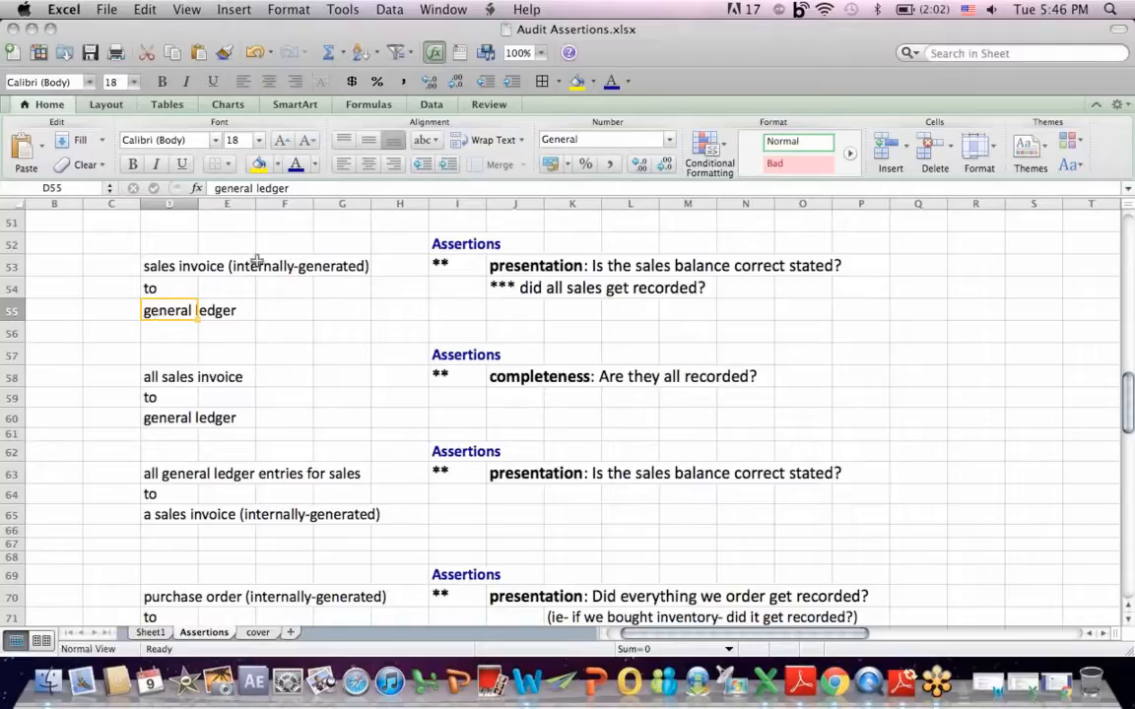
mouse_move(496, 272)
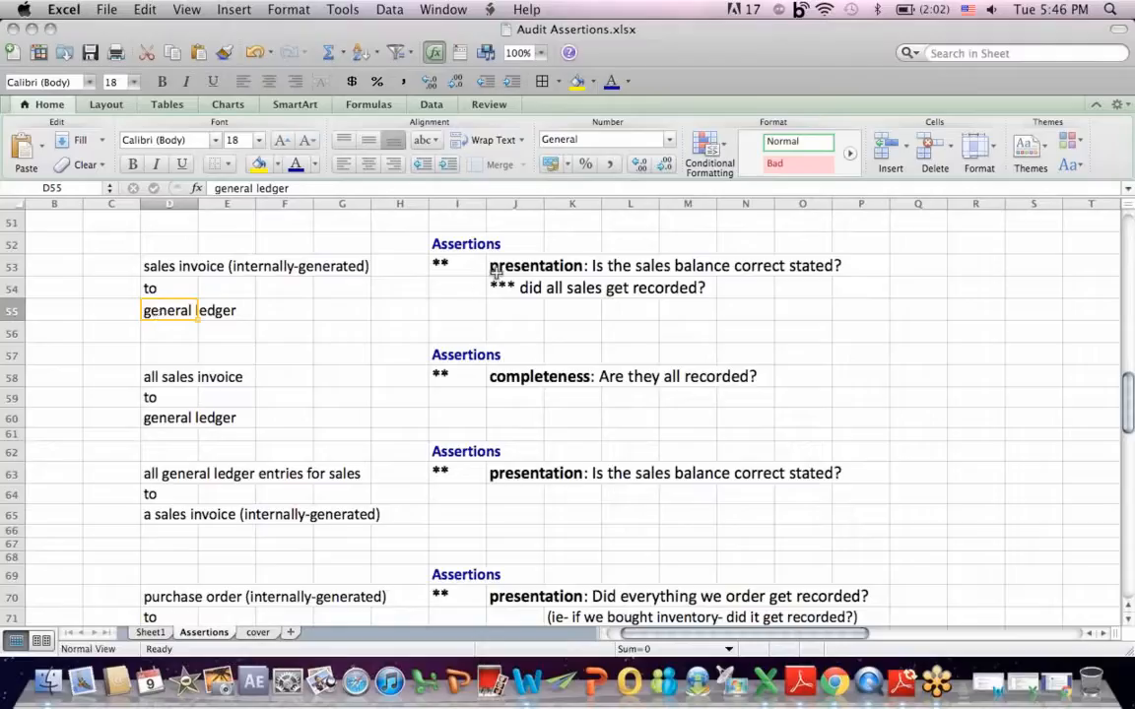
left_click(169, 266)
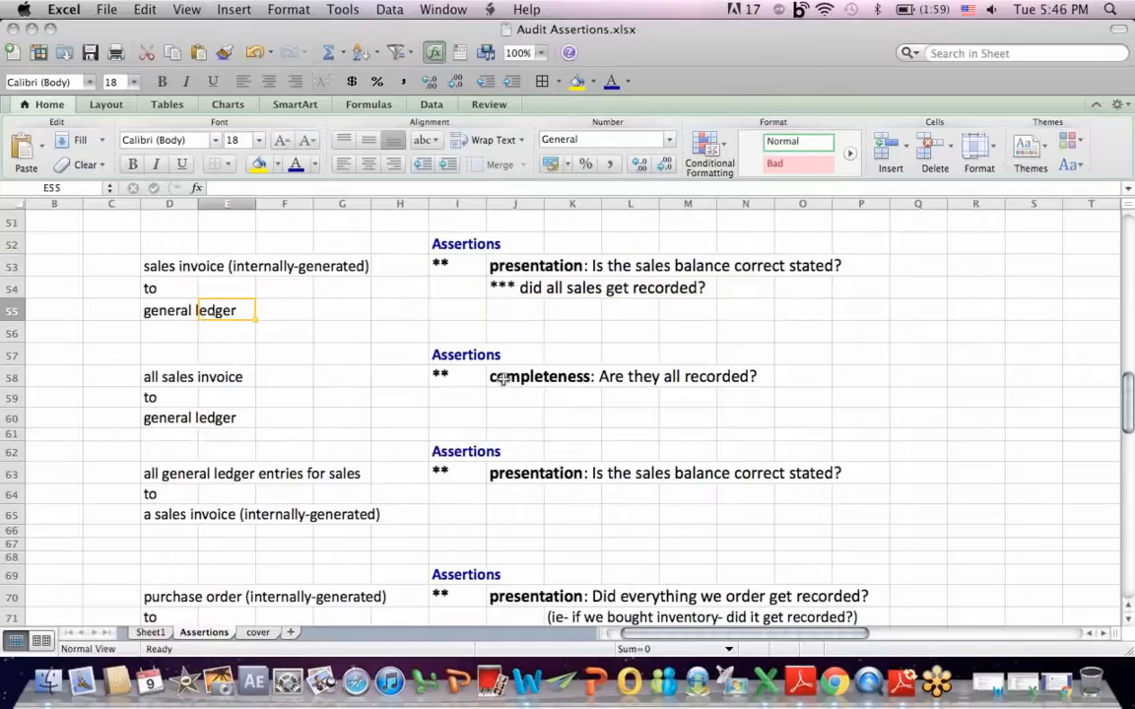
mouse_move(304, 343)
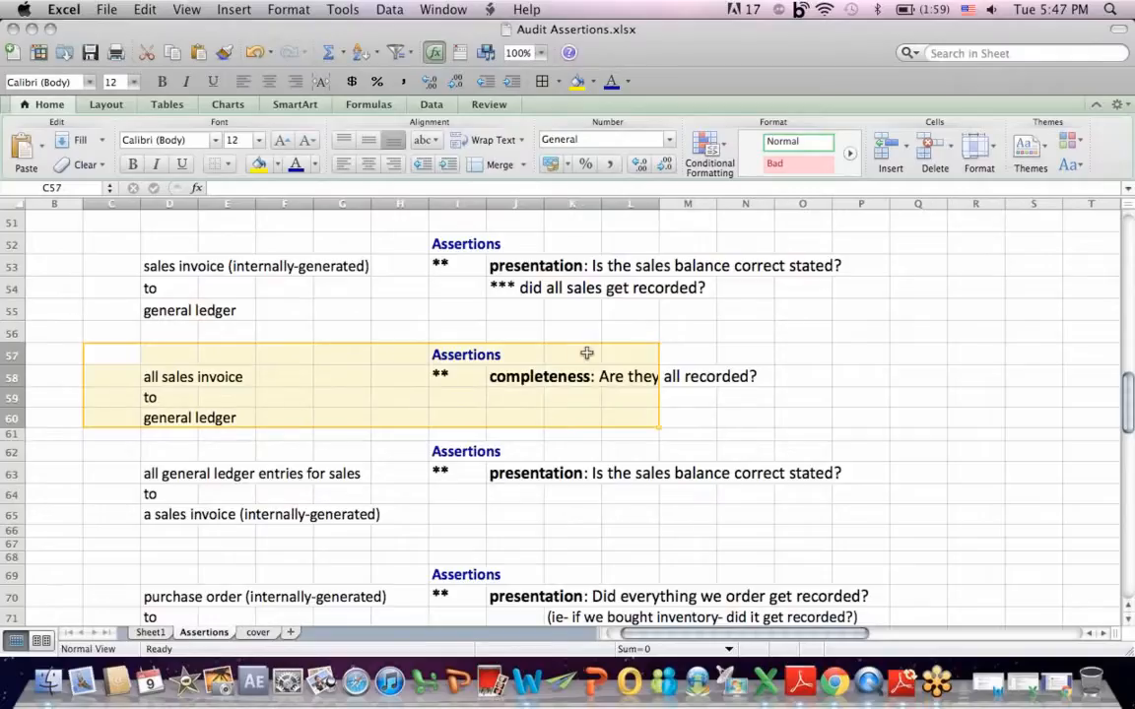
mouse_move(365, 542)
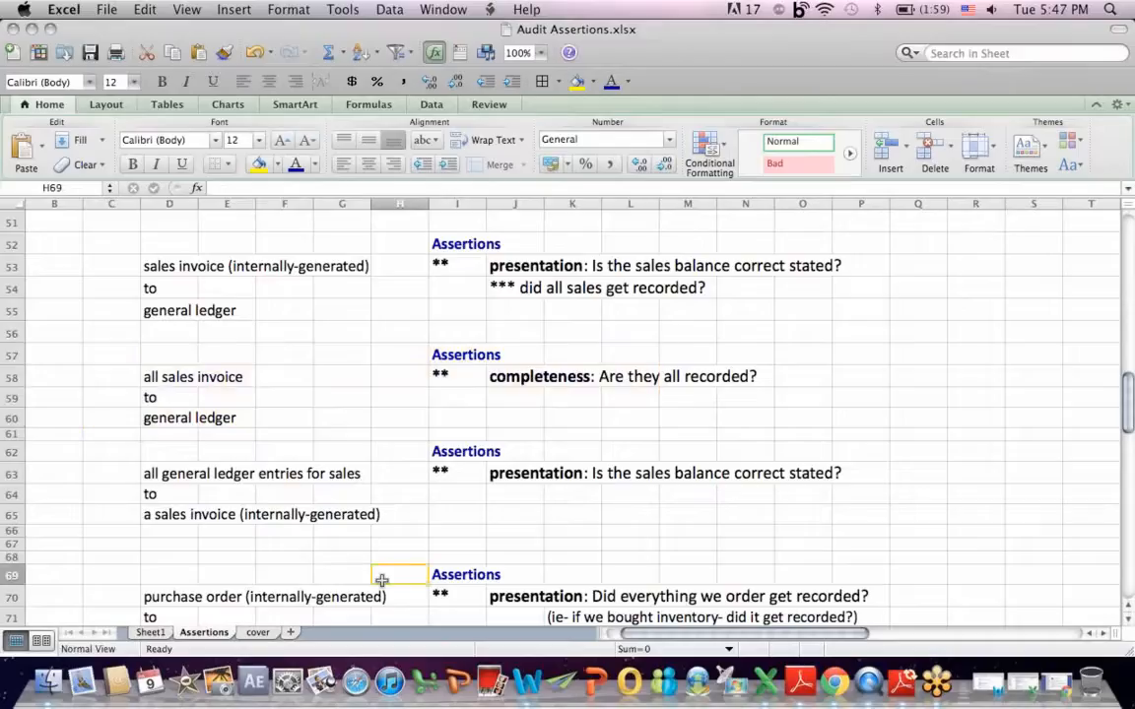
- Scroll to rows 66–86 and point at the purchase order and general ledger notes
scroll("down", 3)
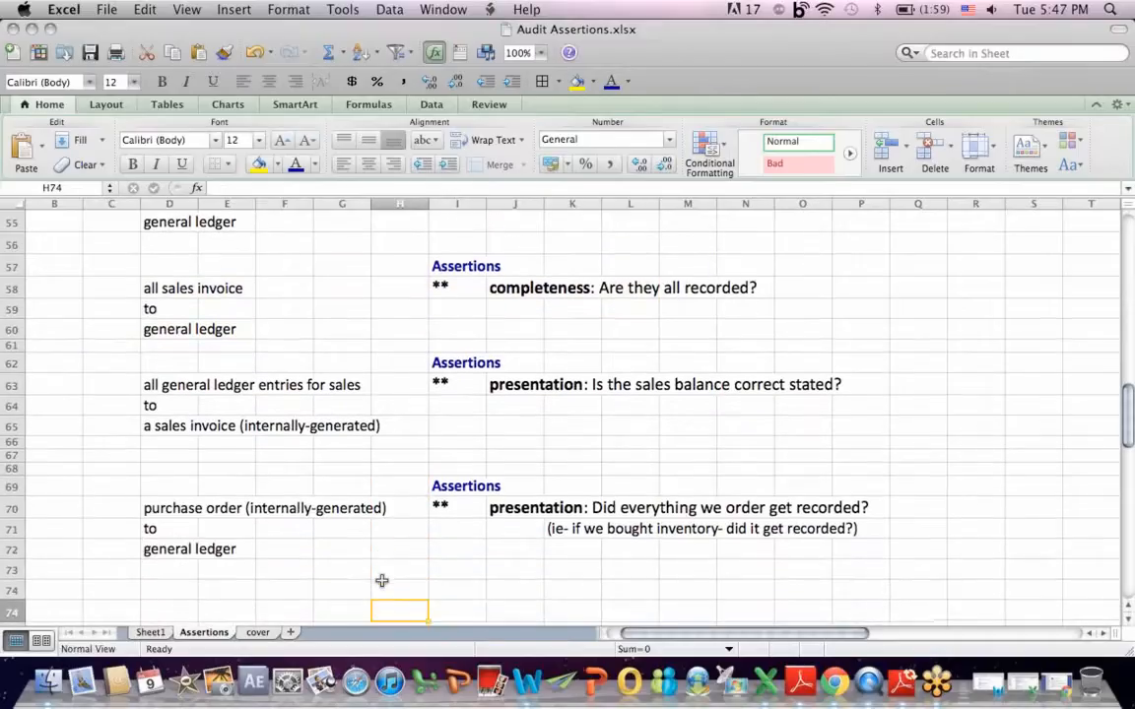
scroll("down", 3)
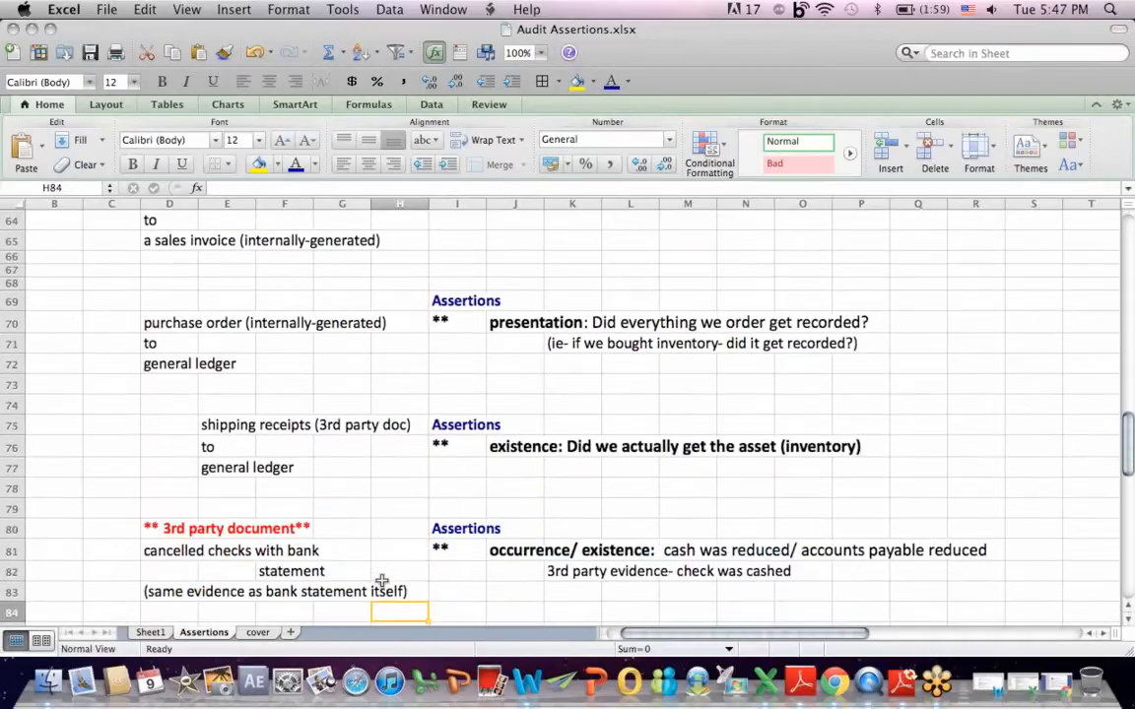
left_click(283, 322)
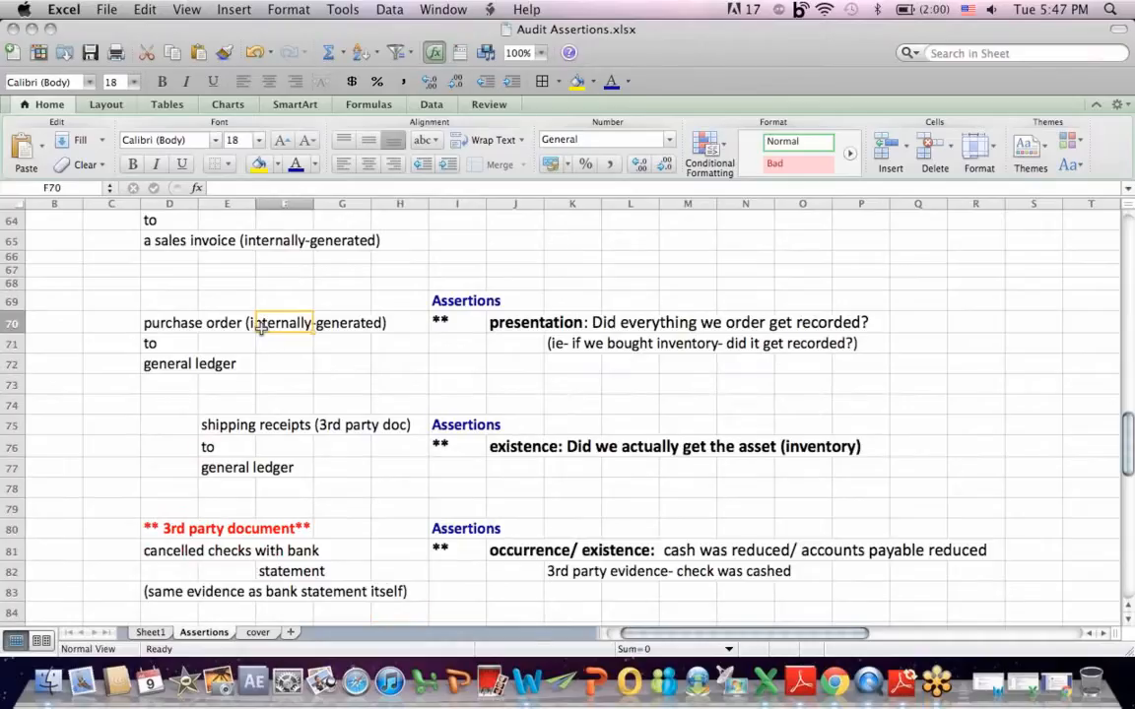
mouse_move(183, 352)
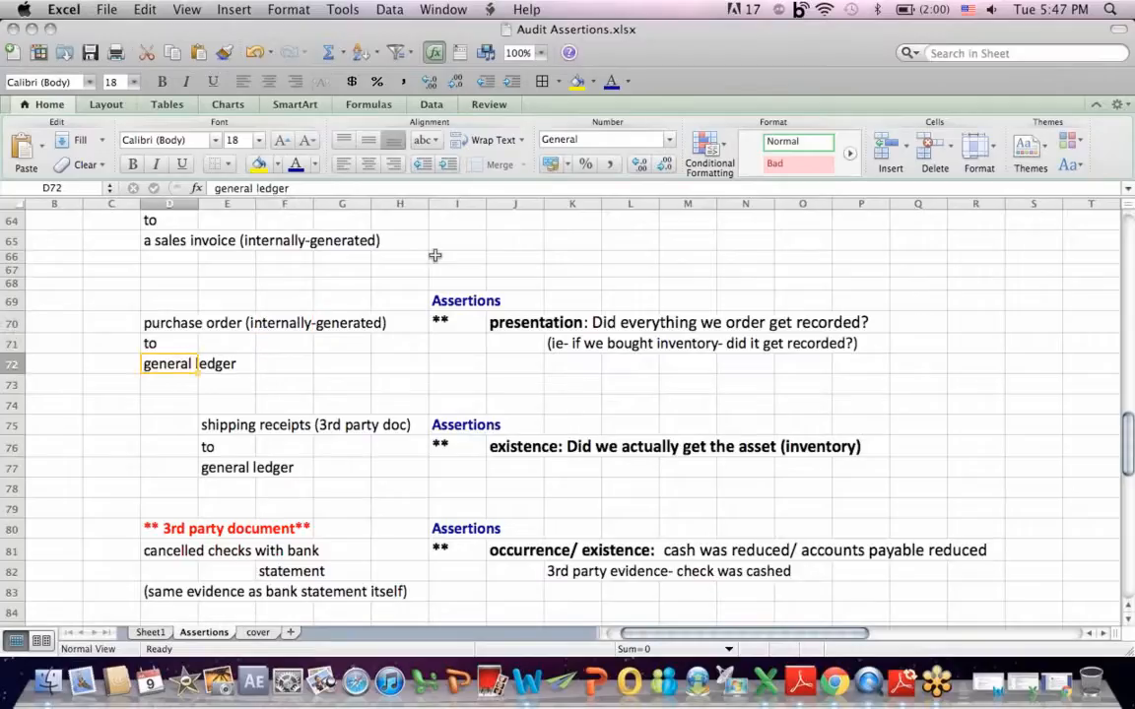
left_click(615, 322)
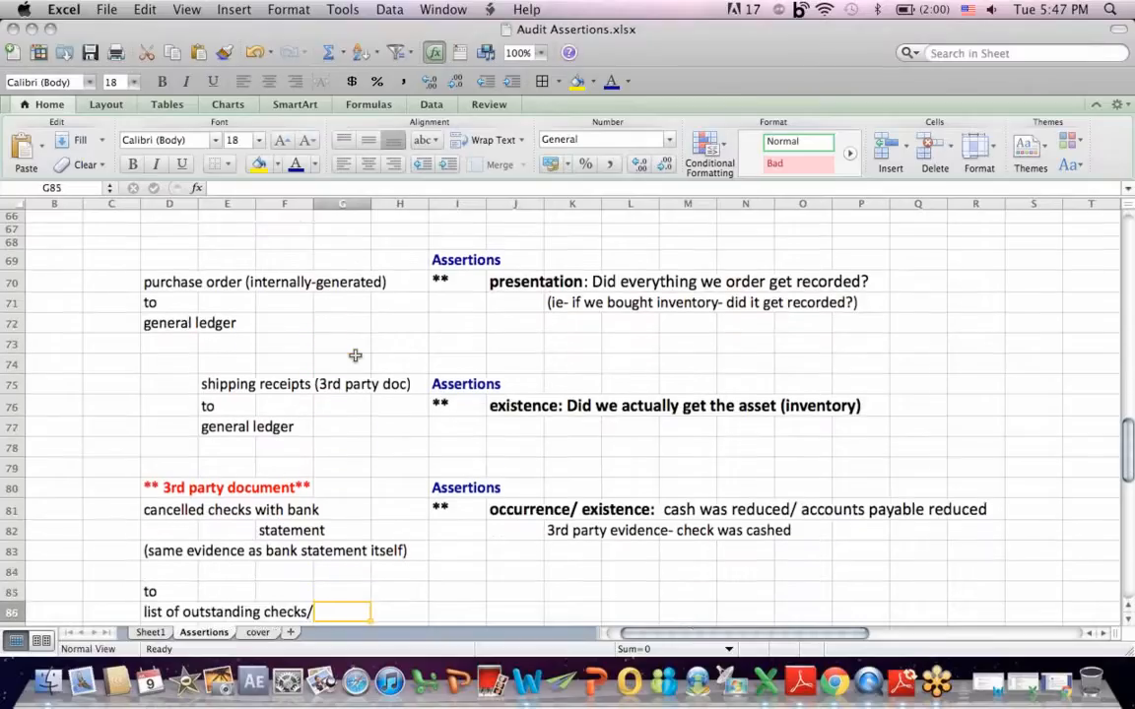
- Scroll to rows 79–97 and highlight the same-evidence note and outstanding checks lines
scroll("down", 3)
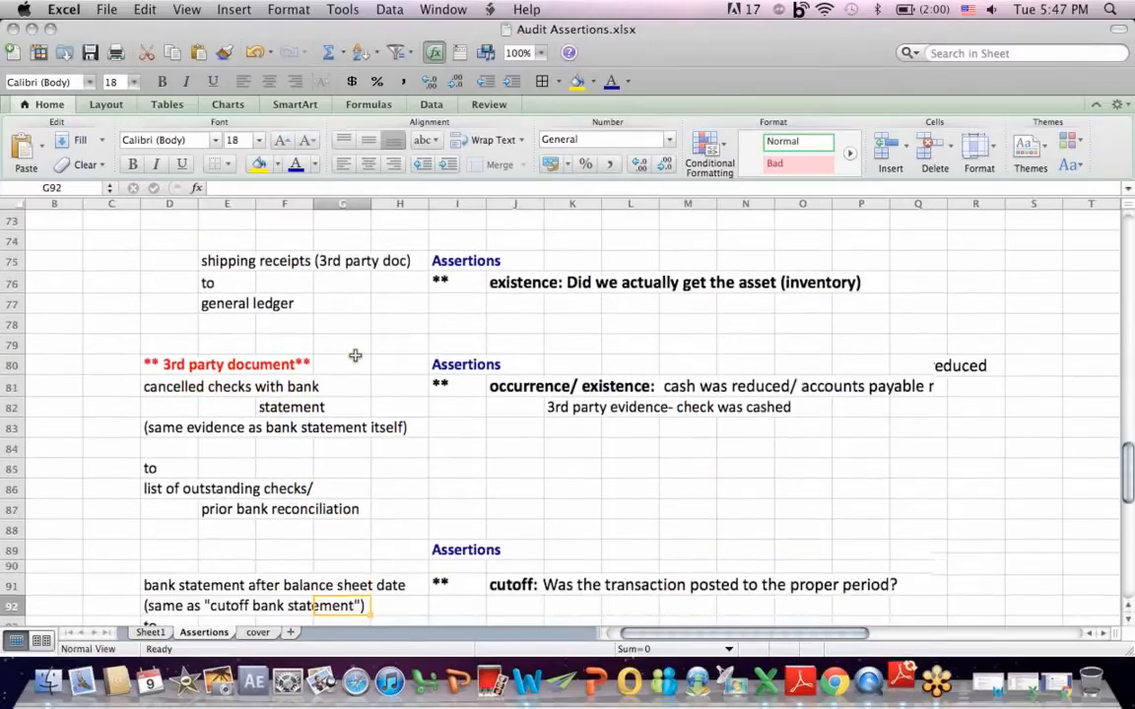
scroll("down", 3)
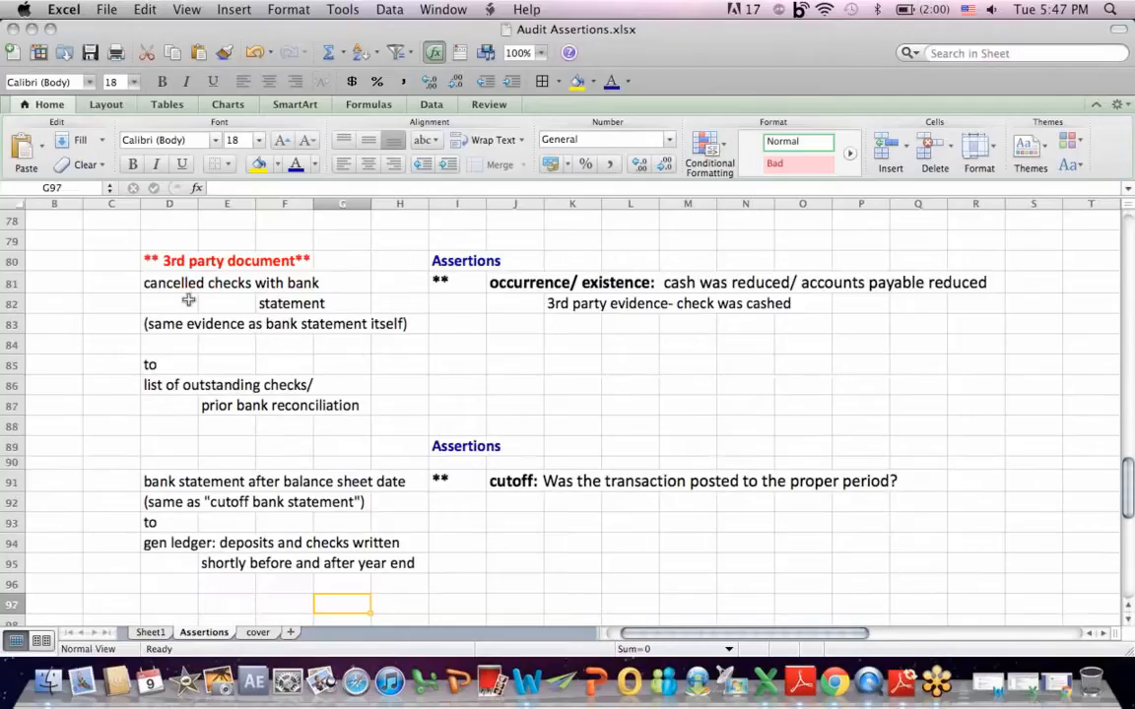
mouse_move(164, 275)
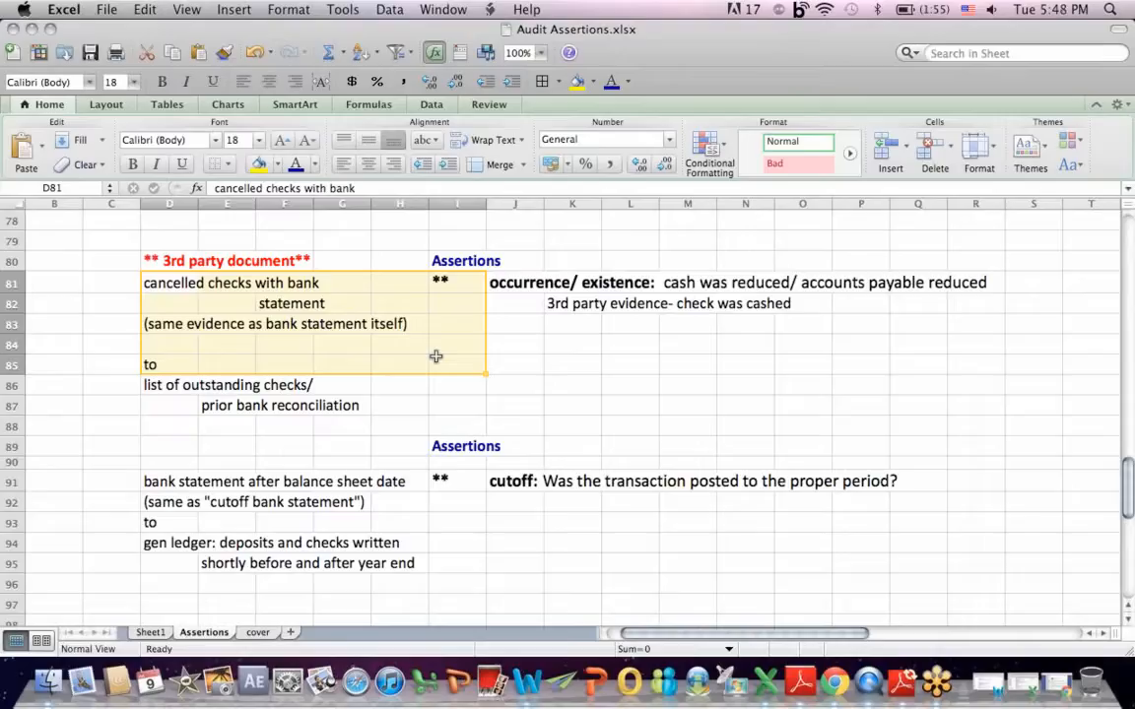
mouse_move(406, 275)
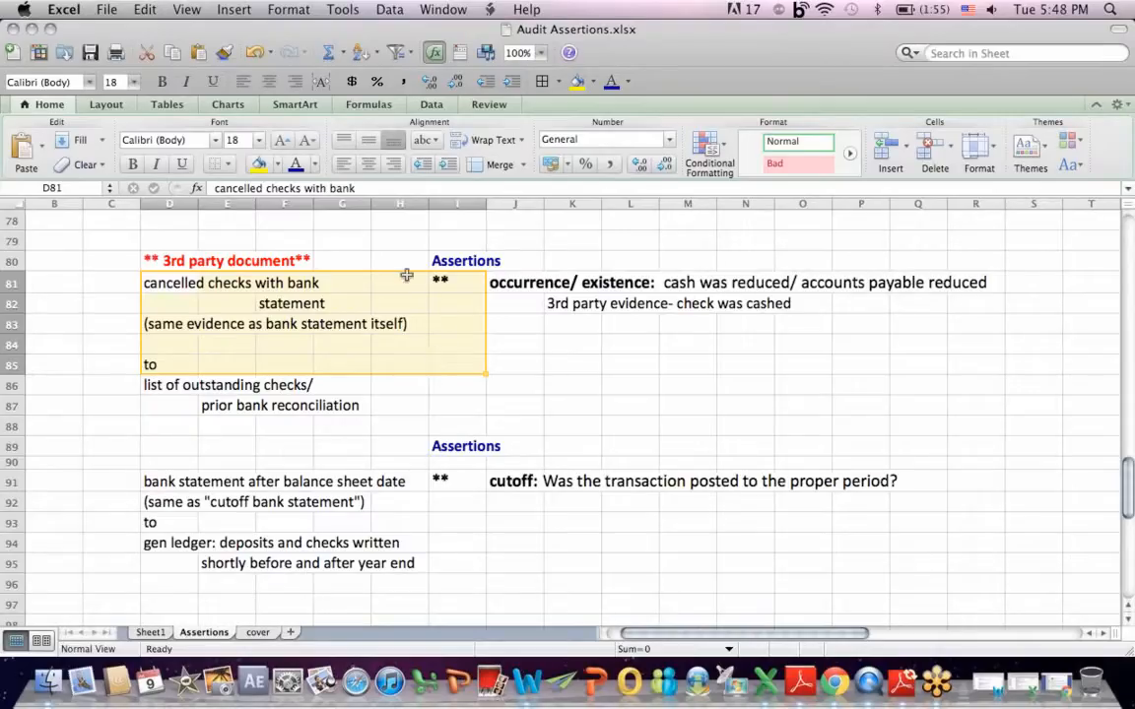
left_click(342, 260)
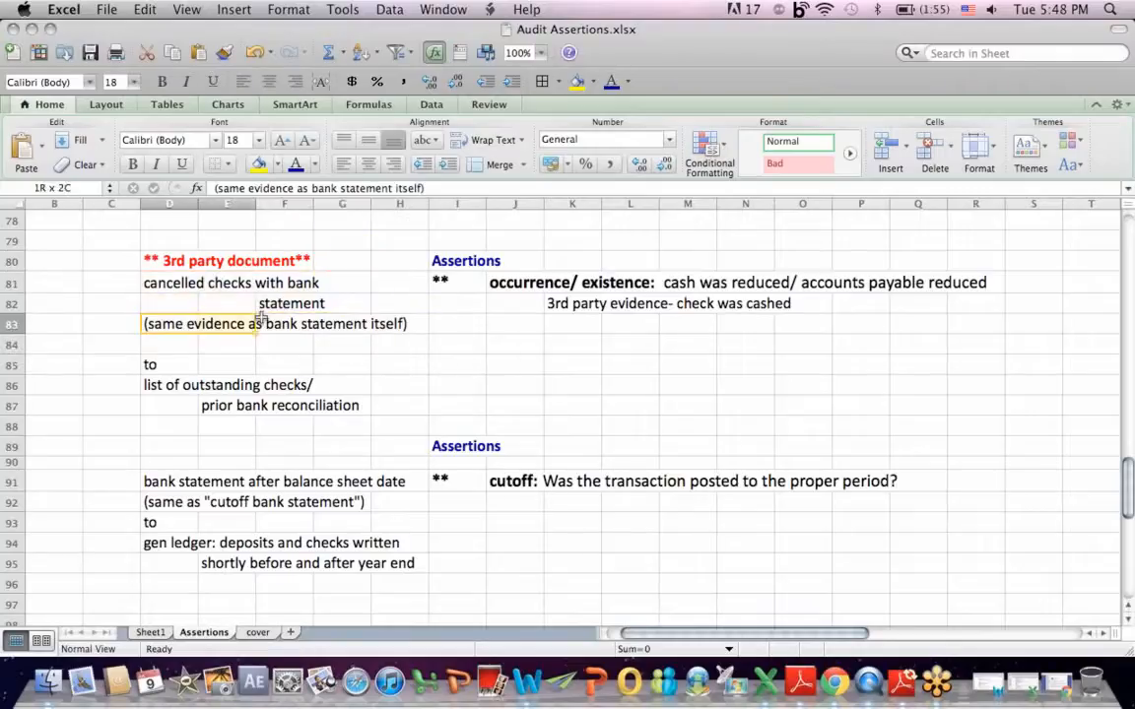
left_click(286, 323)
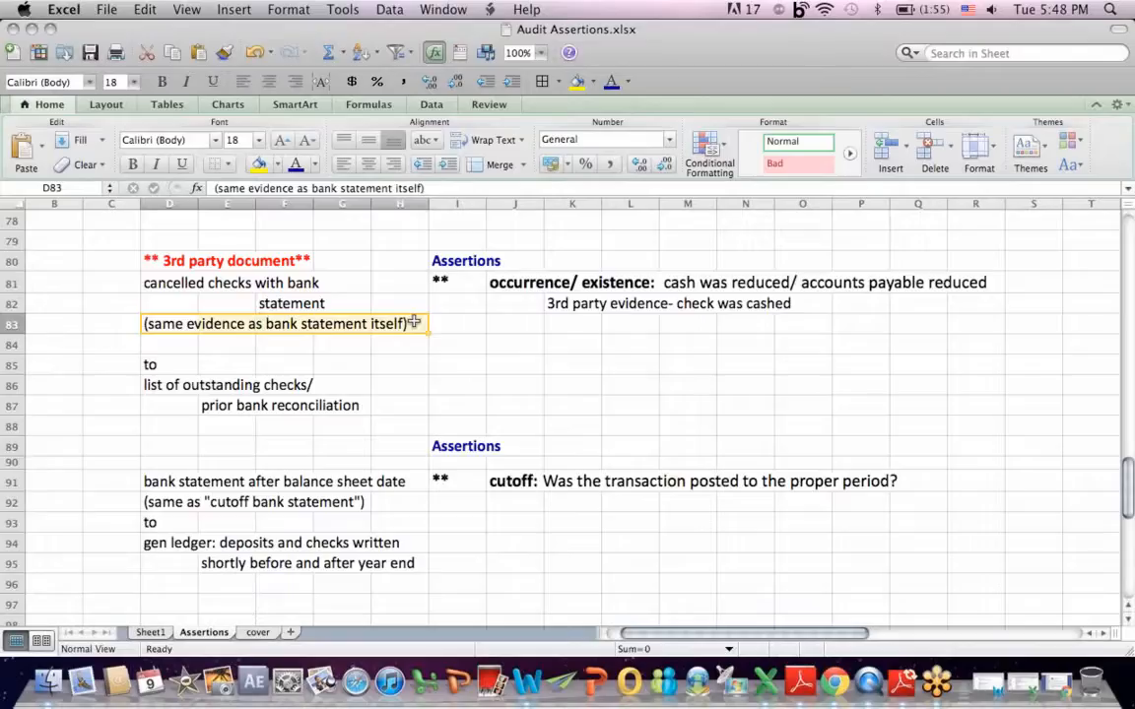
mouse_move(511, 280)
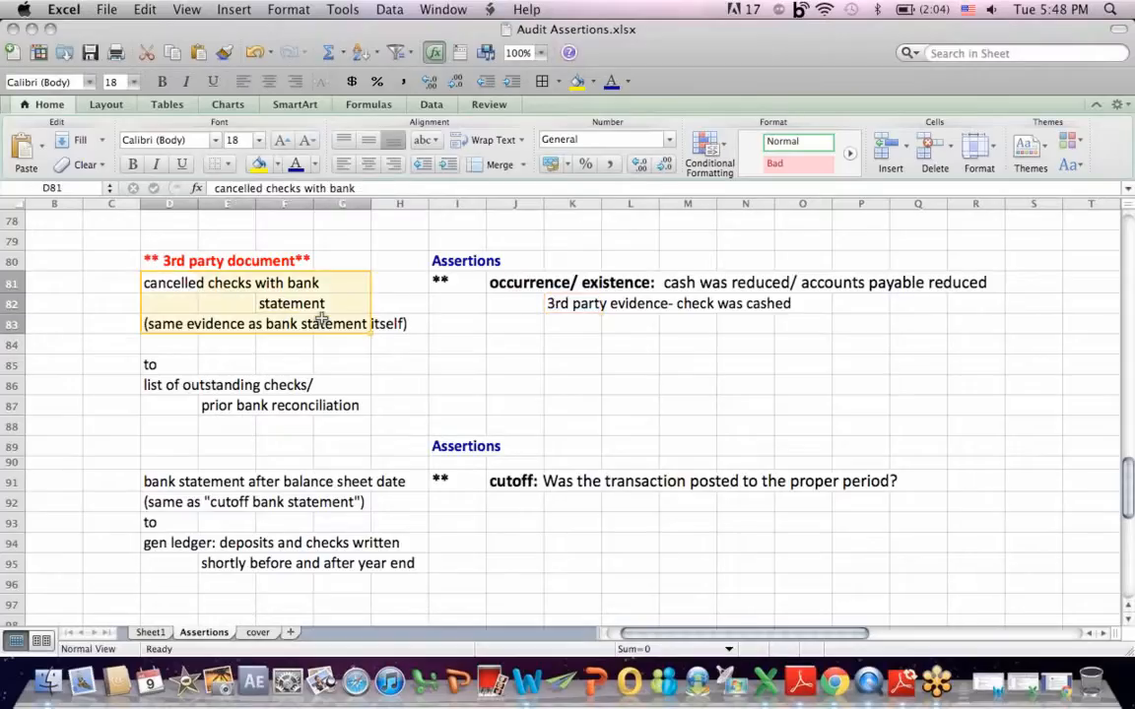
left_click(226, 384)
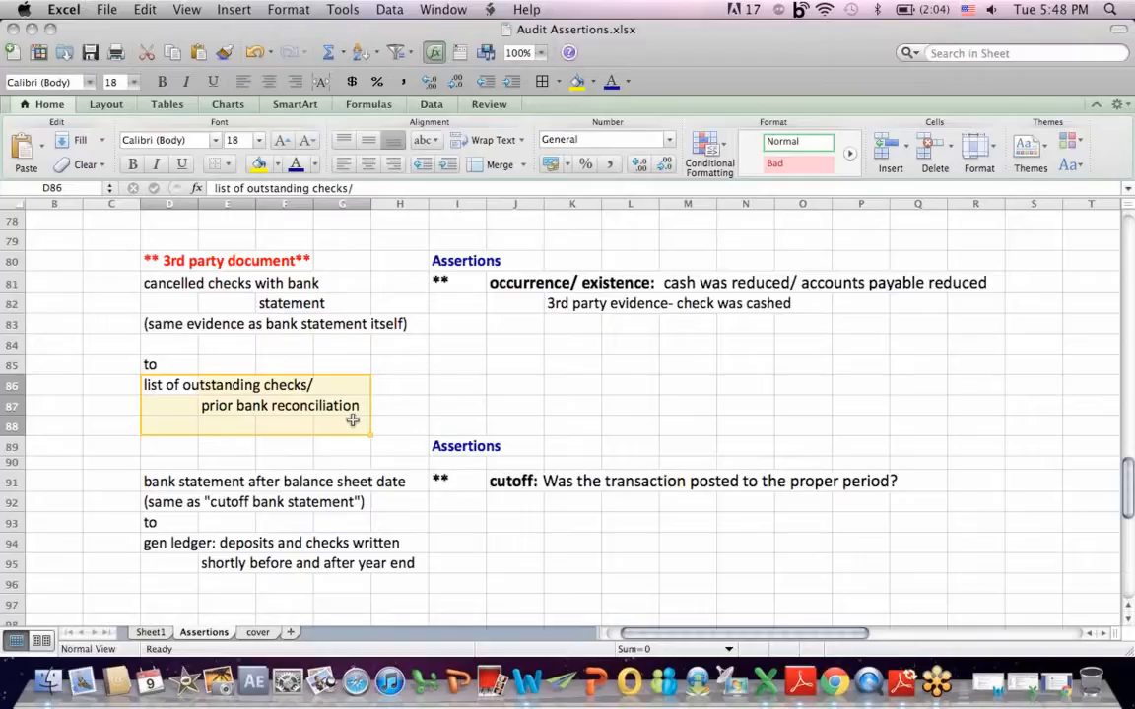
mouse_move(344, 435)
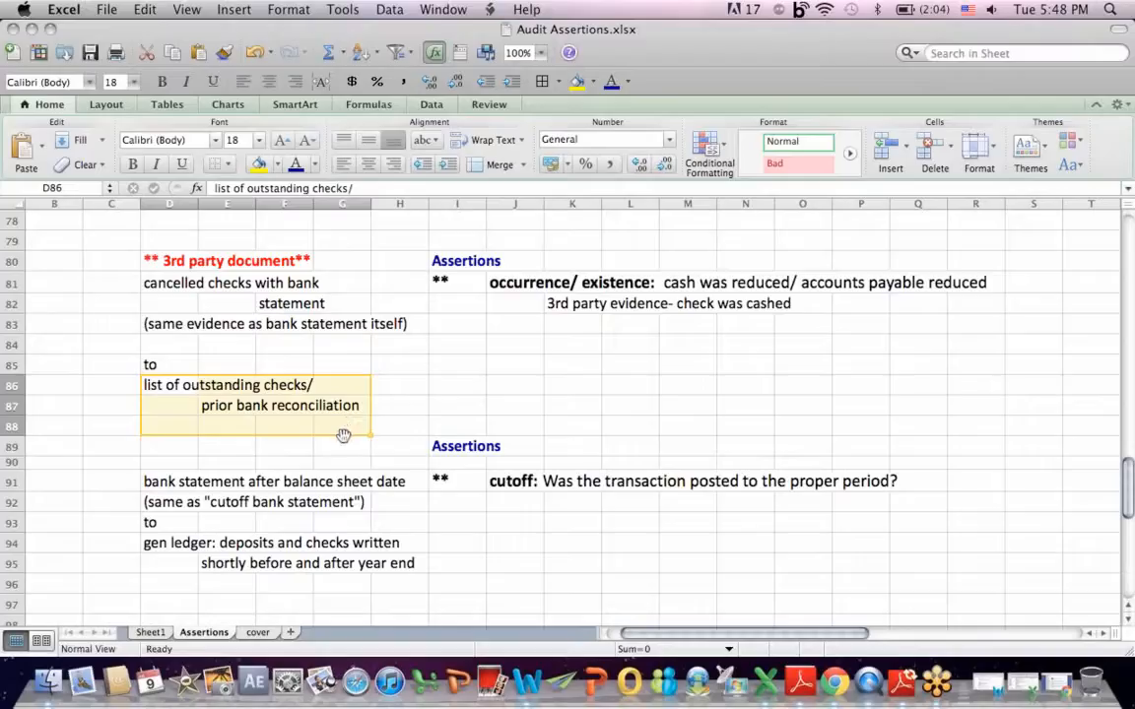
left_click(169, 426)
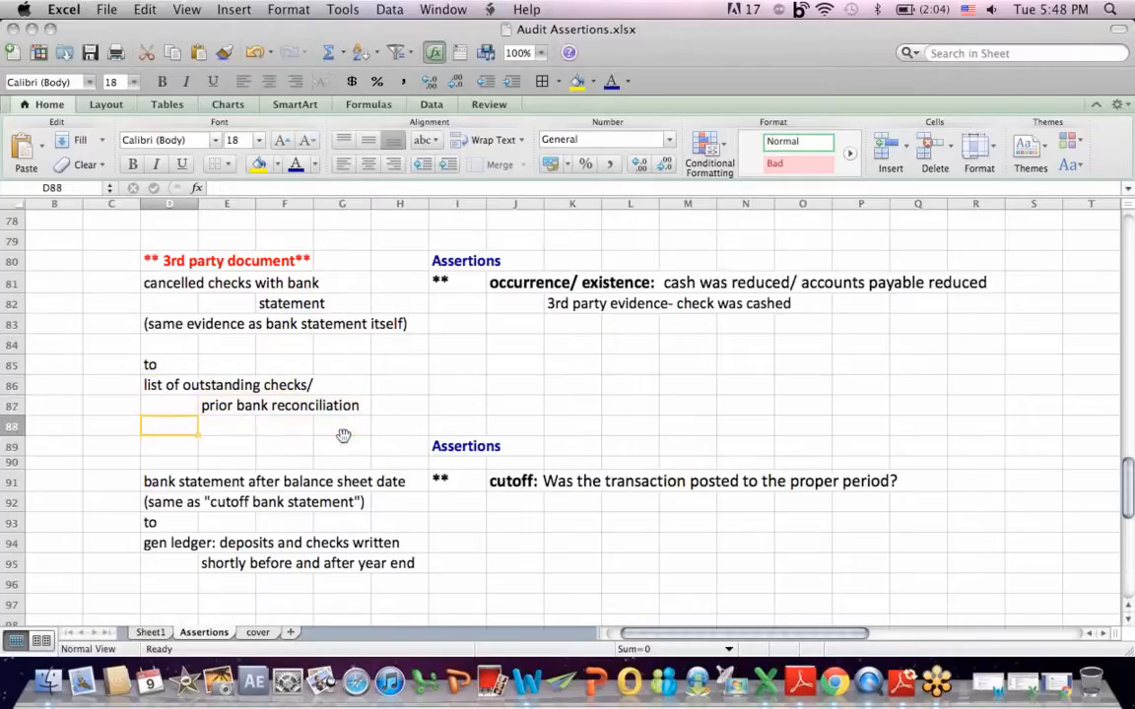
- Highlight the cutoff bank statement wording and the gen ledger deposits and checks lines
scroll("down", 3)
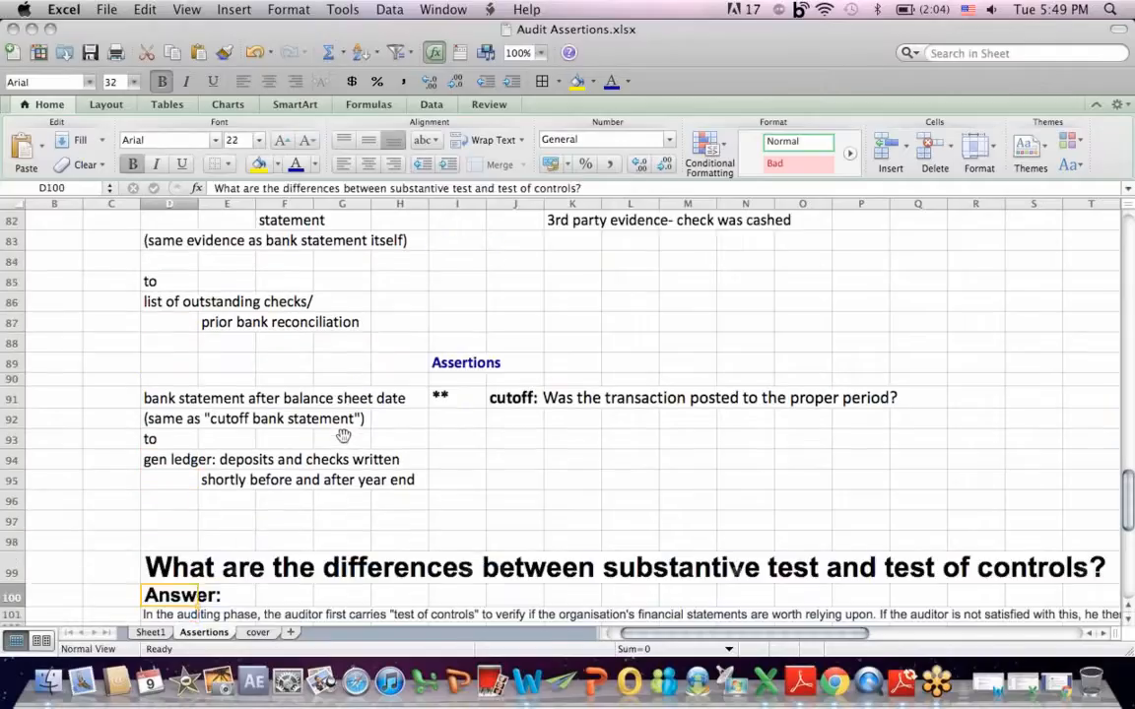
left_click(226, 398)
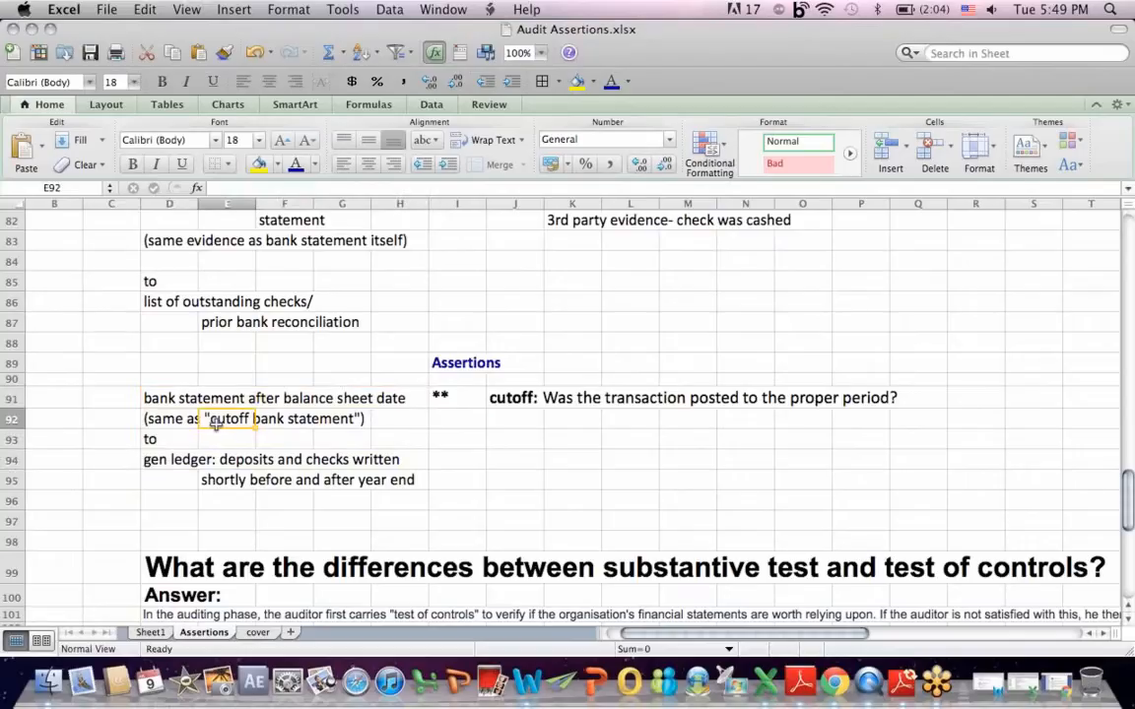
left_click(169, 398)
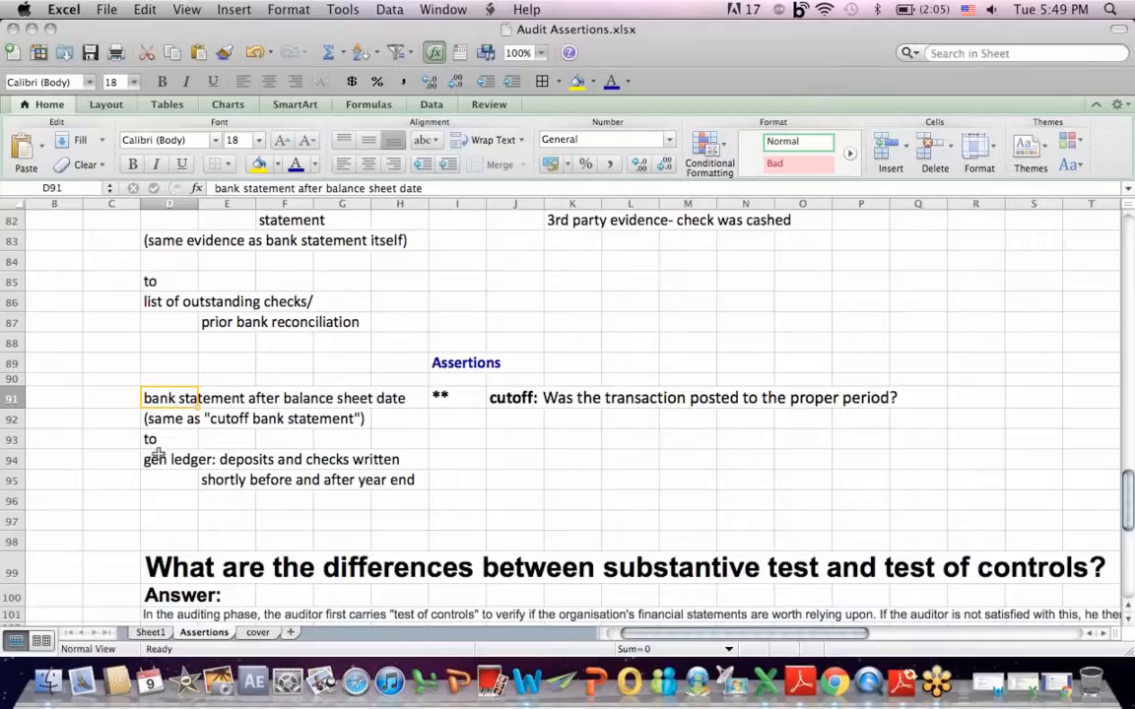
left_click(170, 459)
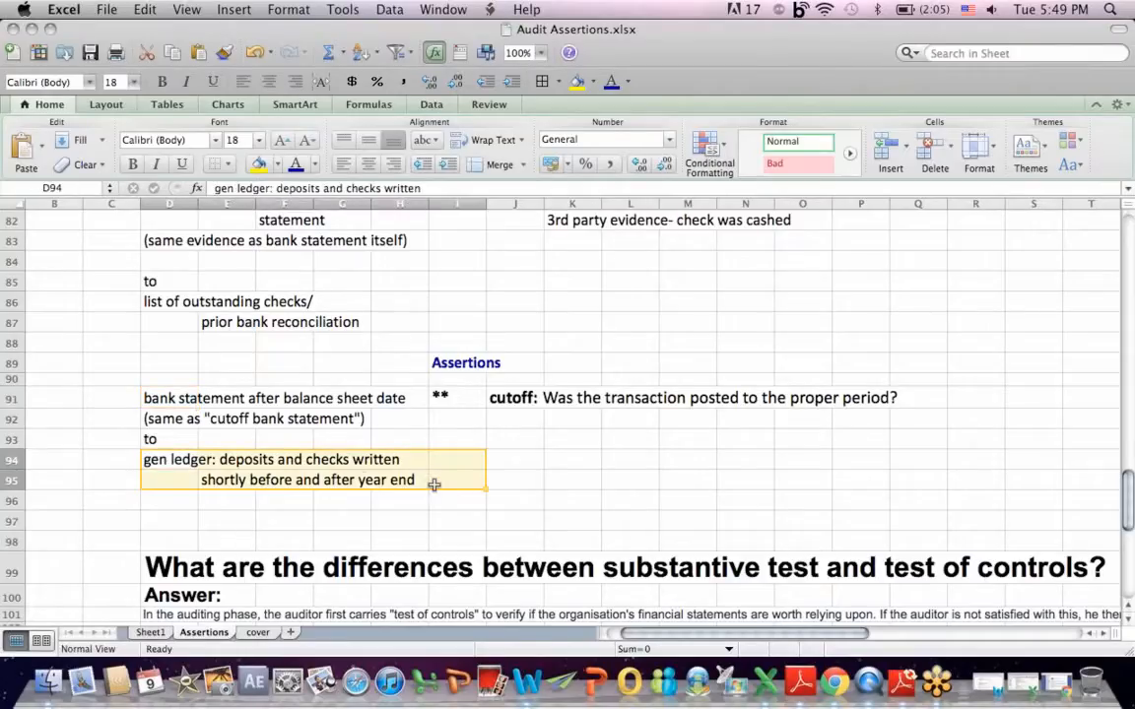
left_click(169, 397)
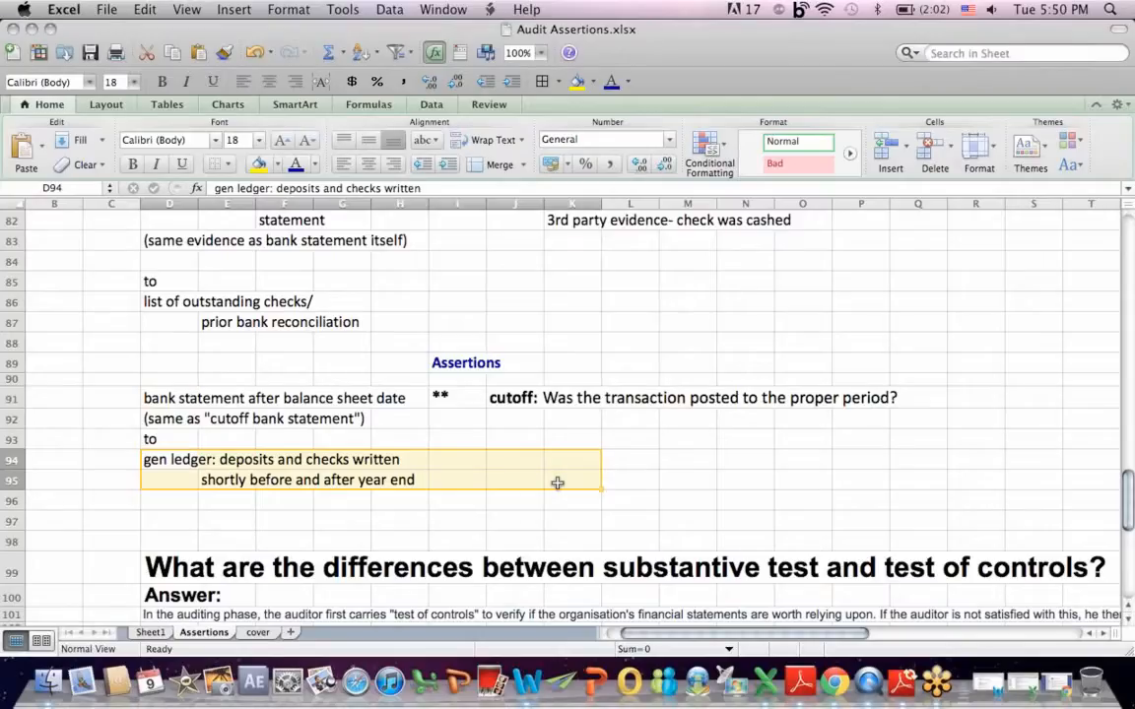
mouse_move(430, 482)
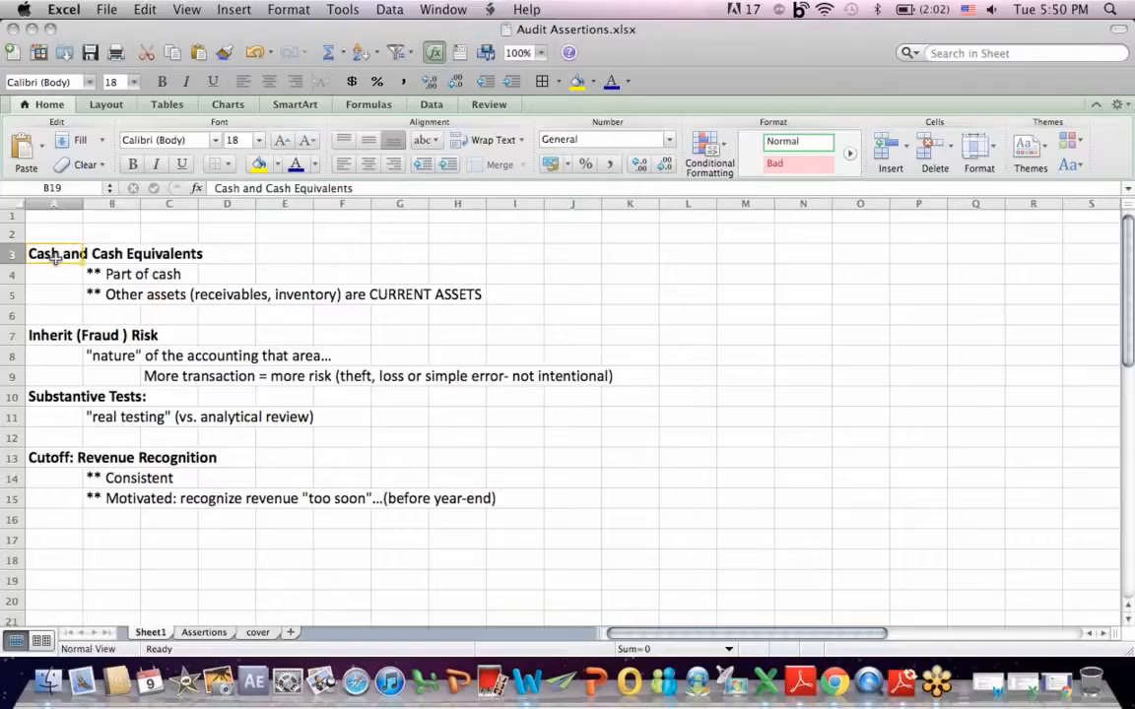
left_click_drag(54, 254, 301, 294)
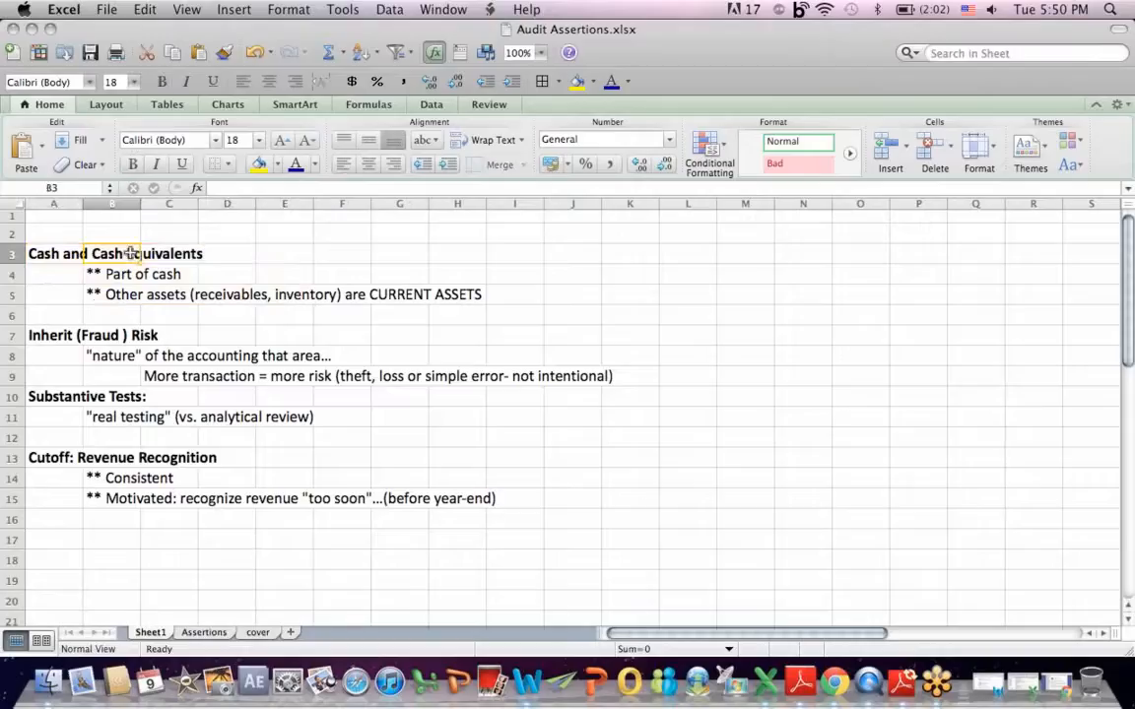
left_click(111, 274)
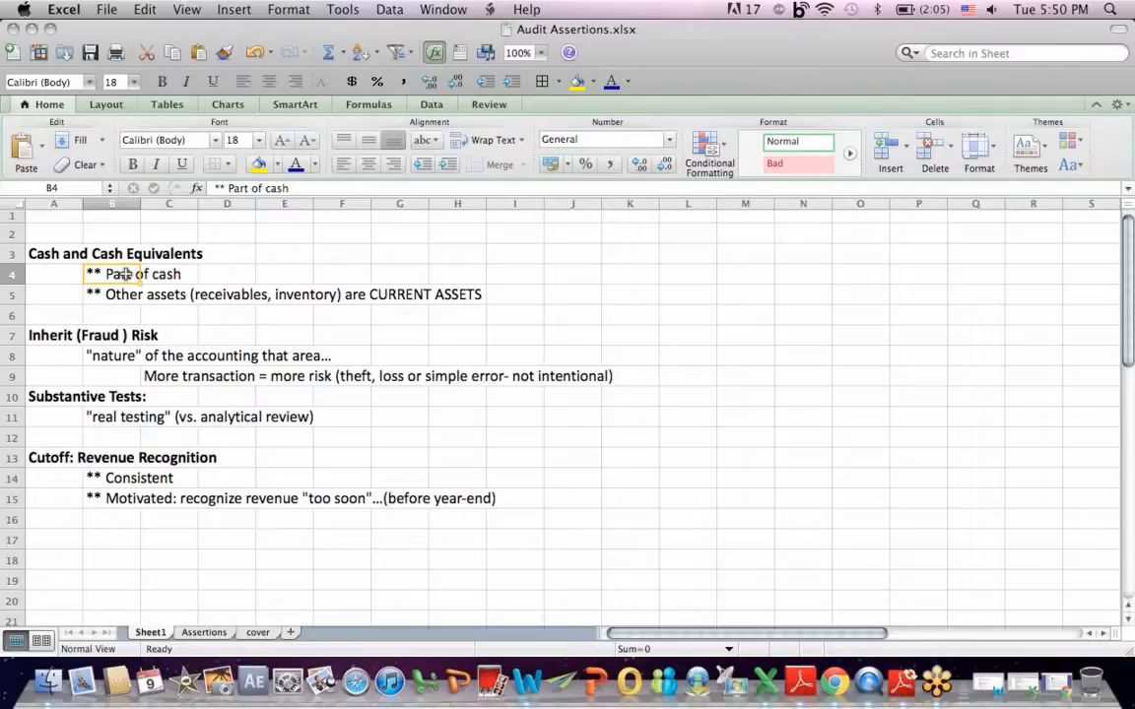
mouse_move(458, 267)
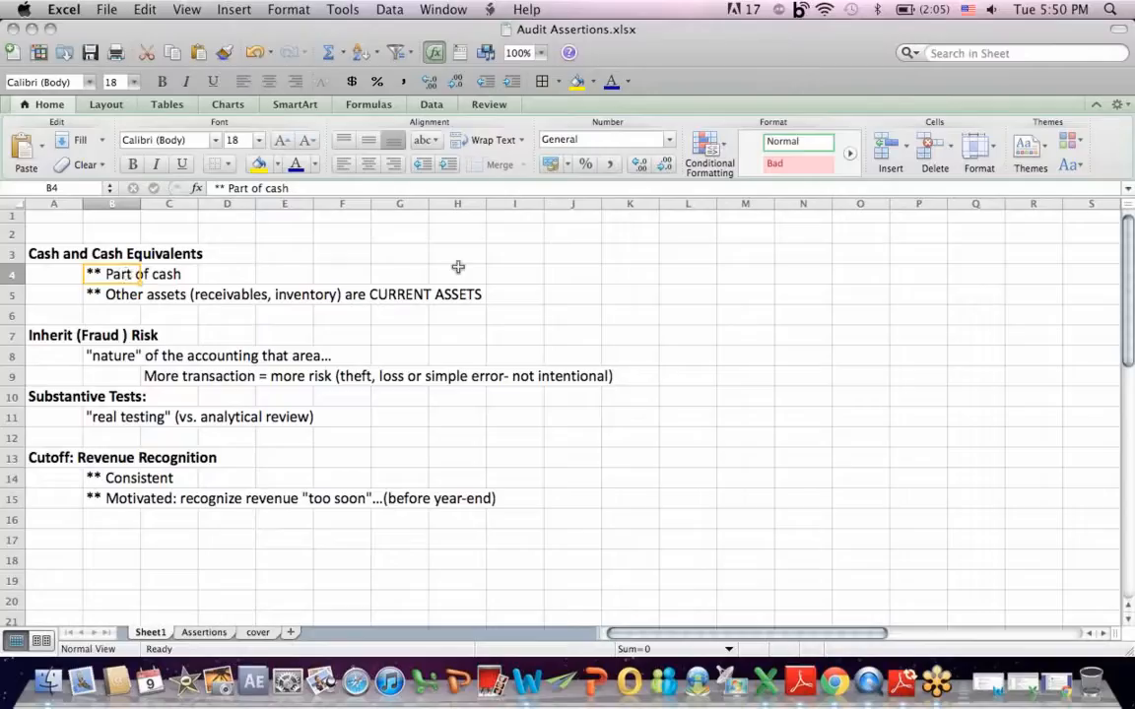
left_click(398, 293)
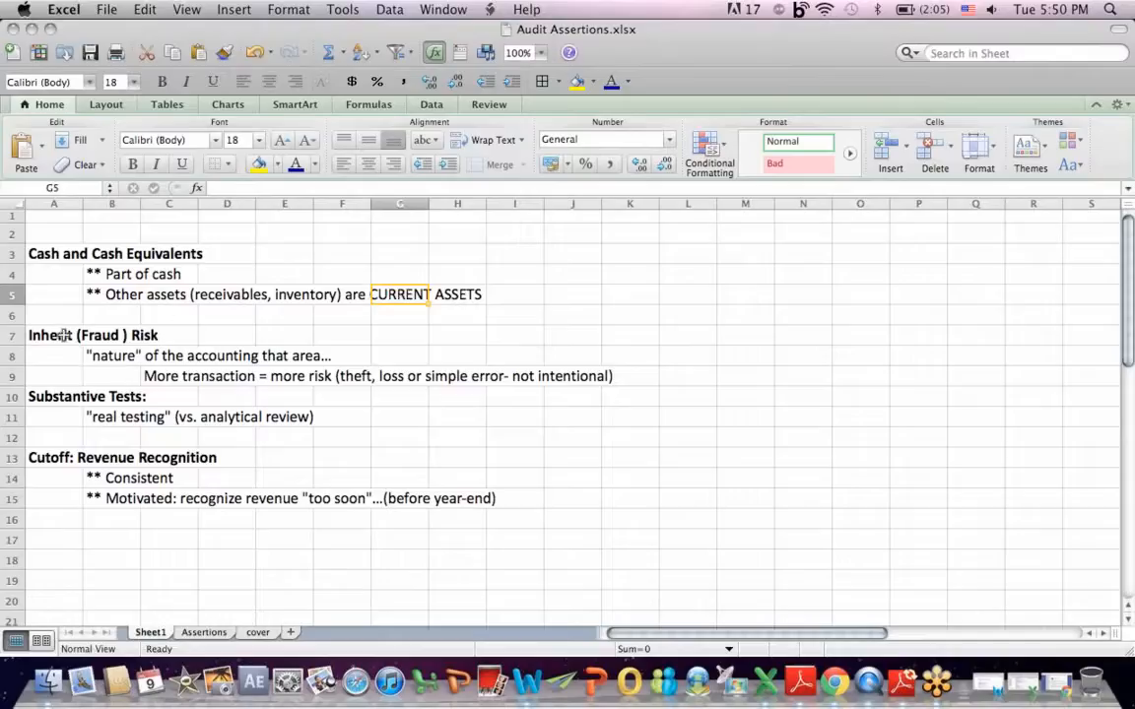
left_click(53, 335)
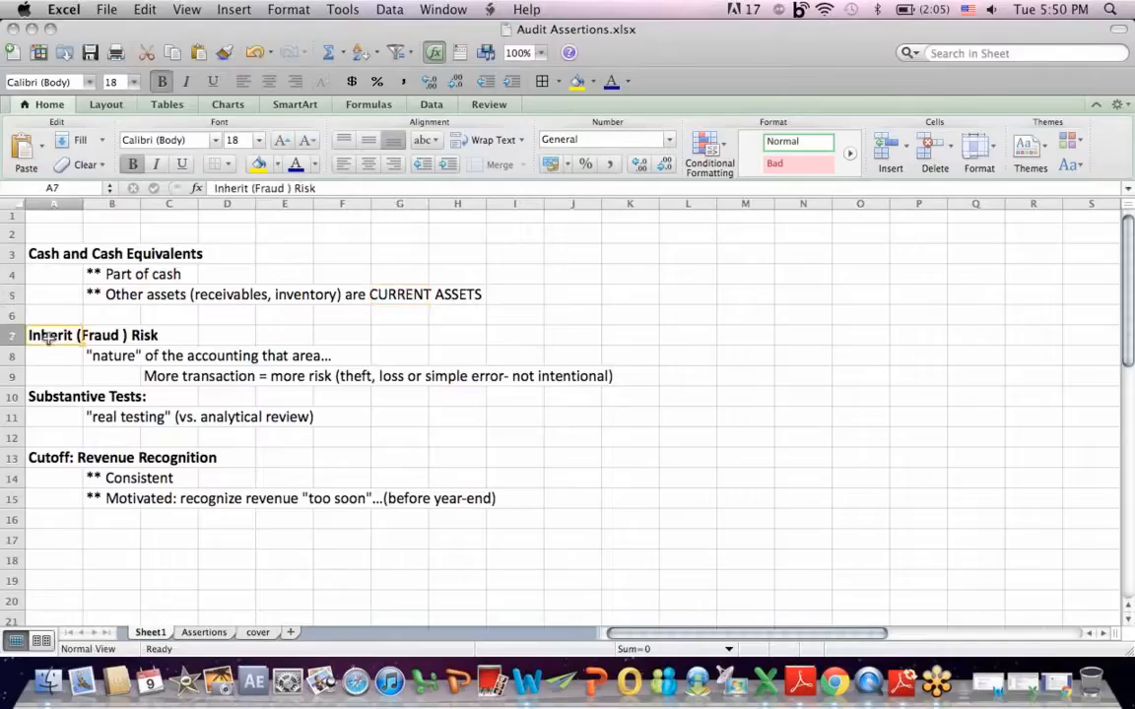
left_click(170, 376)
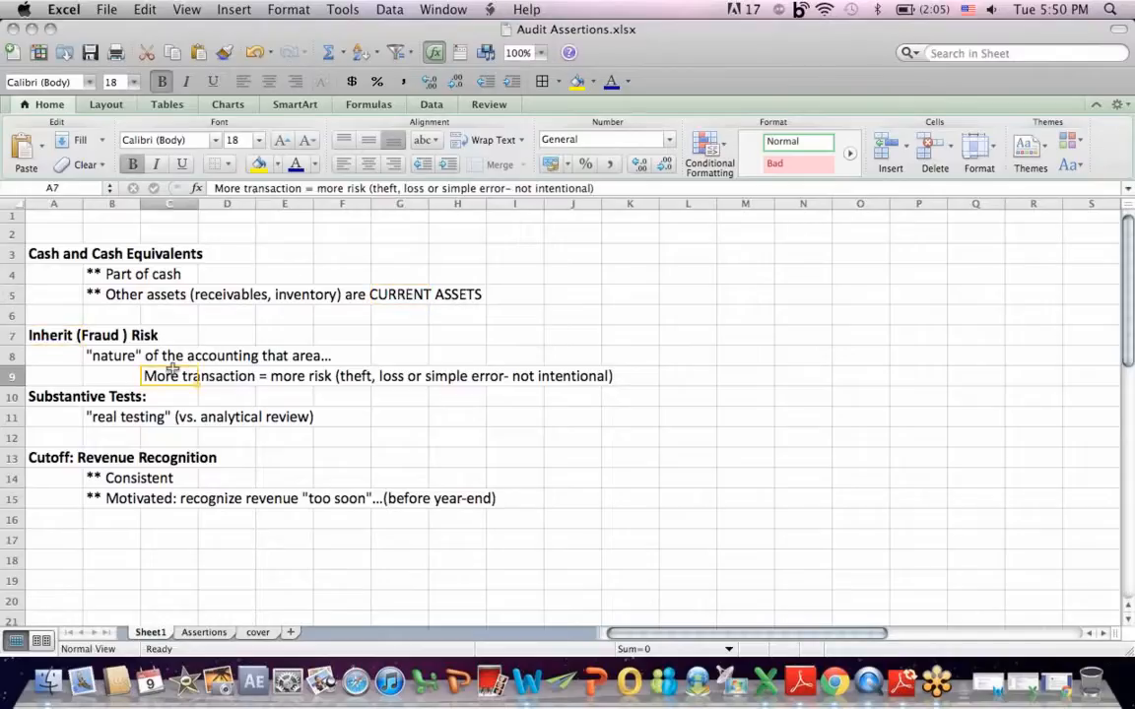
left_click(523, 377)
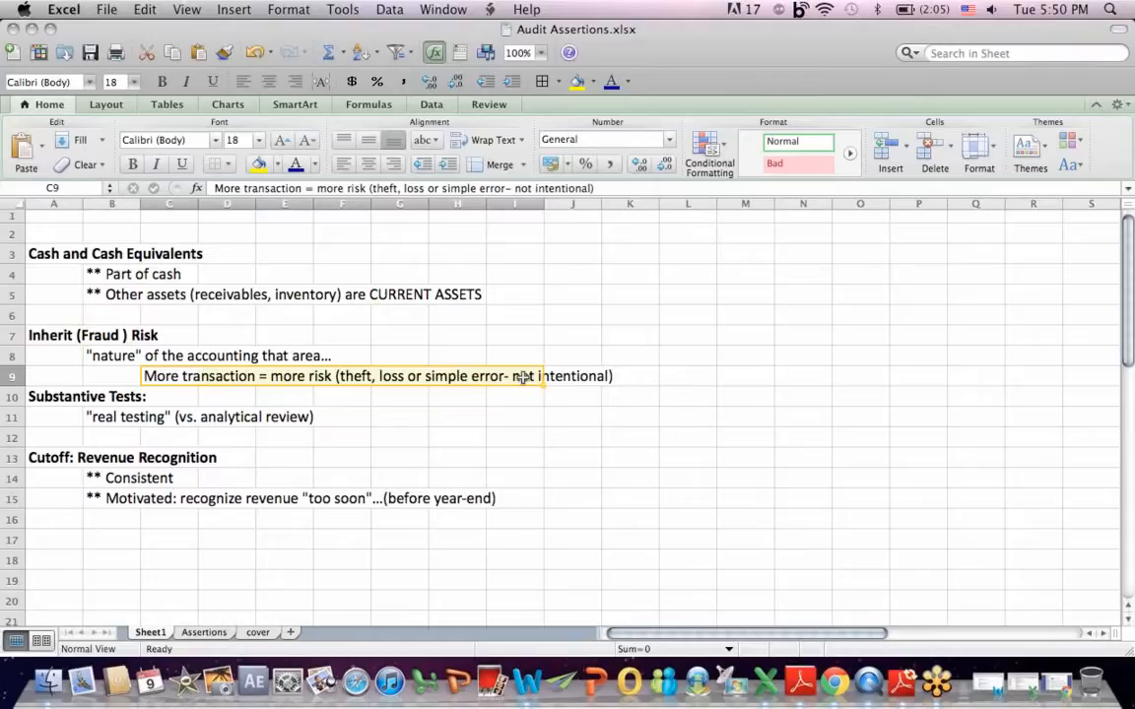
mouse_move(547, 399)
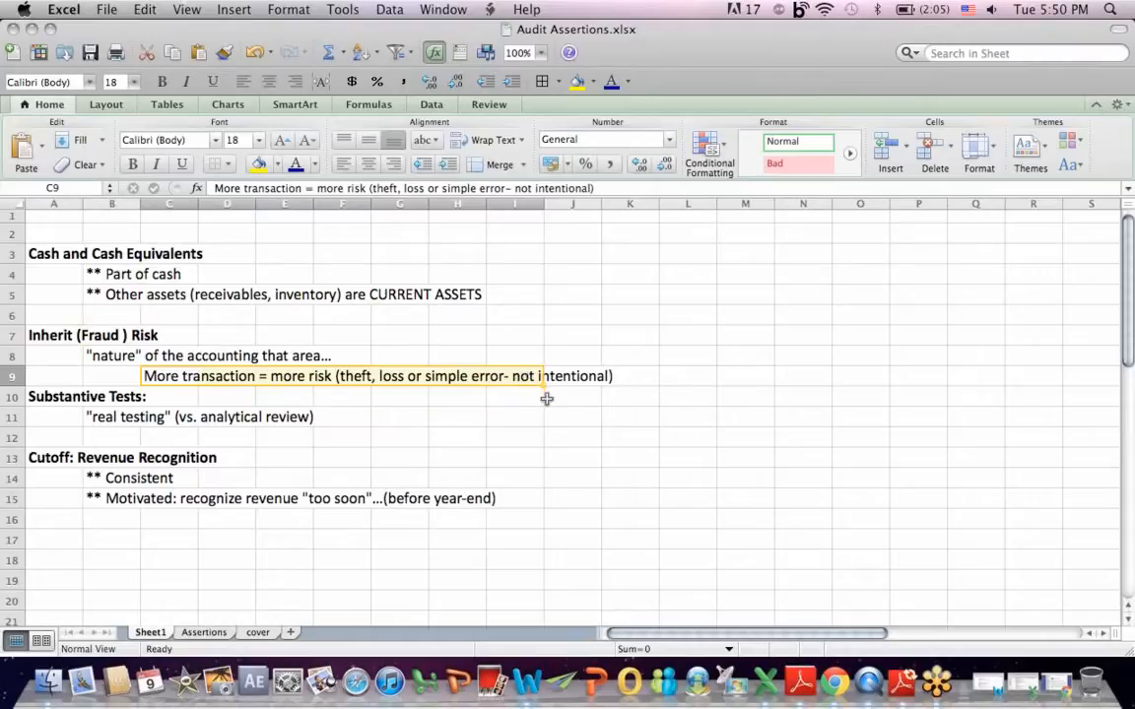
mouse_move(546, 384)
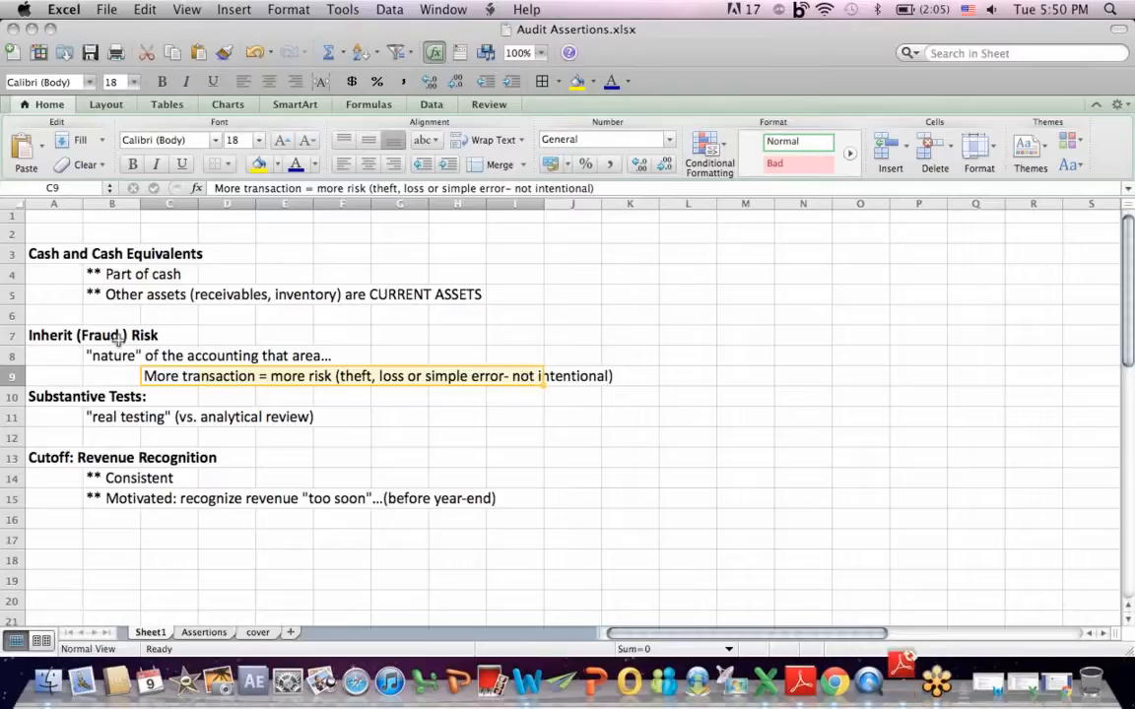
mouse_move(227, 343)
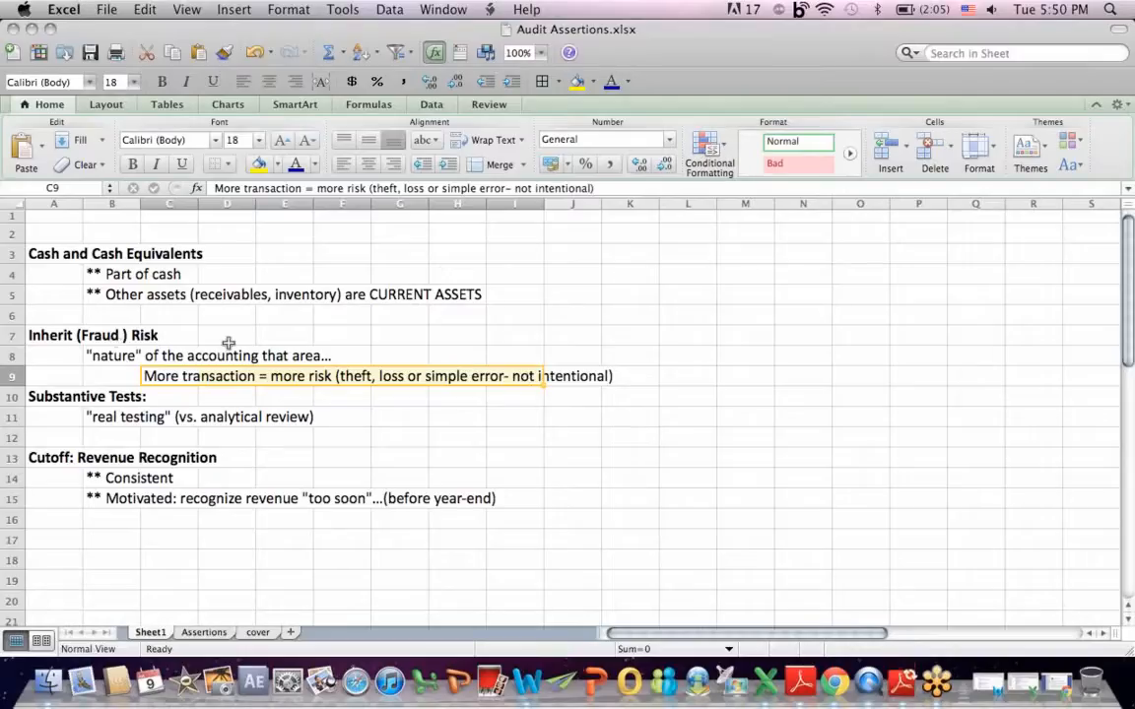
mouse_move(523, 387)
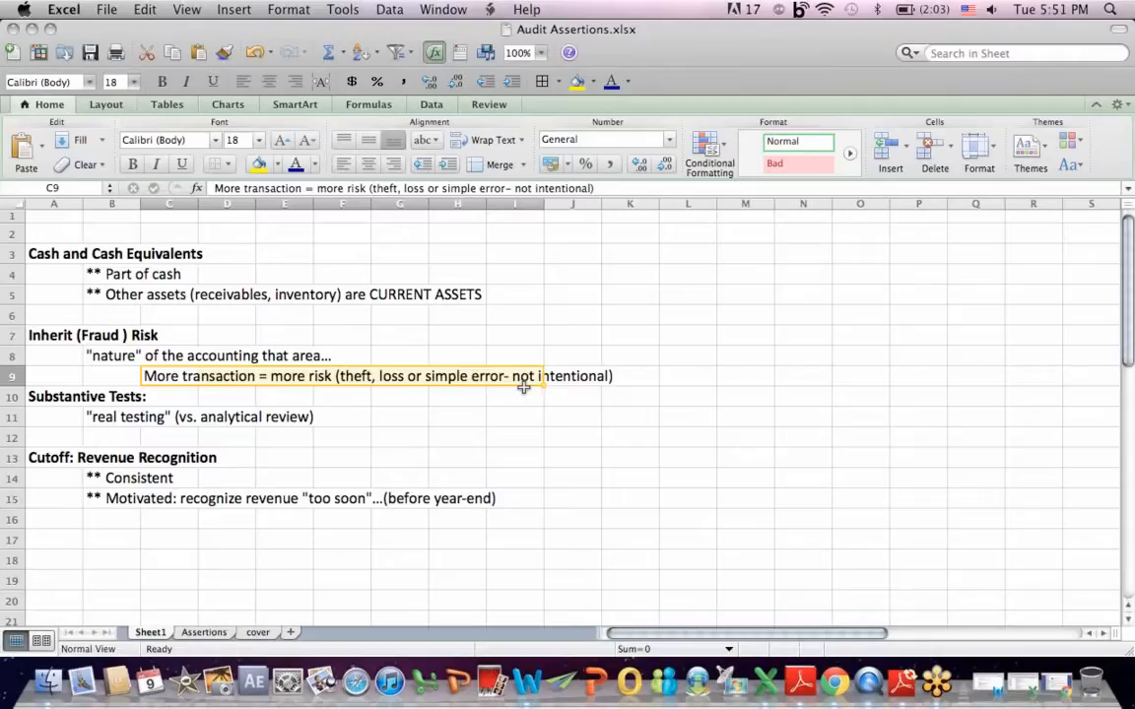
mouse_move(42, 384)
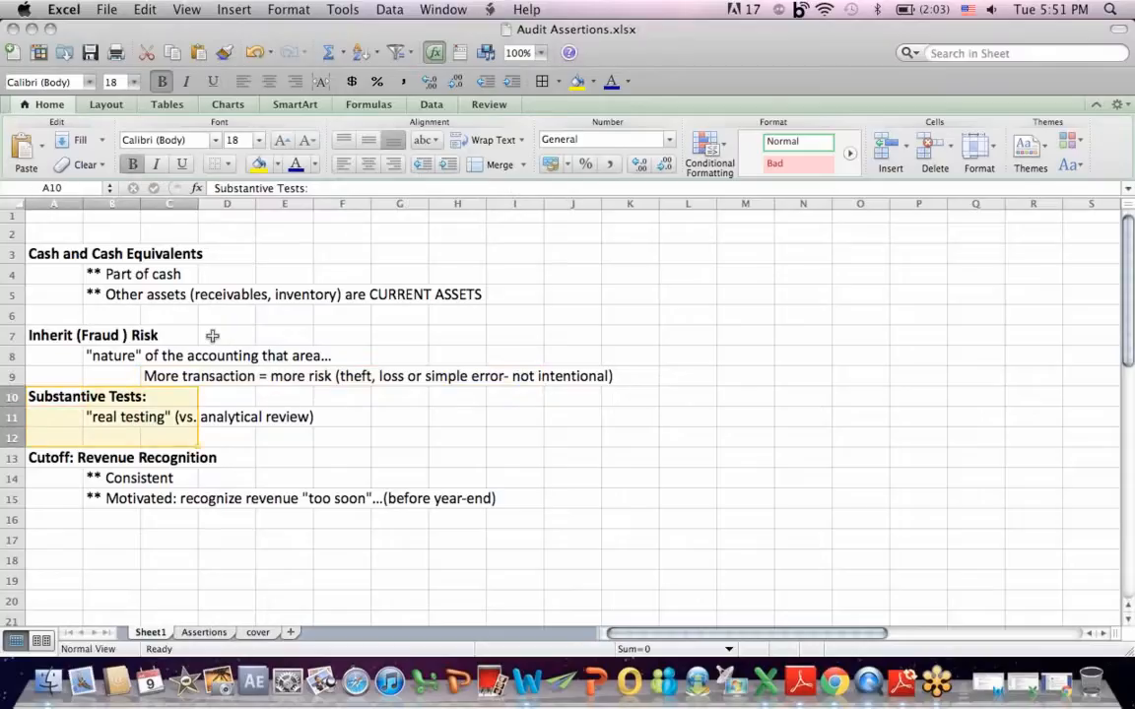
left_click(227, 417)
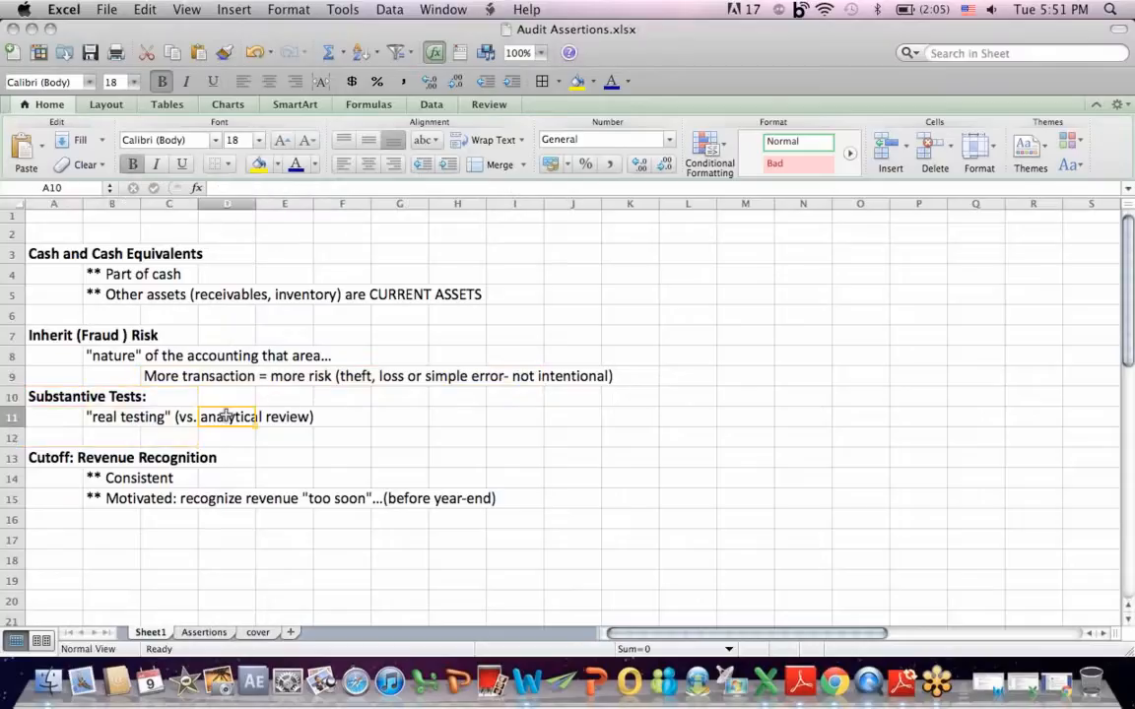
left_click(79, 457)
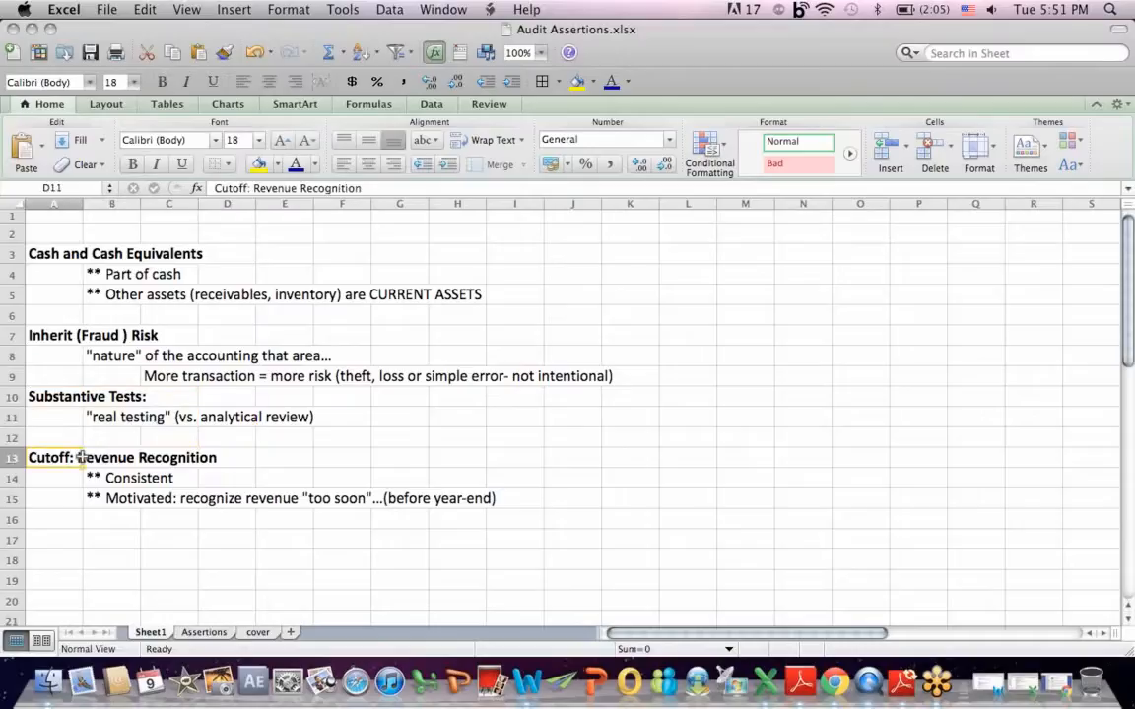
left_click(112, 478)
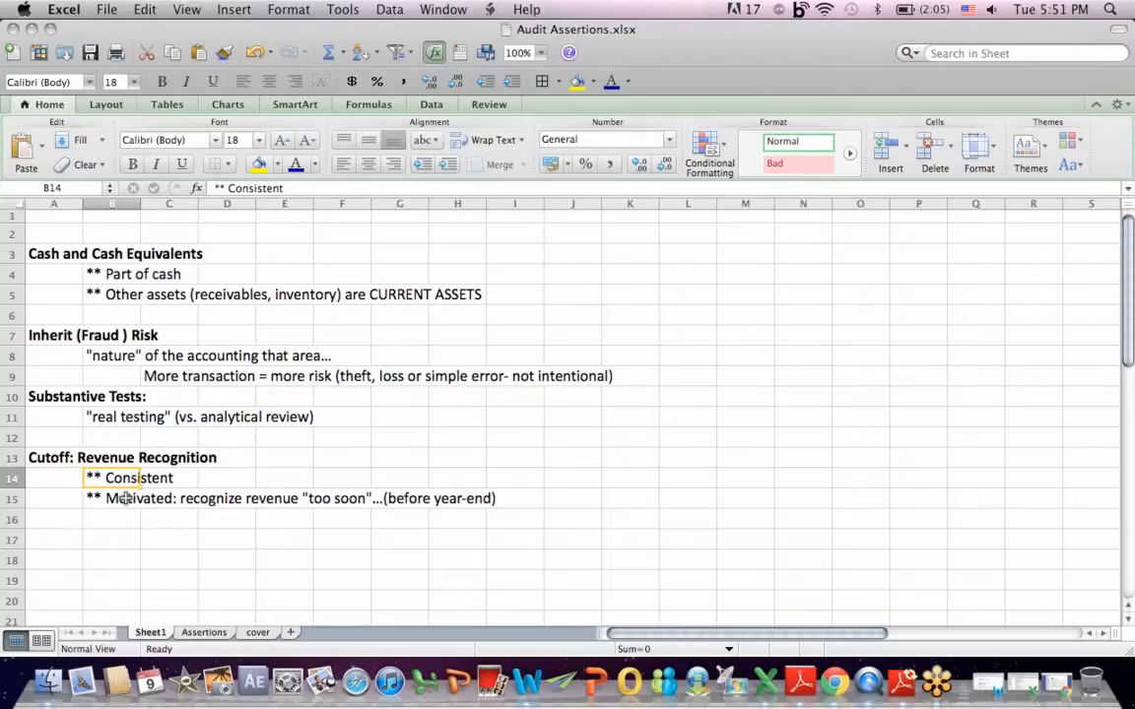
left_click(111, 497)
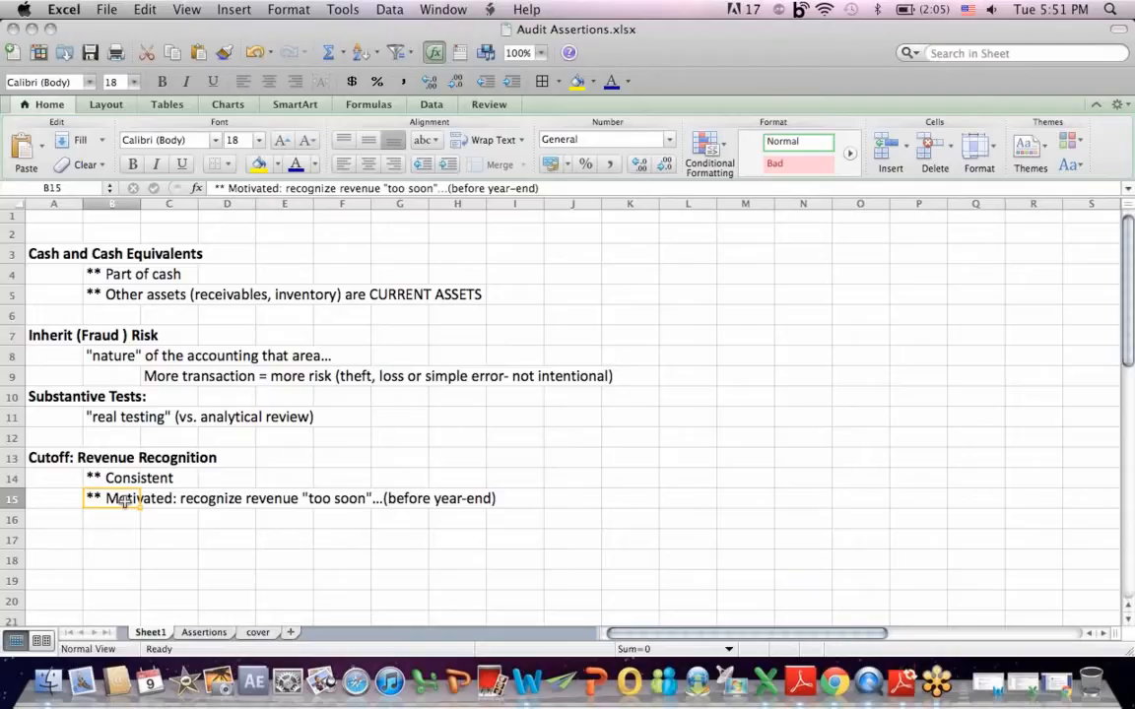
mouse_move(511, 614)
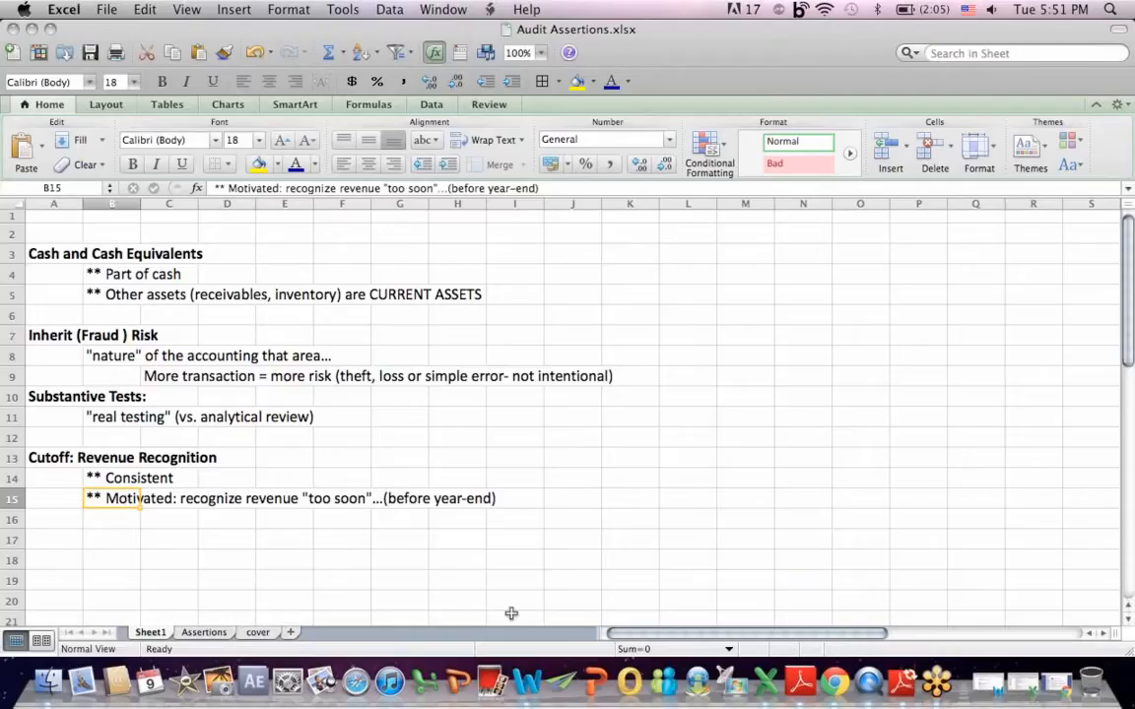
mouse_move(1061, 680)
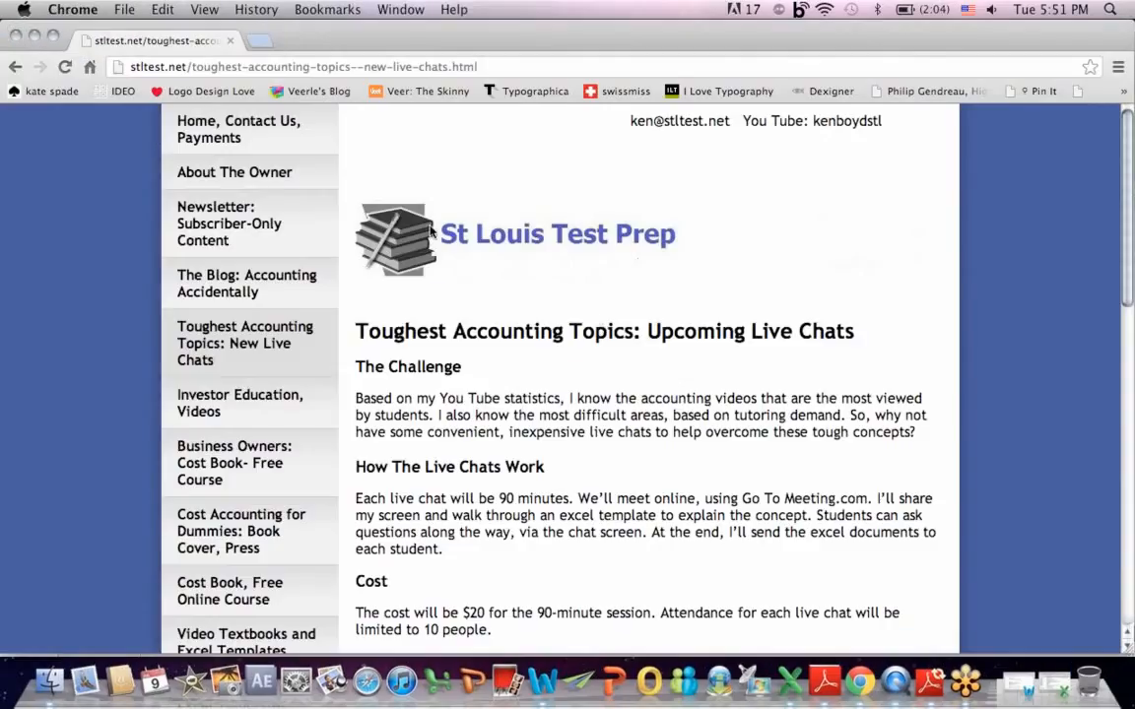
mouse_move(490, 138)
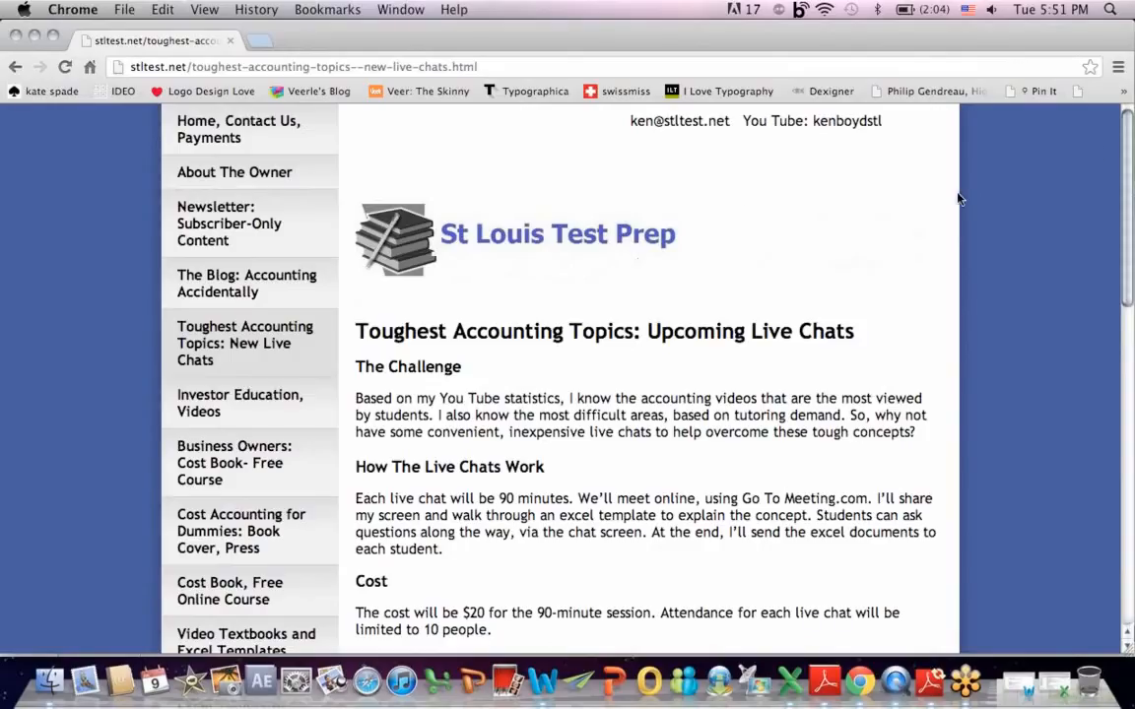
- Scroll to the Upcoming Courses list and follow the Cost Accounting for Dummies link
scroll("down", 3)
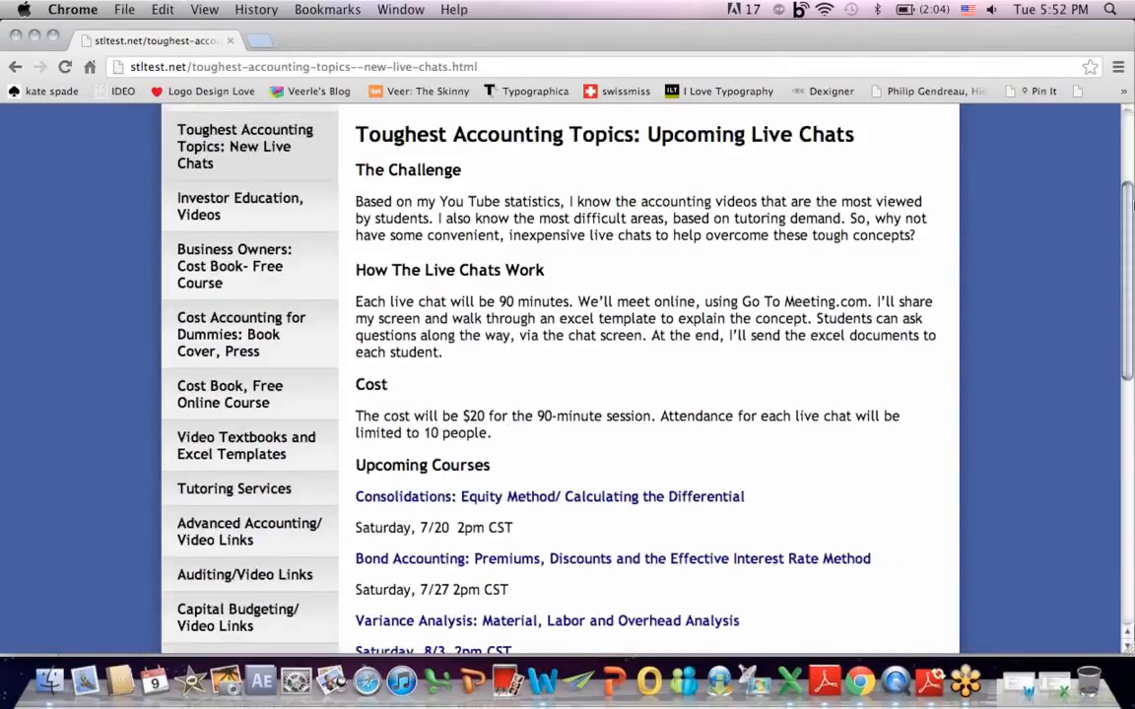
scroll("down", 3)
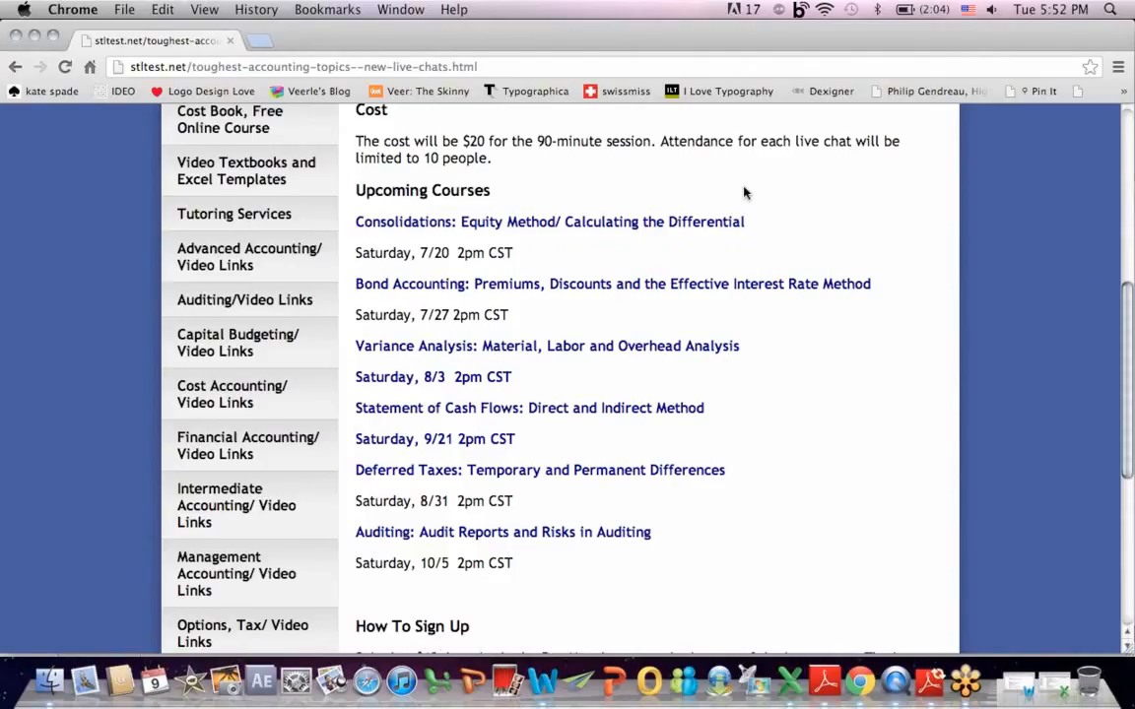
mouse_move(684, 193)
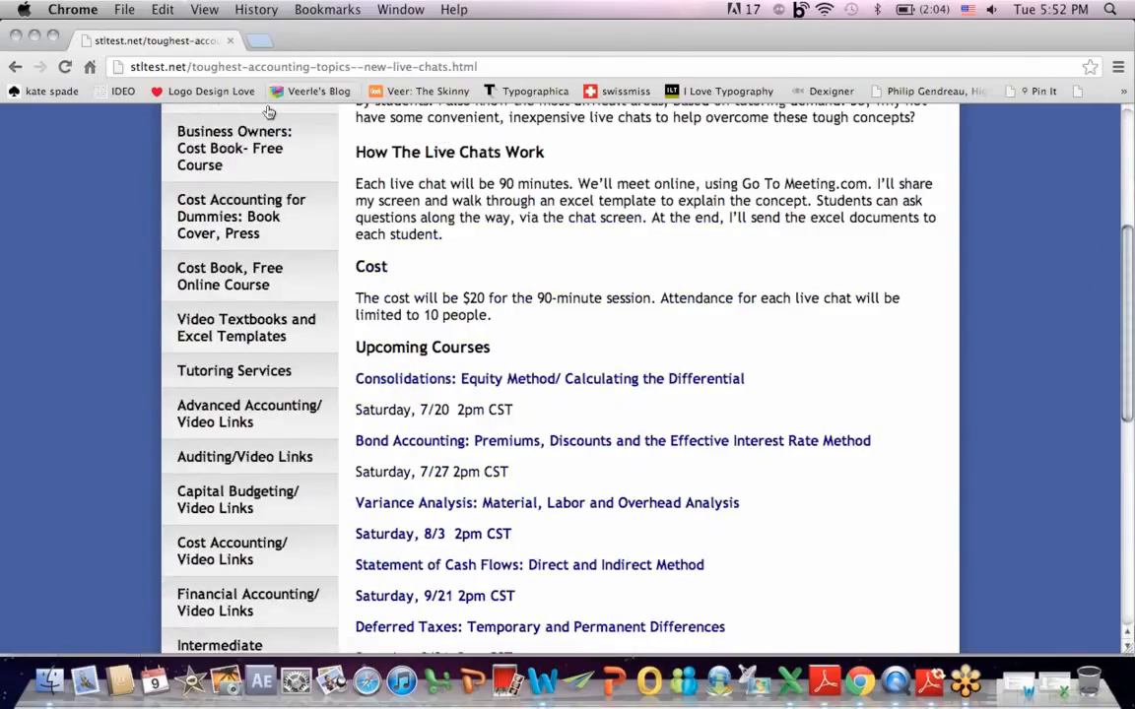
left_click(240, 216)
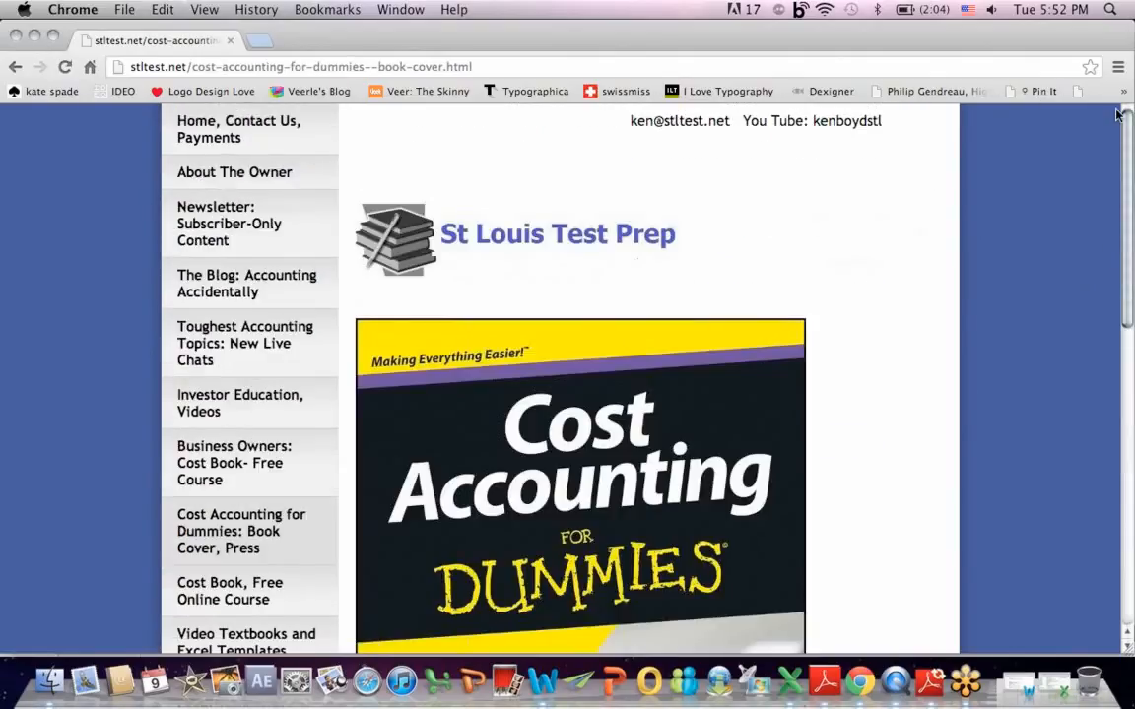
- Scroll down to the full Cost Accounting for Dummies cover showing the author's name
scroll("down", 3)
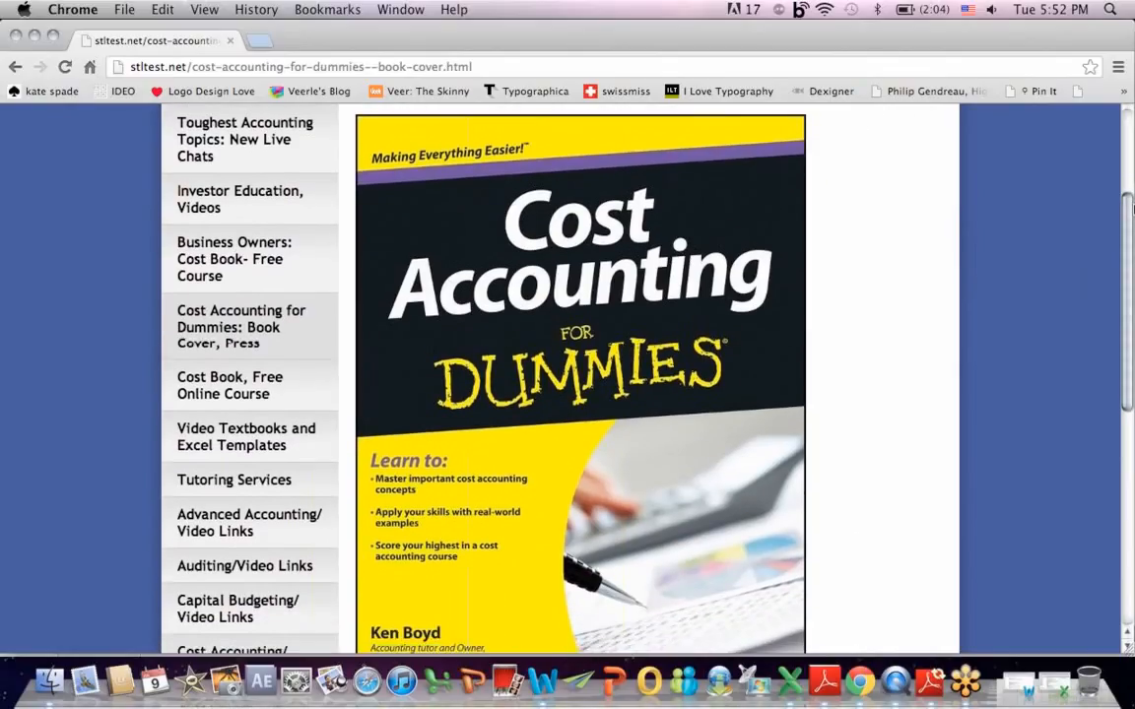
scroll("down", 3)
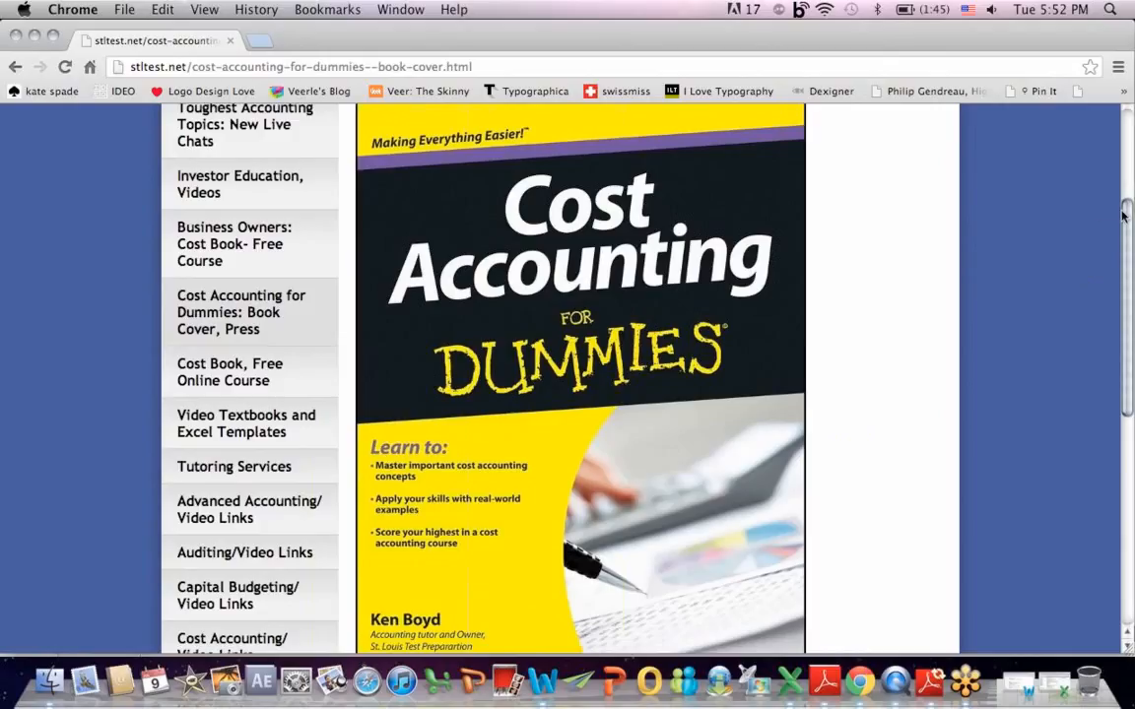
mouse_move(994, 367)
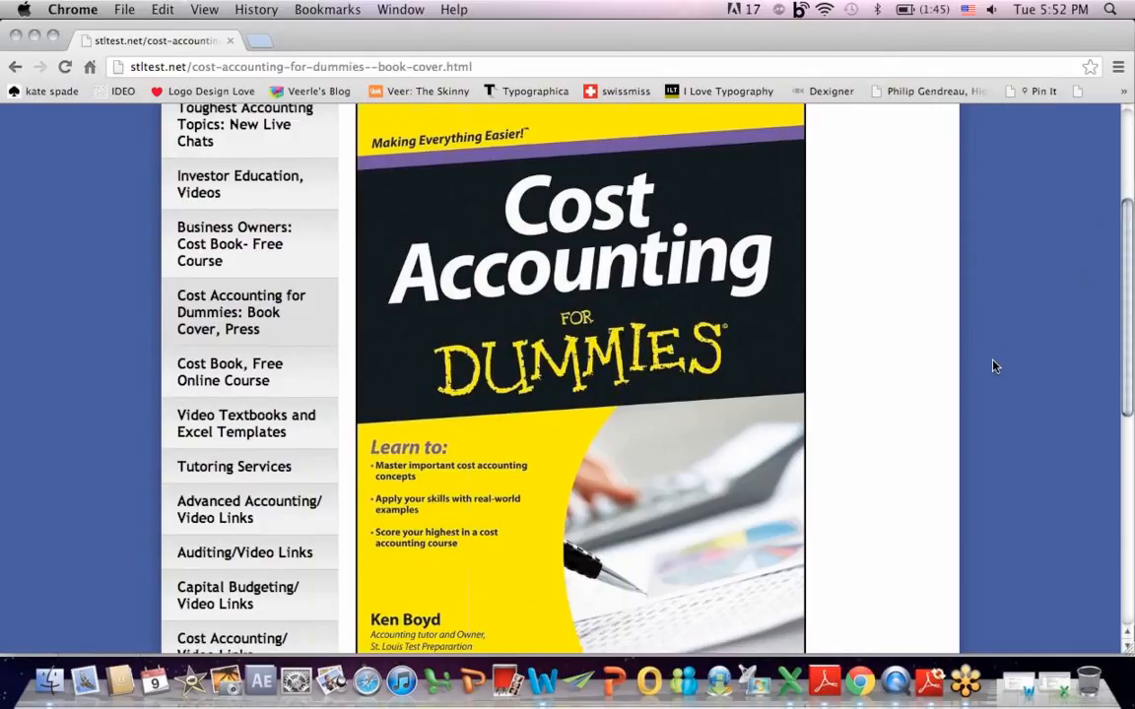